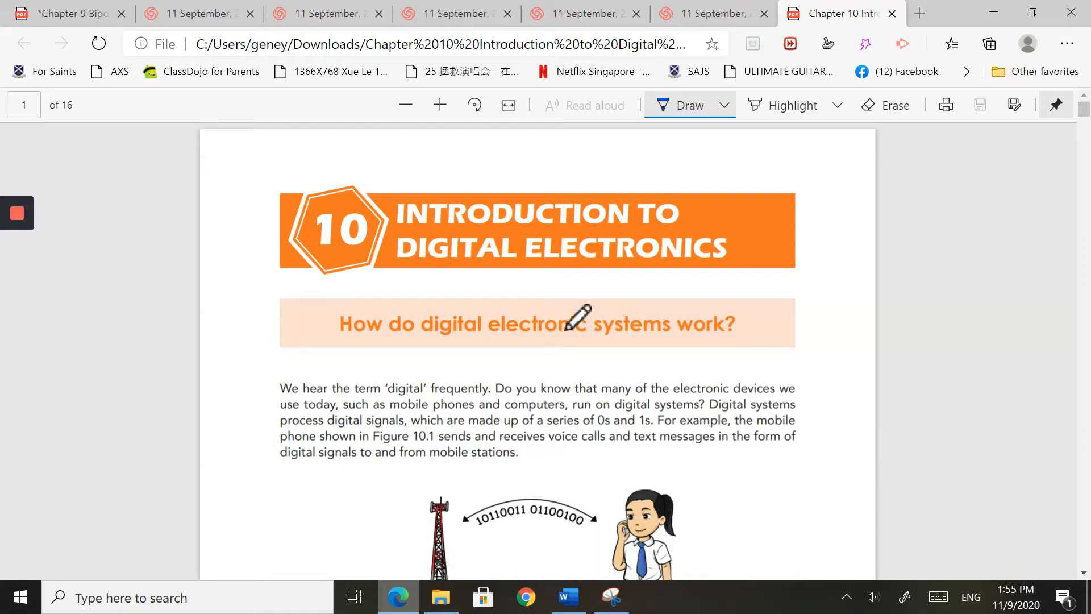
{"action": "mouse_move", "coordinate": [583, 319]}
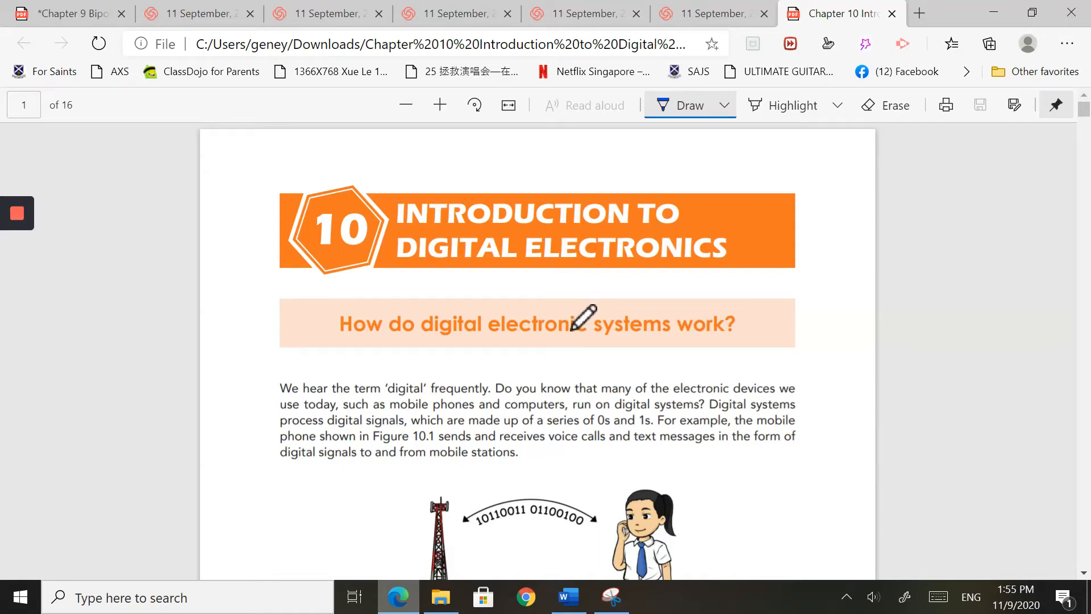
{"action": "mouse_move", "coordinate": [814, 347]}
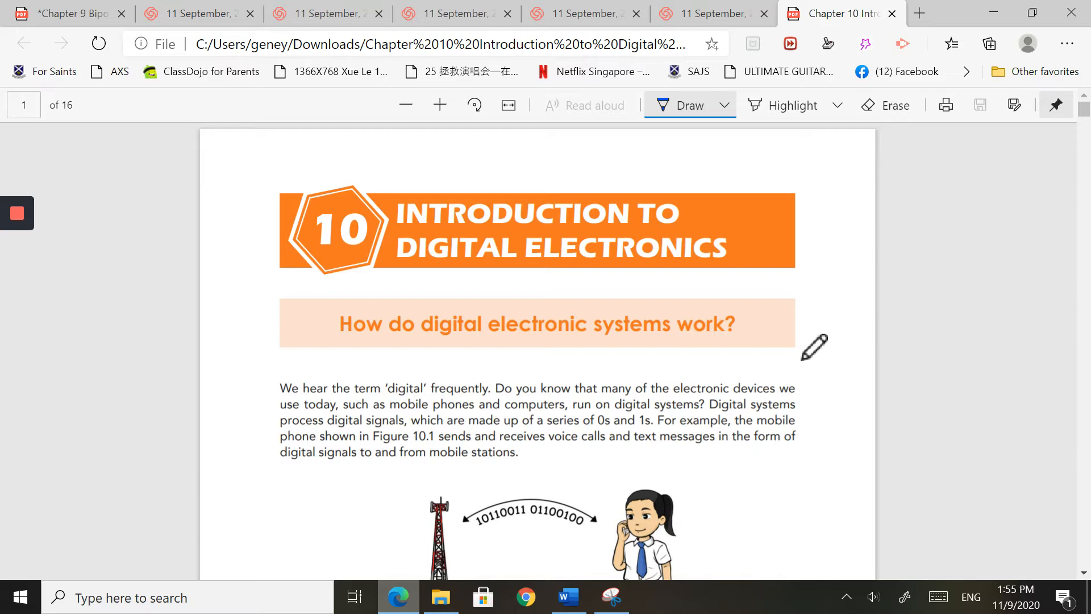
{"action": "mouse_move", "coordinate": [807, 346]}
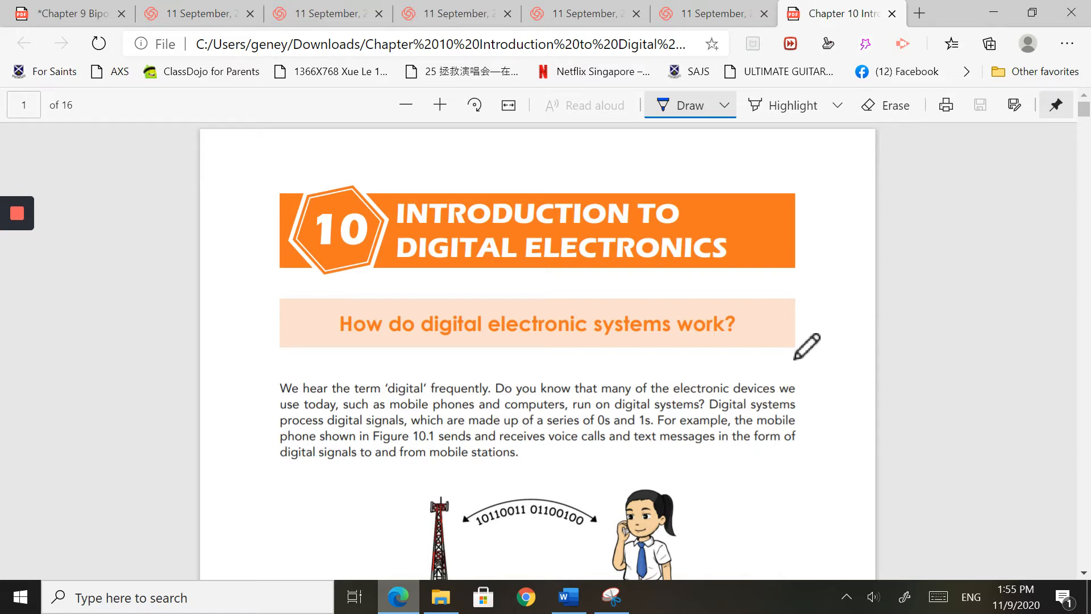
Scroll from the Chapter 10 title page down to section 10.1 on analogue and digital signals
{"action": "scroll", "scroll_direction": "down", "scroll_amount": 3}
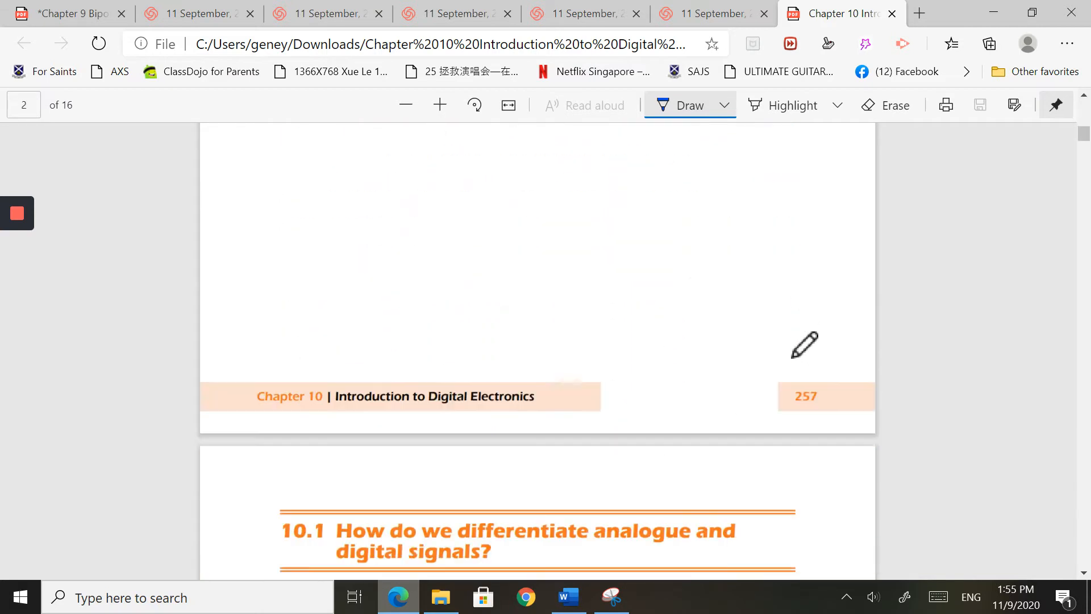
{"action": "scroll", "scroll_direction": "down", "scroll_amount": 3}
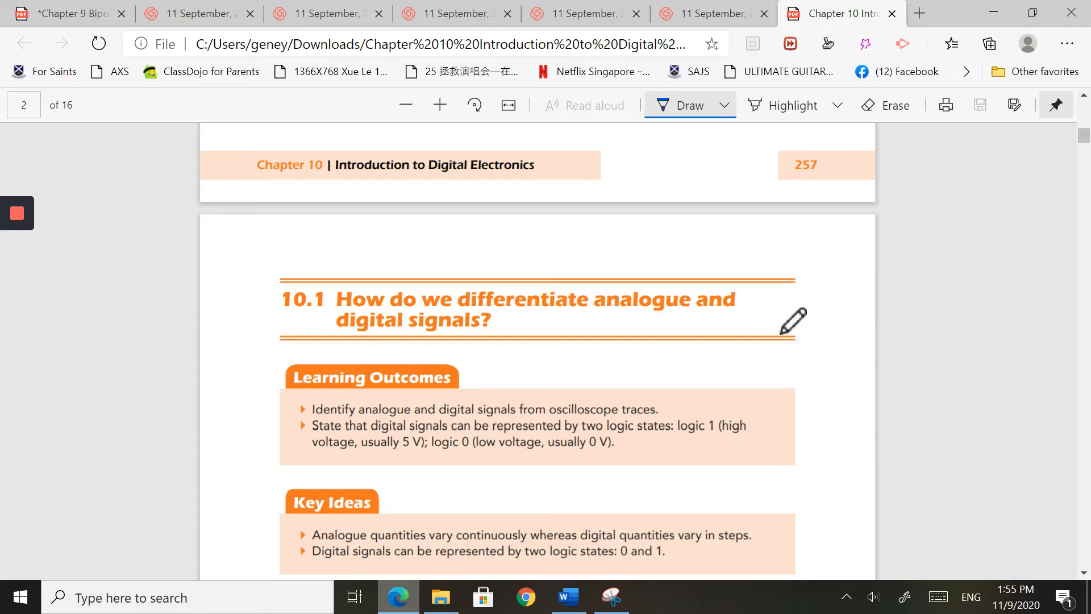
Scroll past Figures 10.2–10.4 to the Figure 10.5 two-level digital signal paragraph on page 4
{"action": "scroll", "scroll_direction": "down", "scroll_amount": 3}
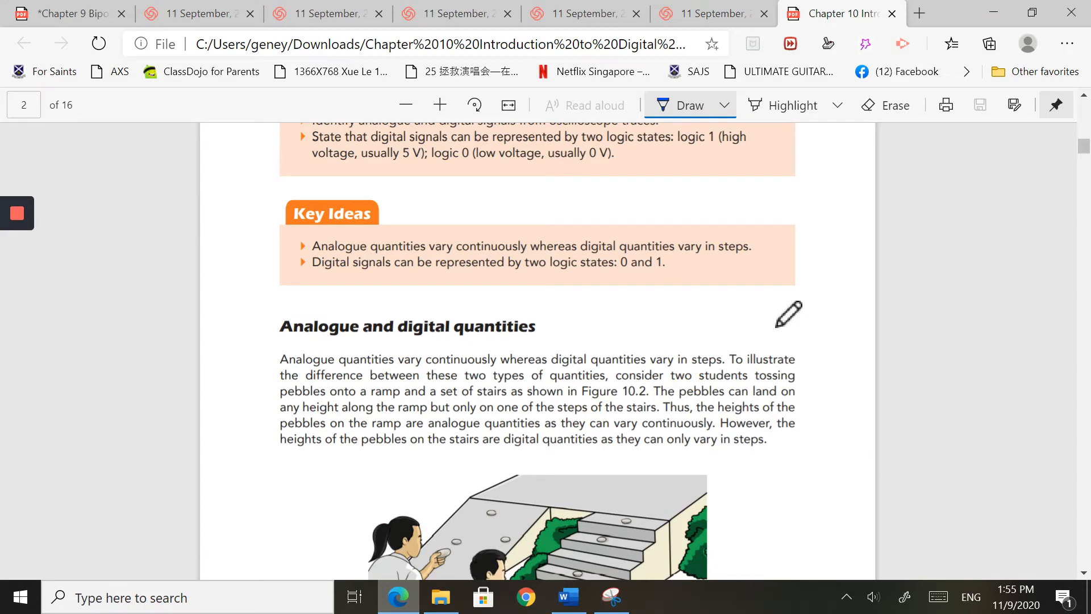
{"action": "scroll", "scroll_direction": "down", "scroll_amount": 3}
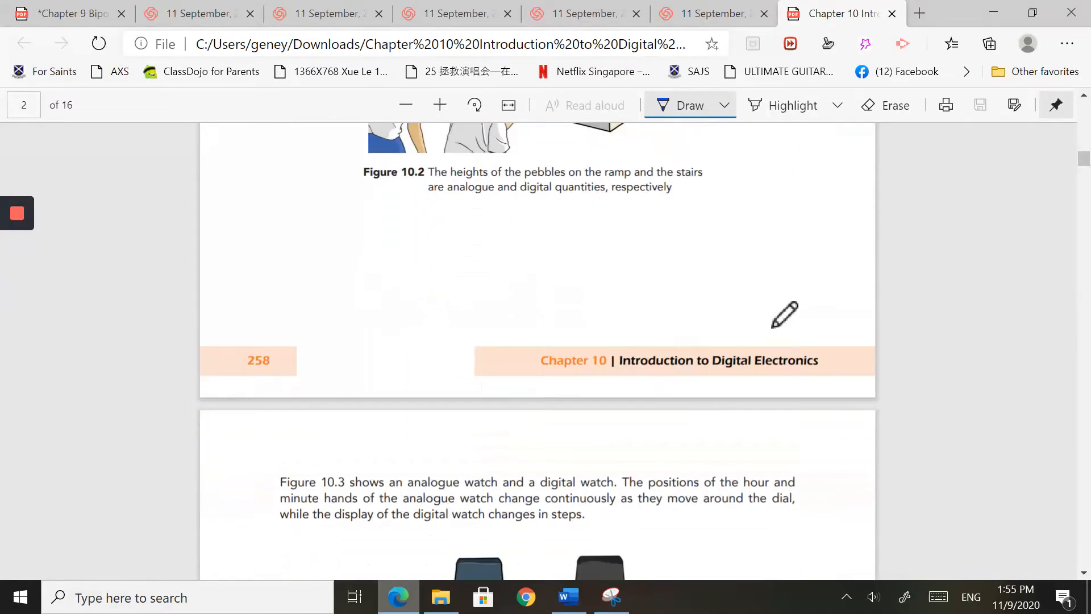
{"action": "scroll", "scroll_direction": "down", "scroll_amount": 3}
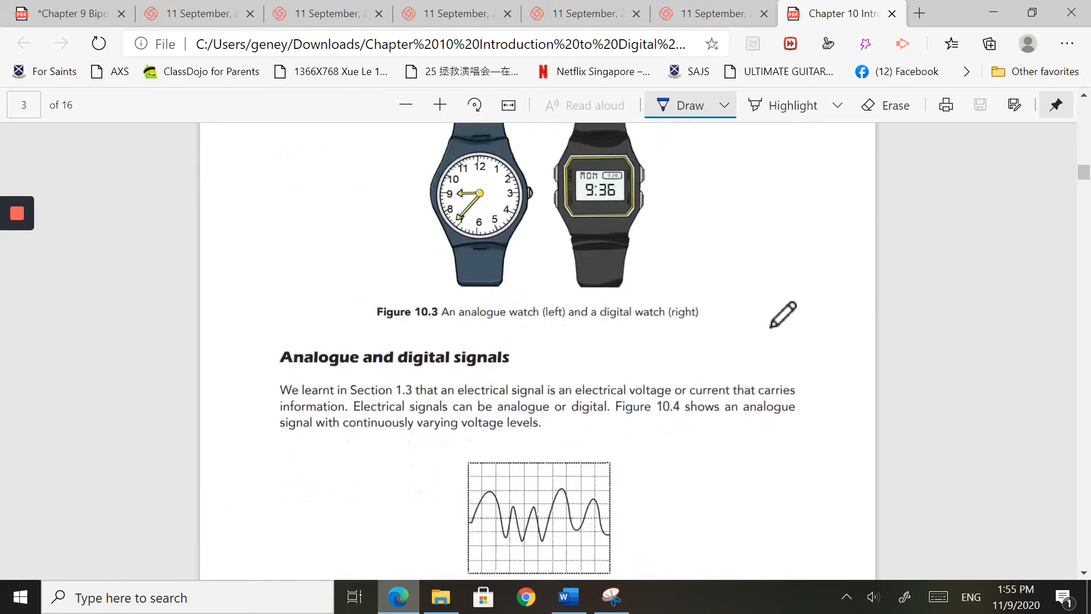
{"action": "scroll", "scroll_direction": "down", "scroll_amount": 3}
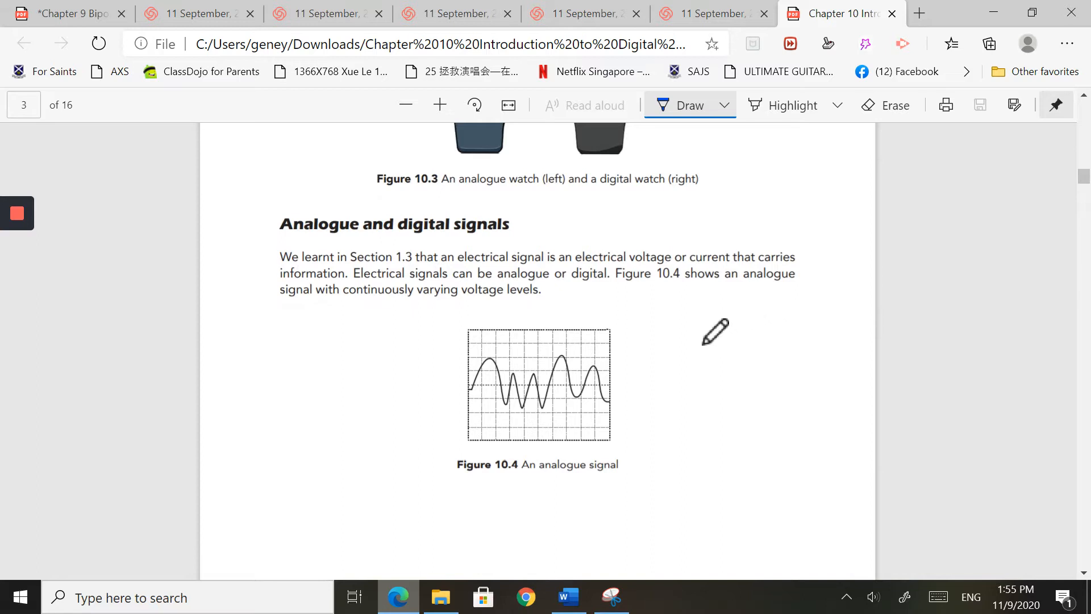
{"action": "mouse_move", "coordinate": [487, 389]}
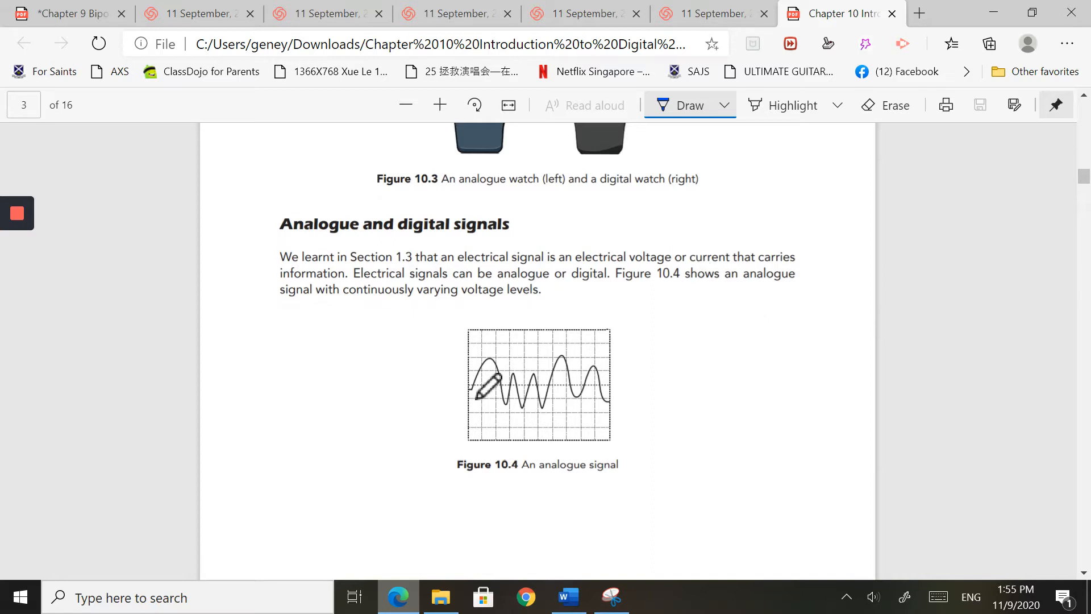
{"action": "mouse_move", "coordinate": [508, 369]}
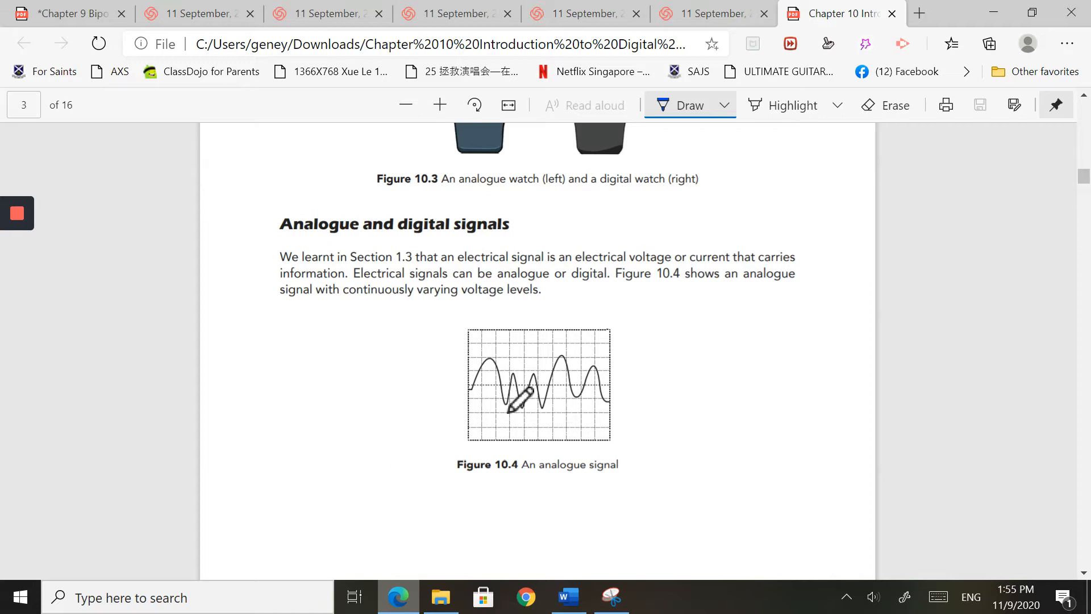
{"action": "mouse_move", "coordinate": [533, 390]}
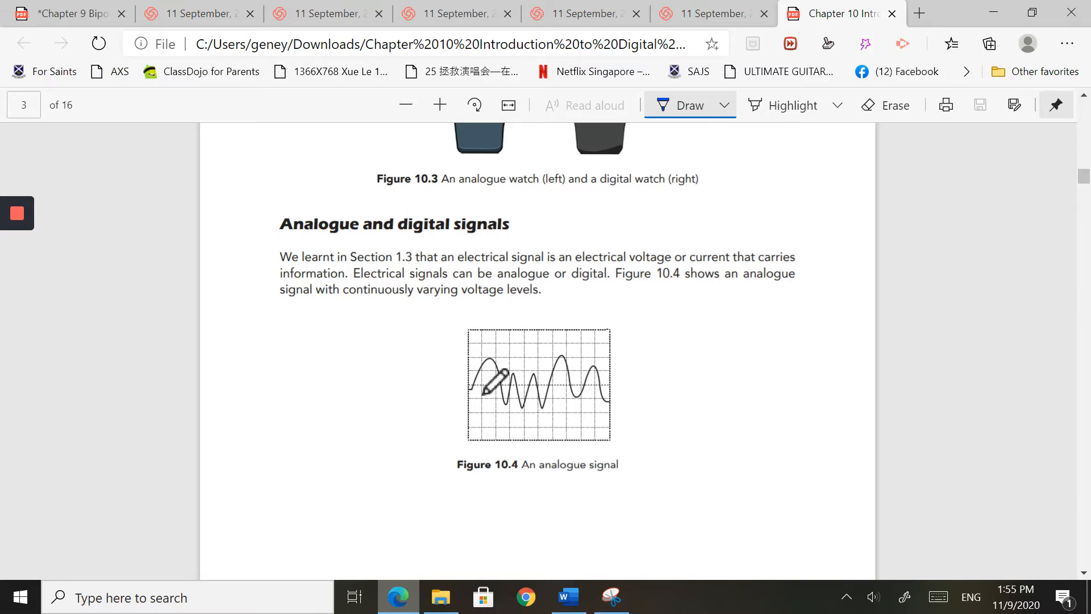
{"action": "mouse_move", "coordinate": [595, 382]}
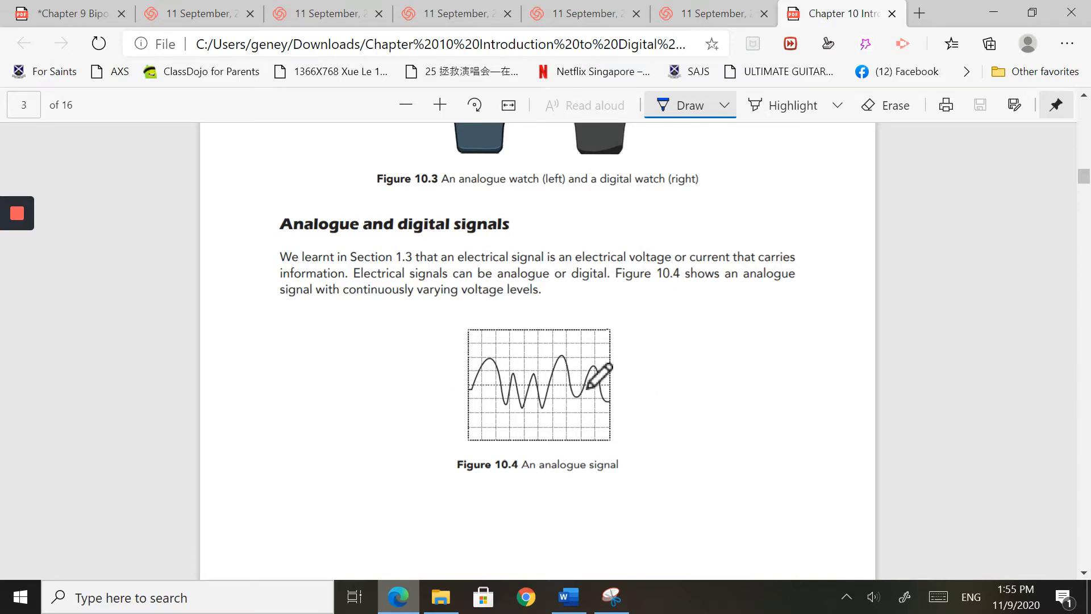
{"action": "mouse_move", "coordinate": [636, 376]}
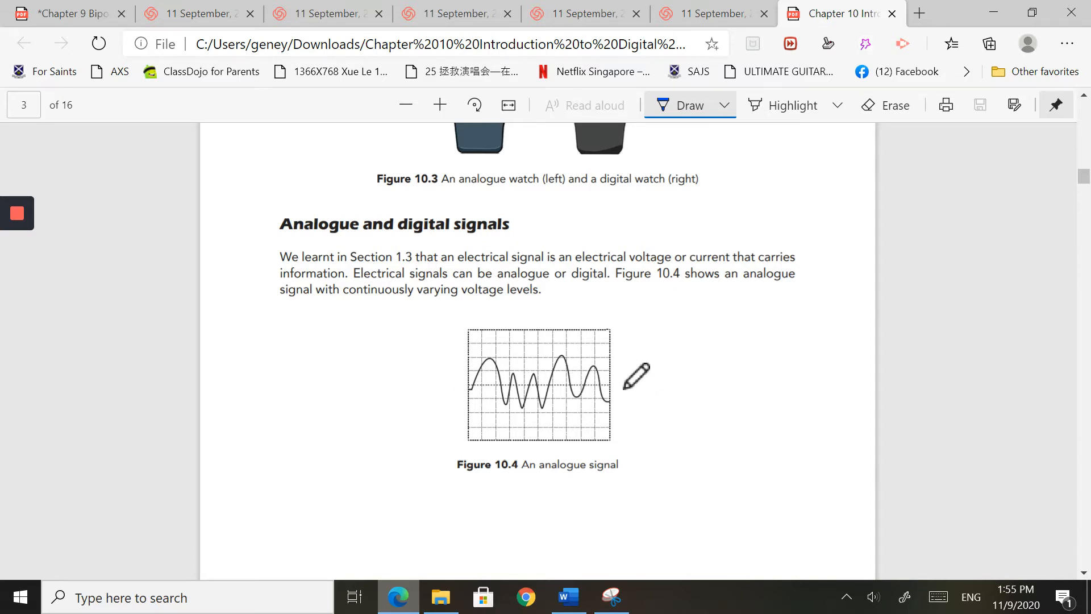
{"action": "scroll", "scroll_direction": "down", "scroll_amount": 3}
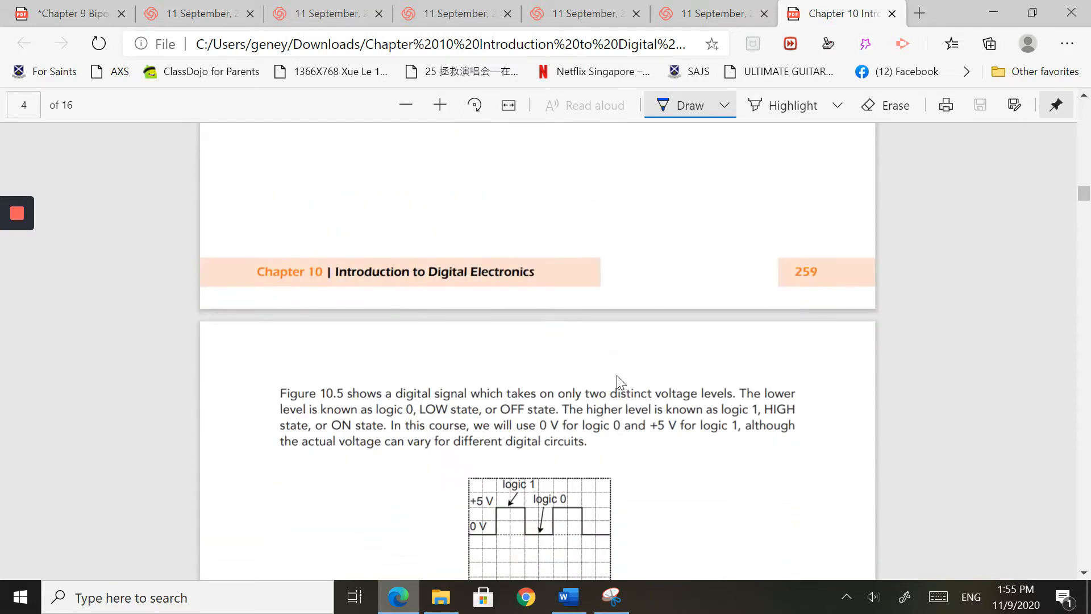
Scroll past Figure 10.5 and Review Questions 10.1 to the section 10.2 logic switch heading
{"action": "scroll", "scroll_direction": "down", "scroll_amount": 3}
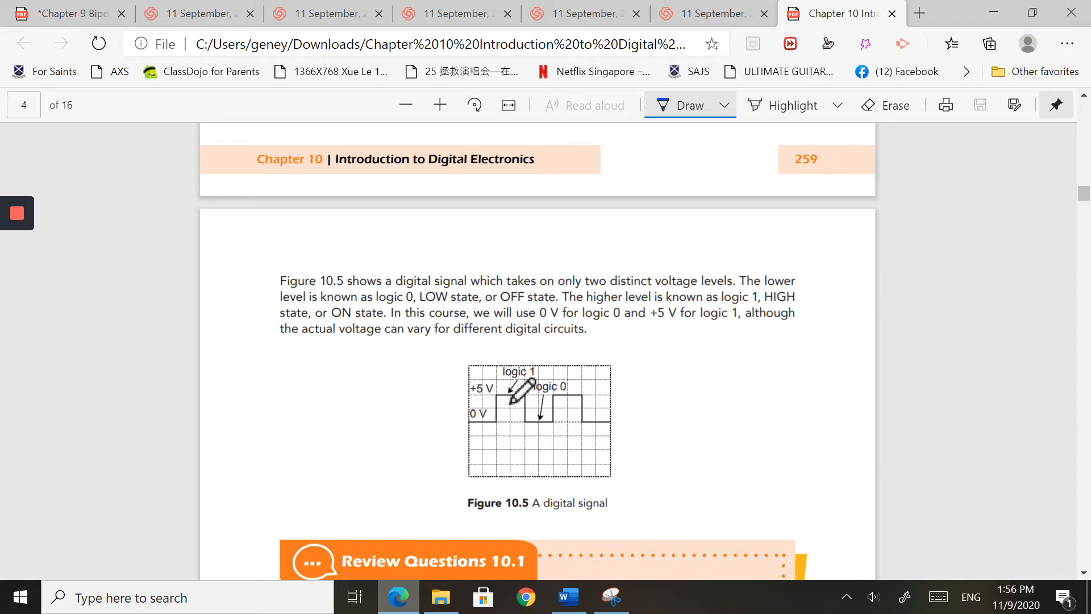
{"action": "mouse_move", "coordinate": [536, 390]}
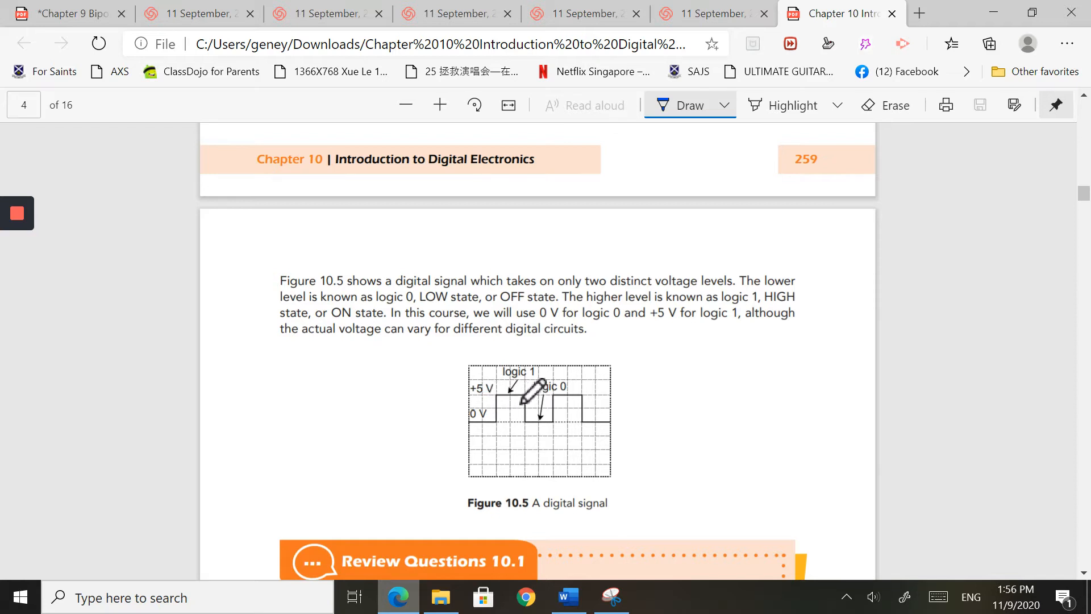
{"action": "scroll", "scroll_direction": "down", "scroll_amount": 3}
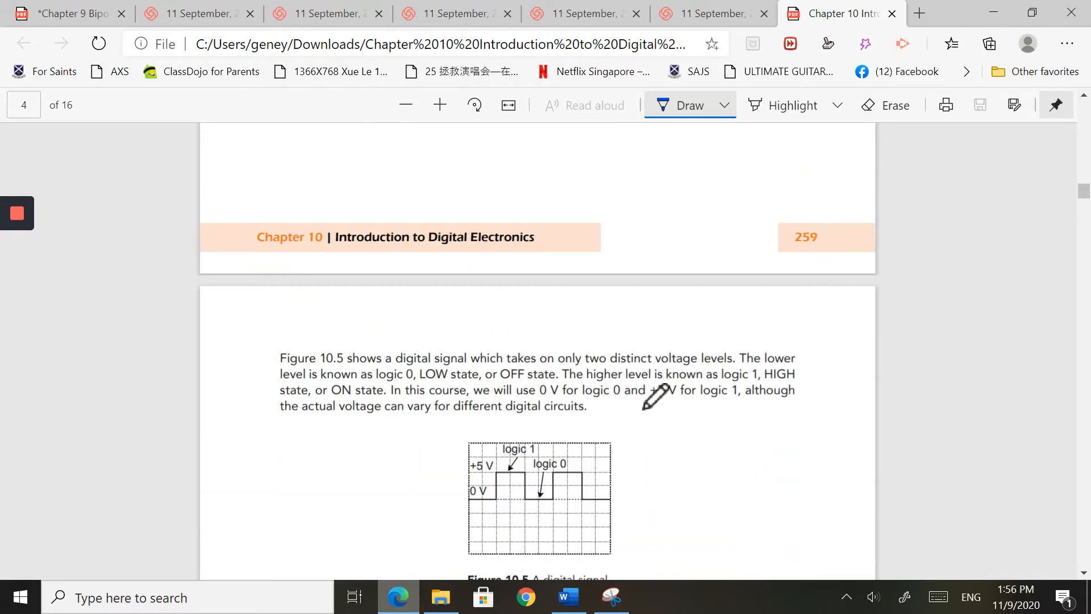
{"action": "mouse_move", "coordinate": [689, 352]}
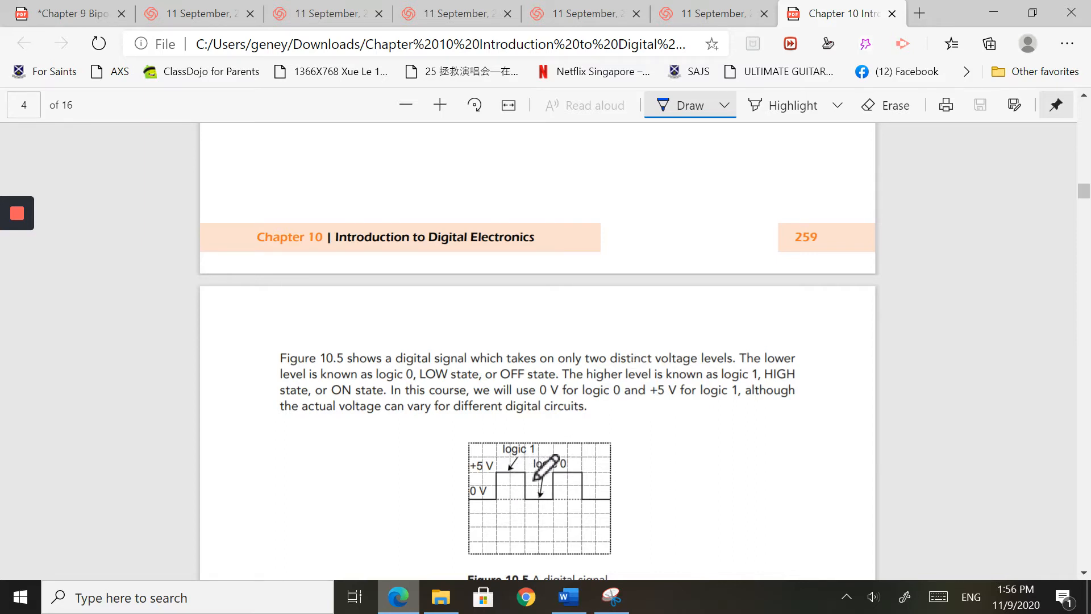
{"action": "scroll", "scroll_direction": "down", "scroll_amount": 3}
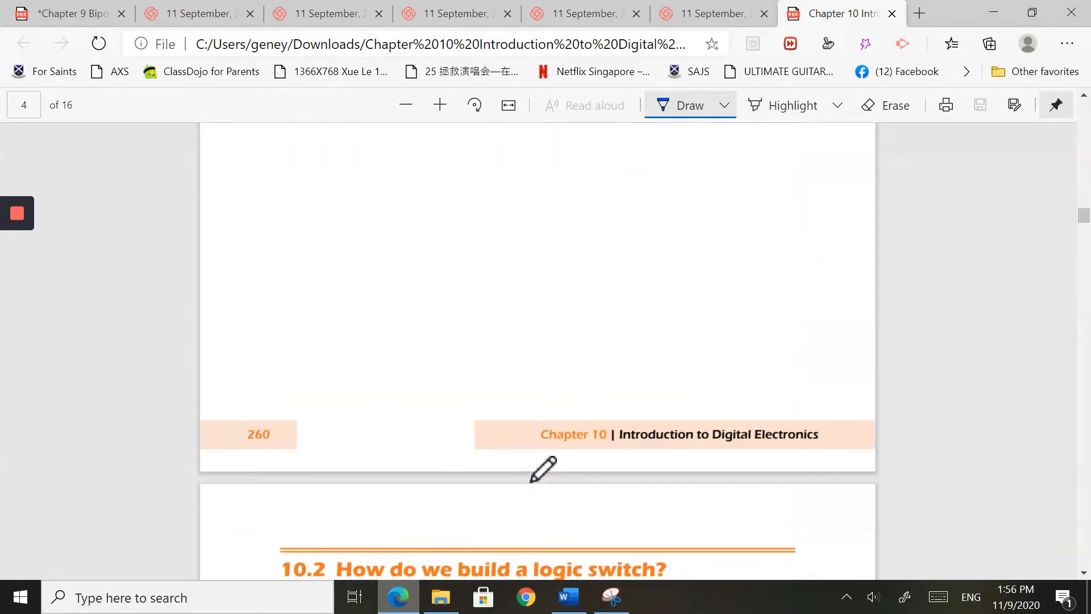
{"action": "scroll", "scroll_direction": "down", "scroll_amount": 3}
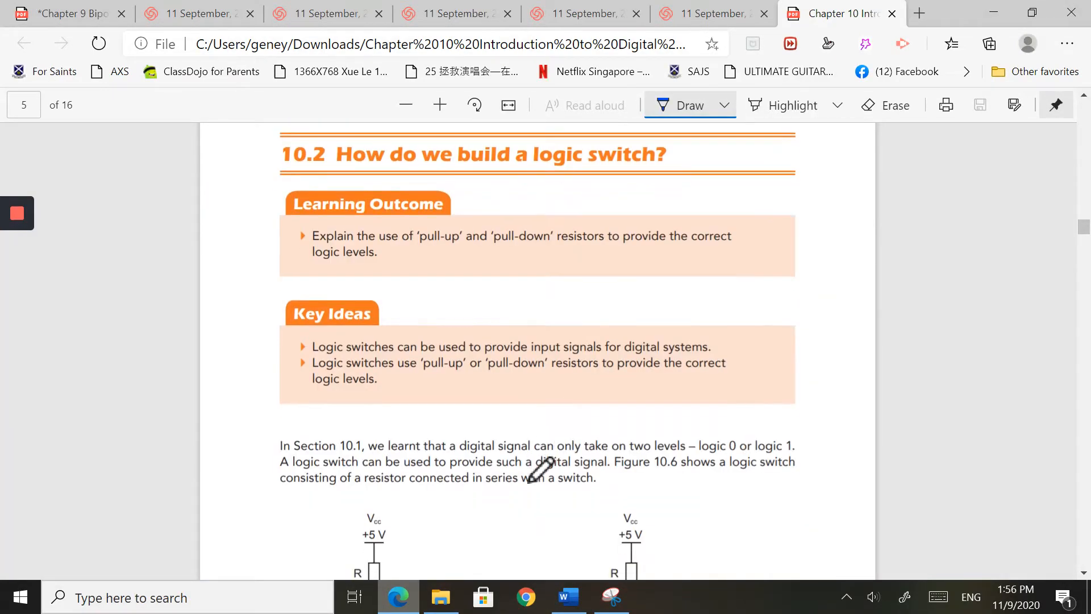
{"action": "scroll", "scroll_direction": "up", "scroll_amount": 3}
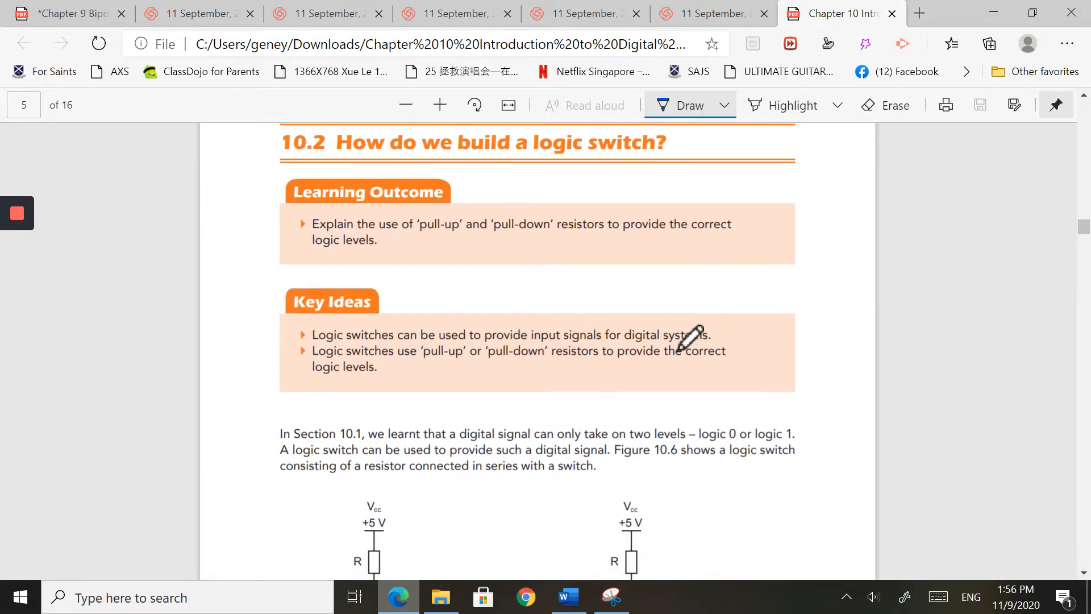
{"action": "scroll", "scroll_direction": "down", "scroll_amount": 3}
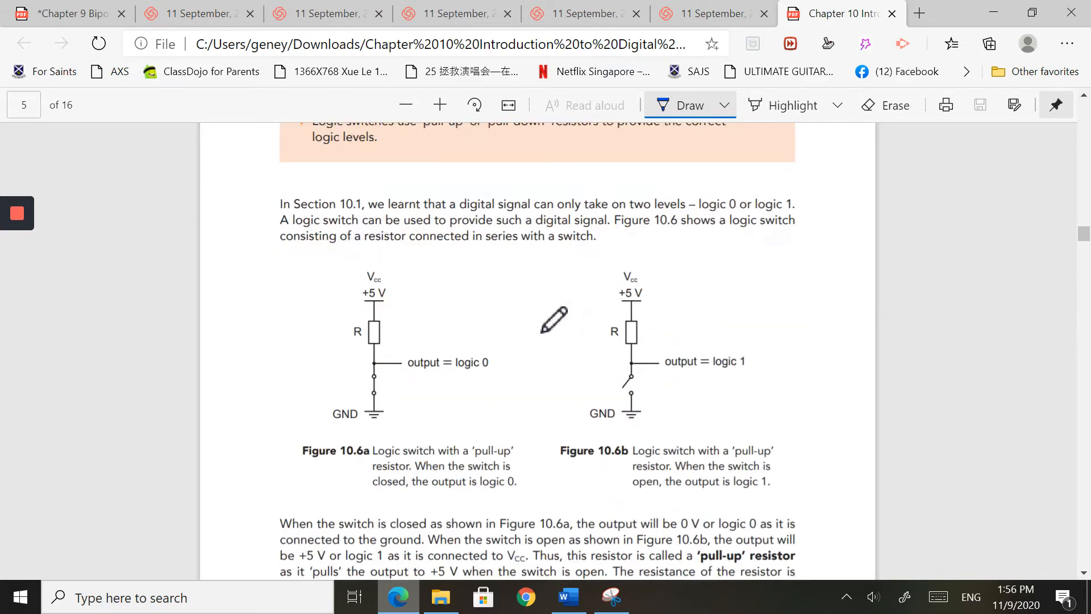
{"action": "mouse_move", "coordinate": [420, 342]}
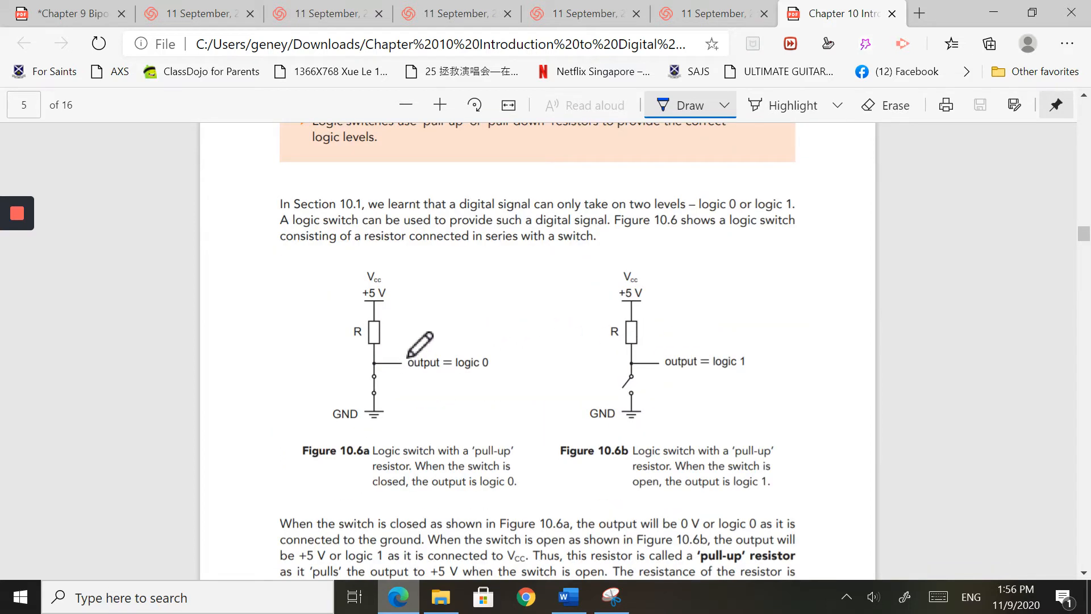
{"action": "mouse_move", "coordinate": [400, 358]}
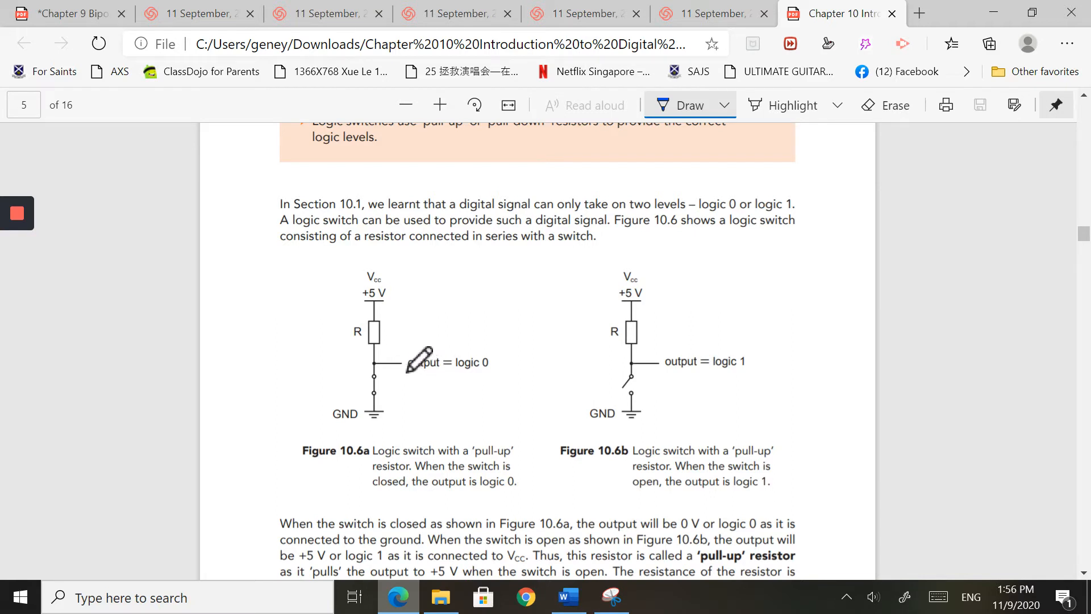
{"action": "mouse_move", "coordinate": [713, 357]}
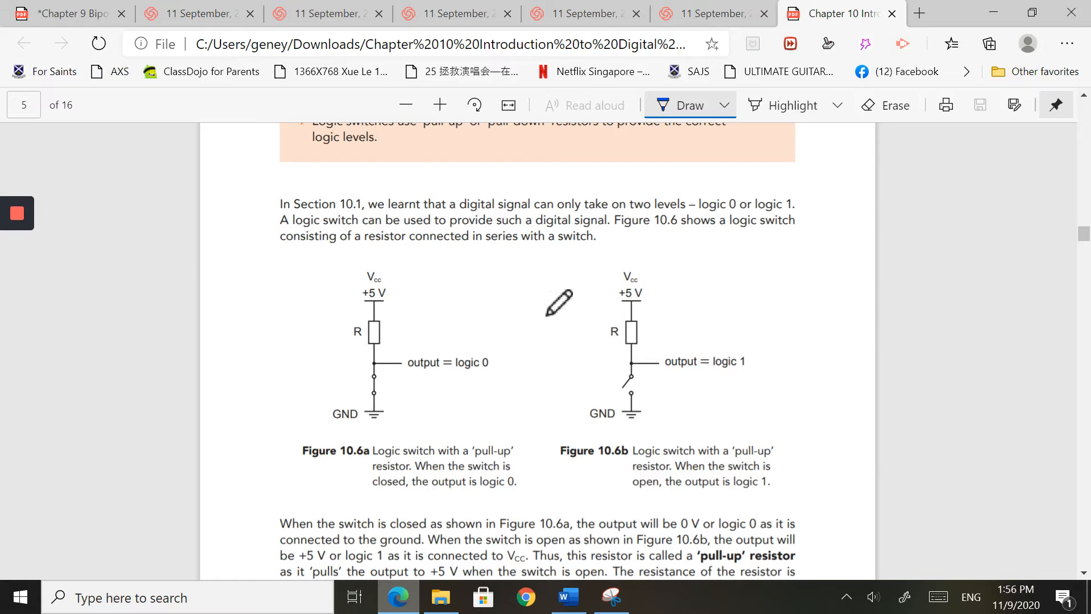
{"action": "mouse_move", "coordinate": [379, 316]}
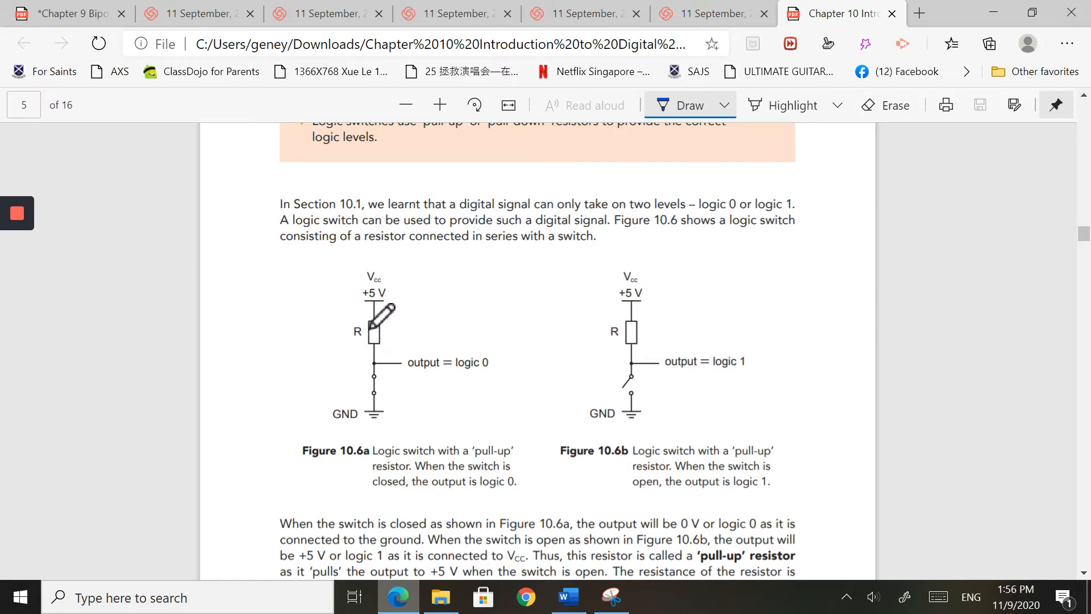
{"action": "mouse_move", "coordinate": [458, 323]}
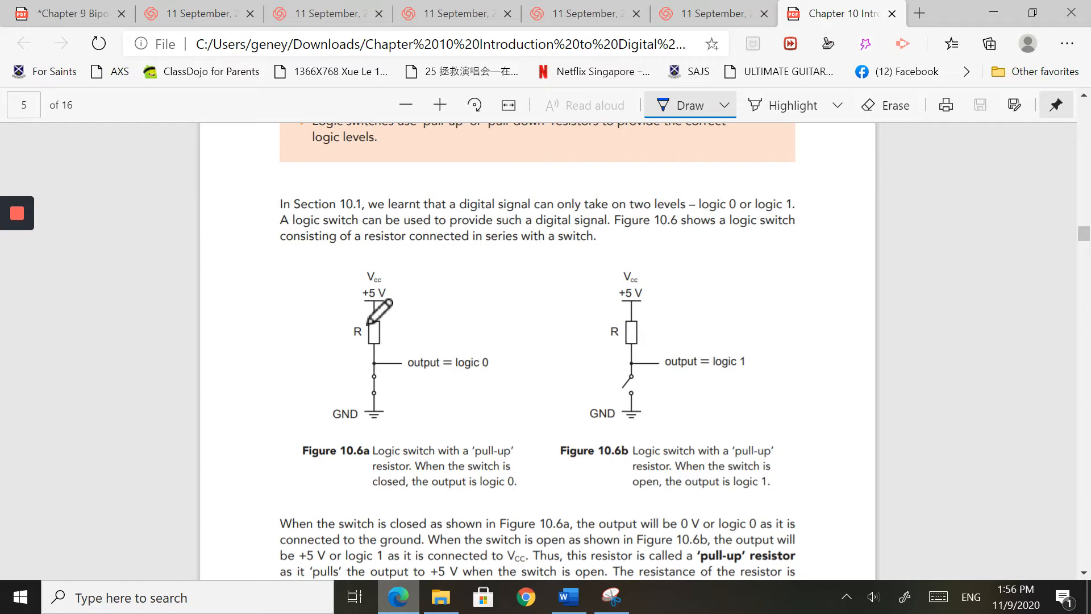
{"action": "mouse_move", "coordinate": [674, 355]}
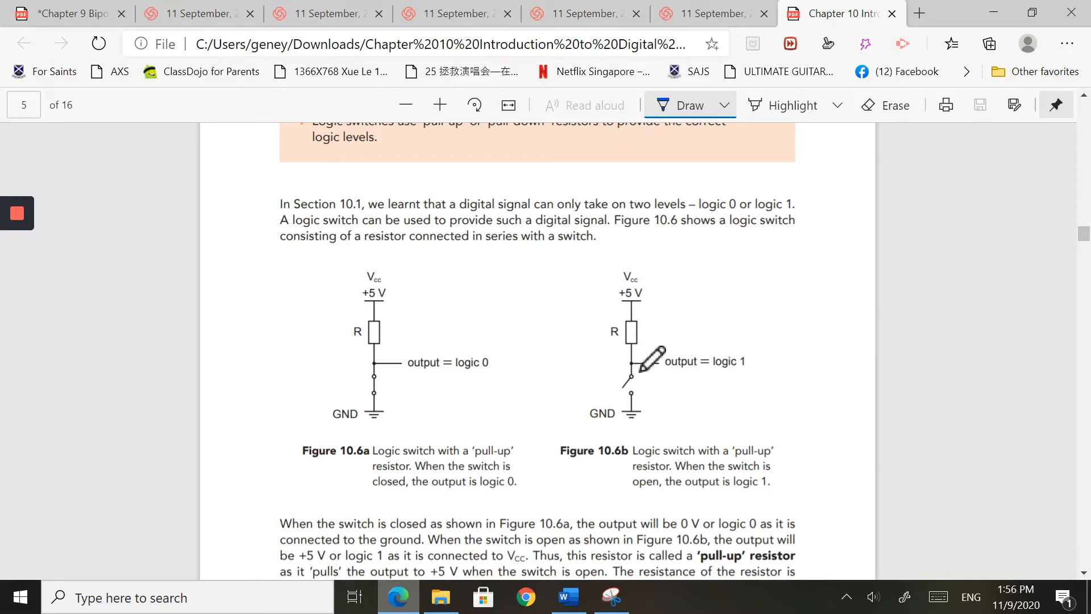
{"action": "mouse_move", "coordinate": [650, 303]}
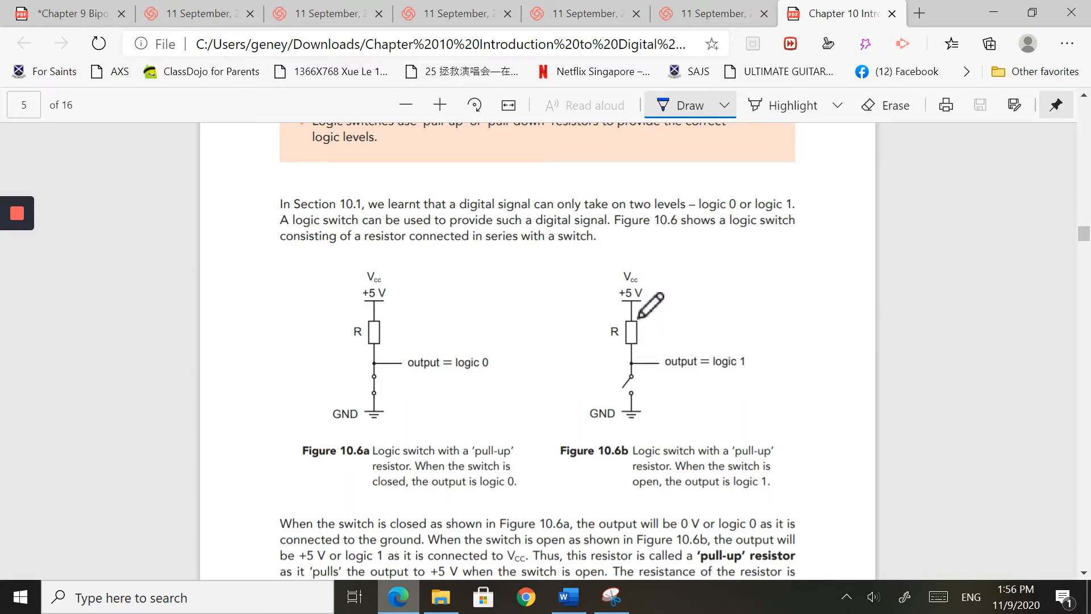
{"action": "mouse_move", "coordinate": [644, 355]}
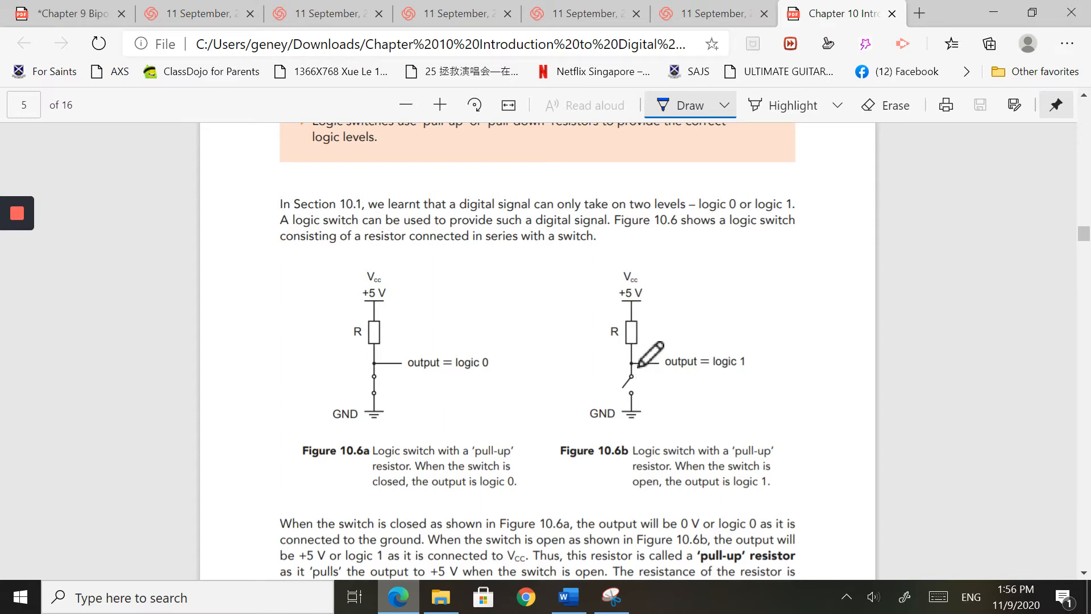
{"action": "mouse_move", "coordinate": [654, 356]}
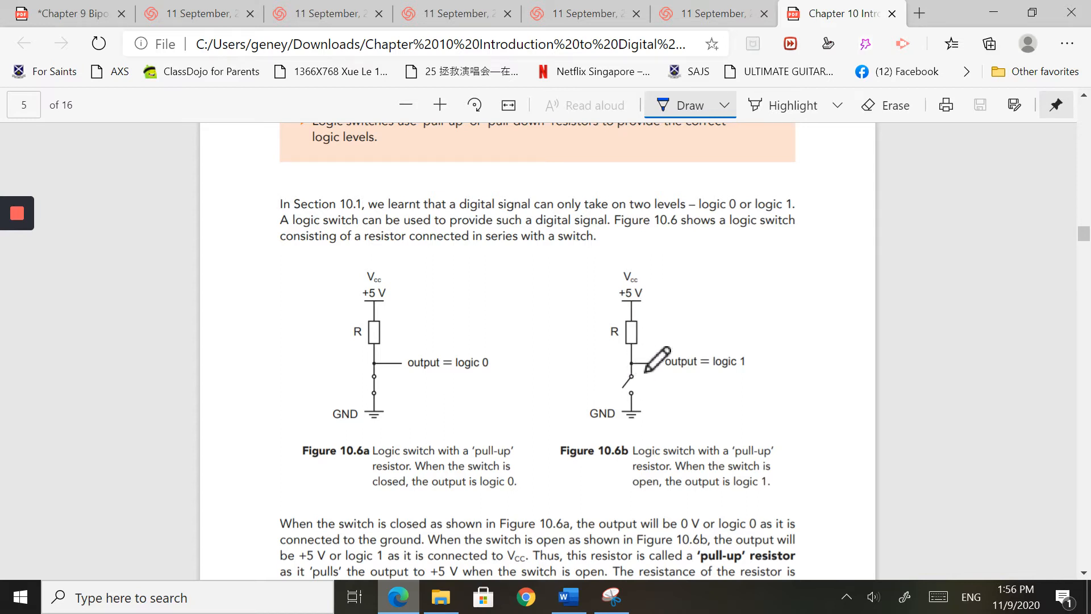
{"action": "mouse_move", "coordinate": [651, 312]}
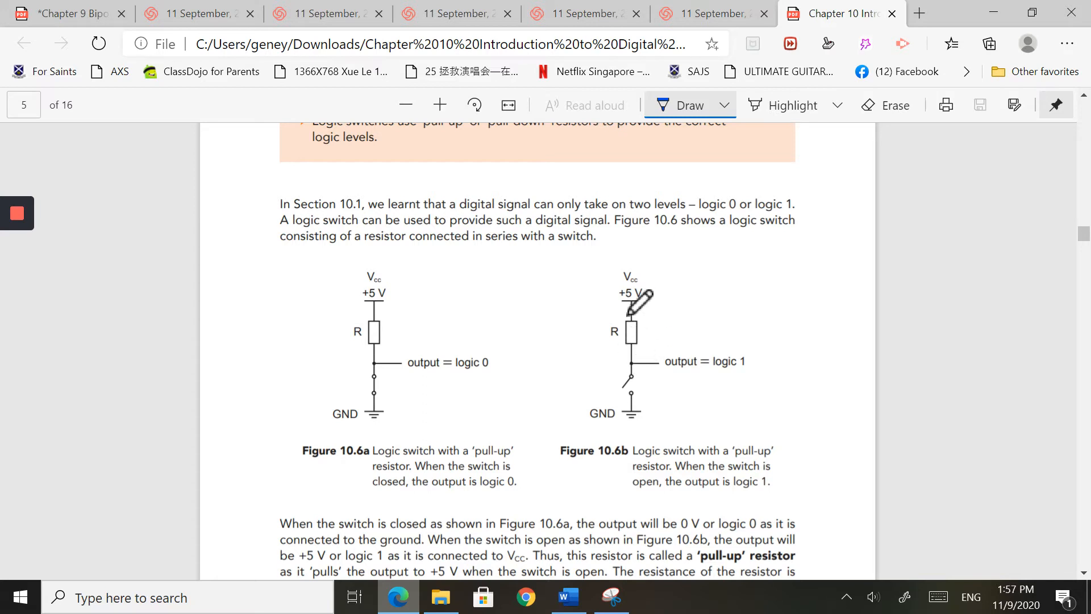
{"action": "mouse_move", "coordinate": [637, 379]}
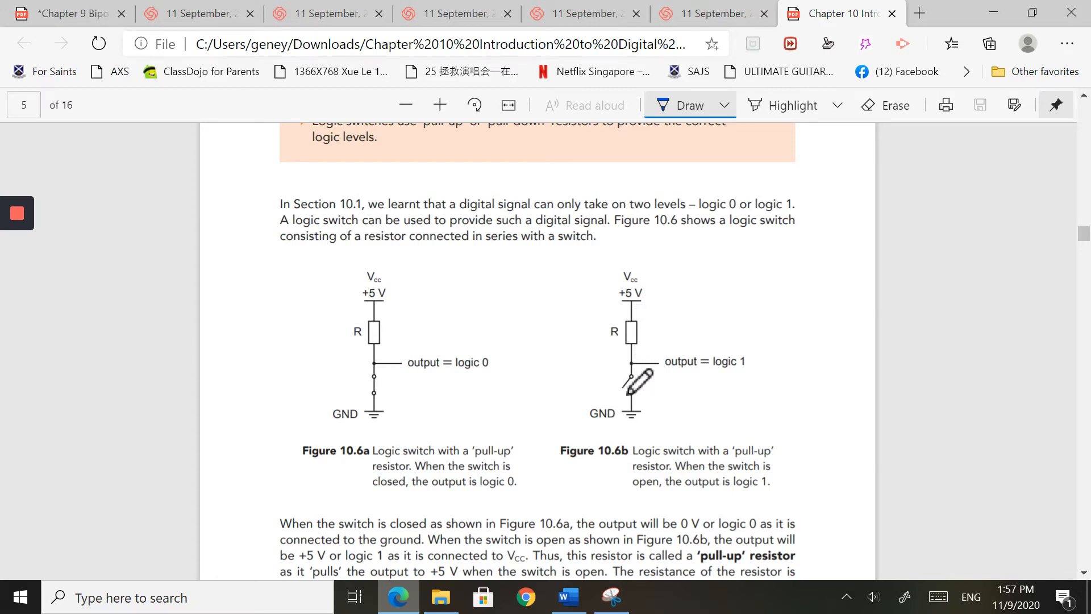
{"action": "mouse_move", "coordinate": [748, 359]}
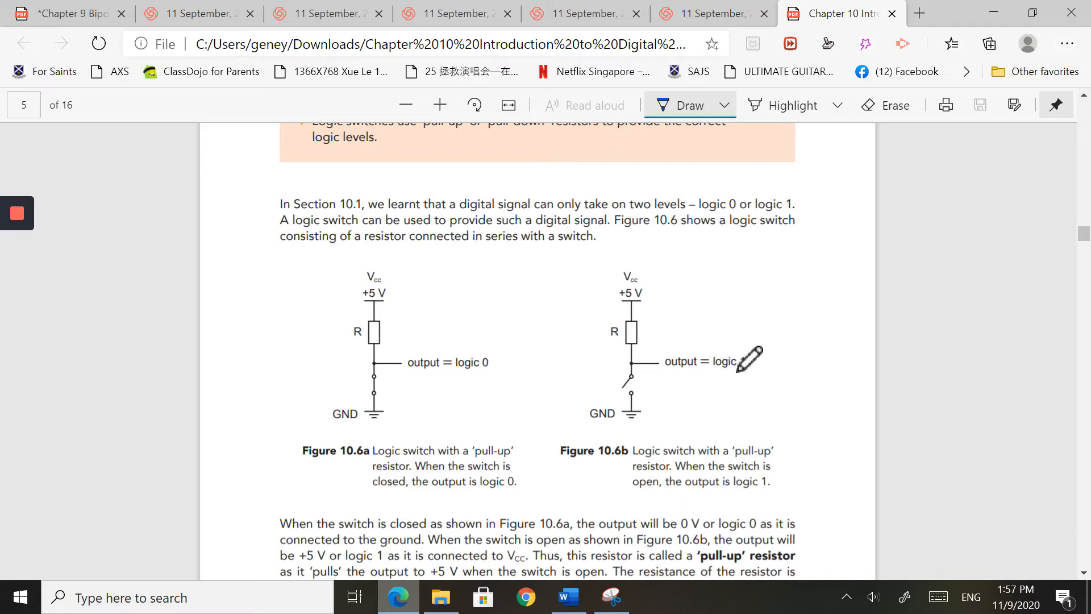
{"action": "mouse_move", "coordinate": [487, 400]}
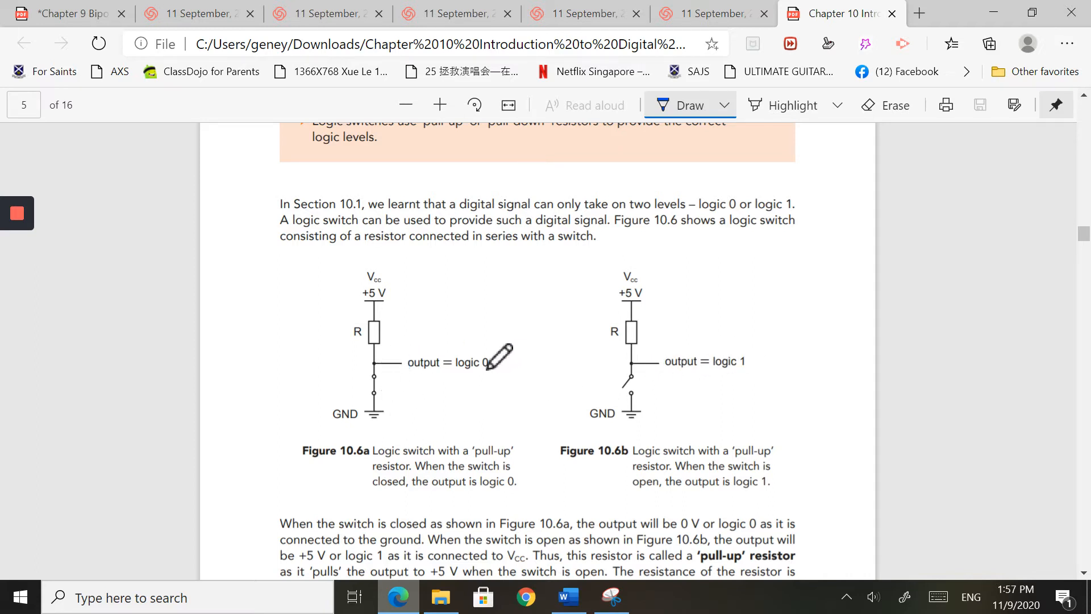
{"action": "mouse_move", "coordinate": [527, 354]}
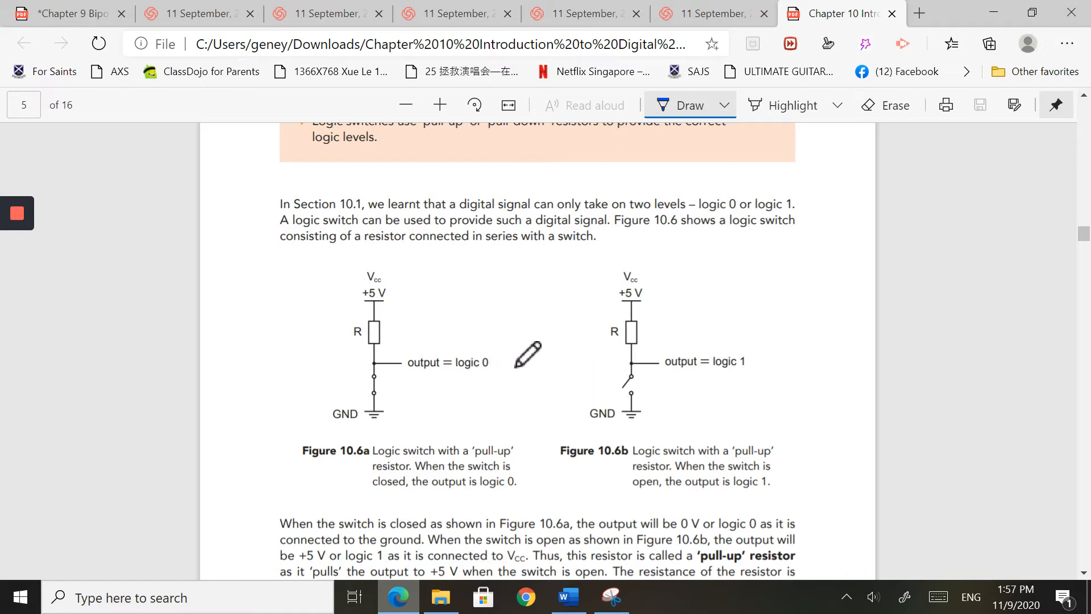
{"action": "mouse_move", "coordinate": [627, 327]}
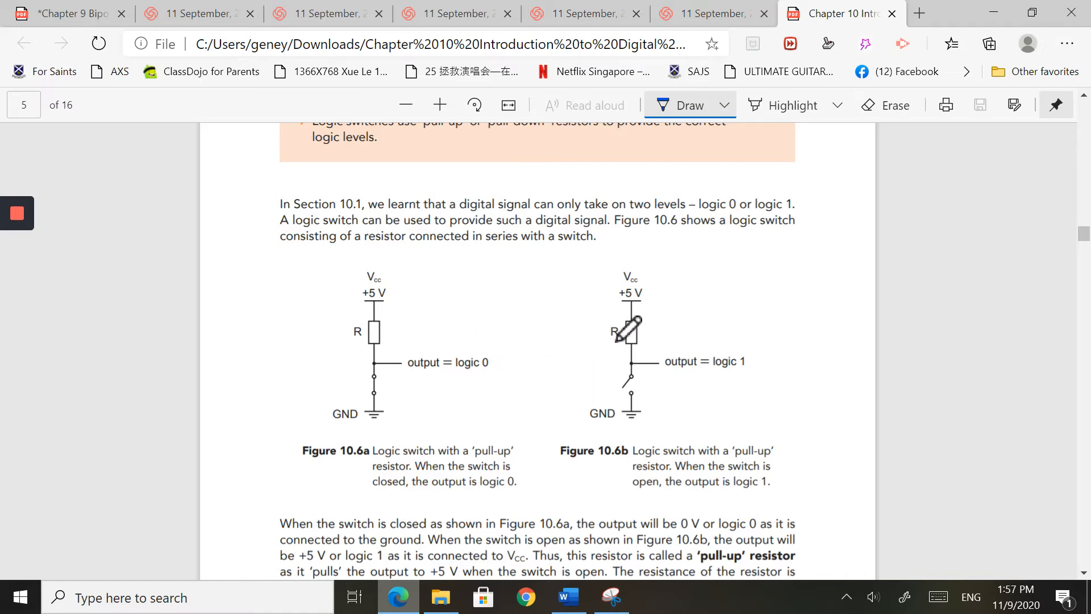
{"action": "mouse_move", "coordinate": [492, 363]}
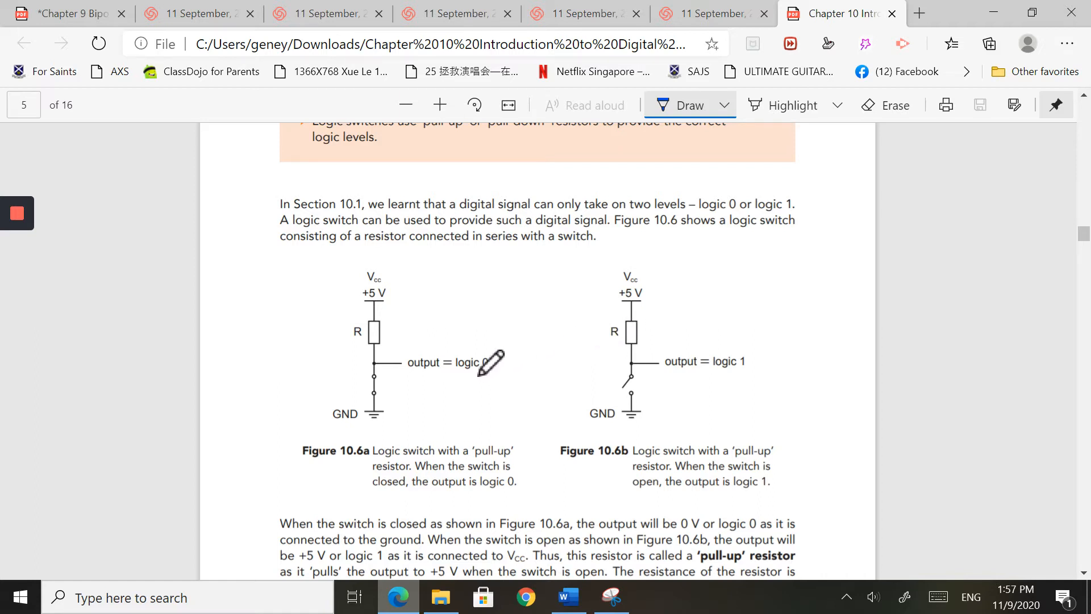
{"action": "mouse_move", "coordinate": [481, 363]}
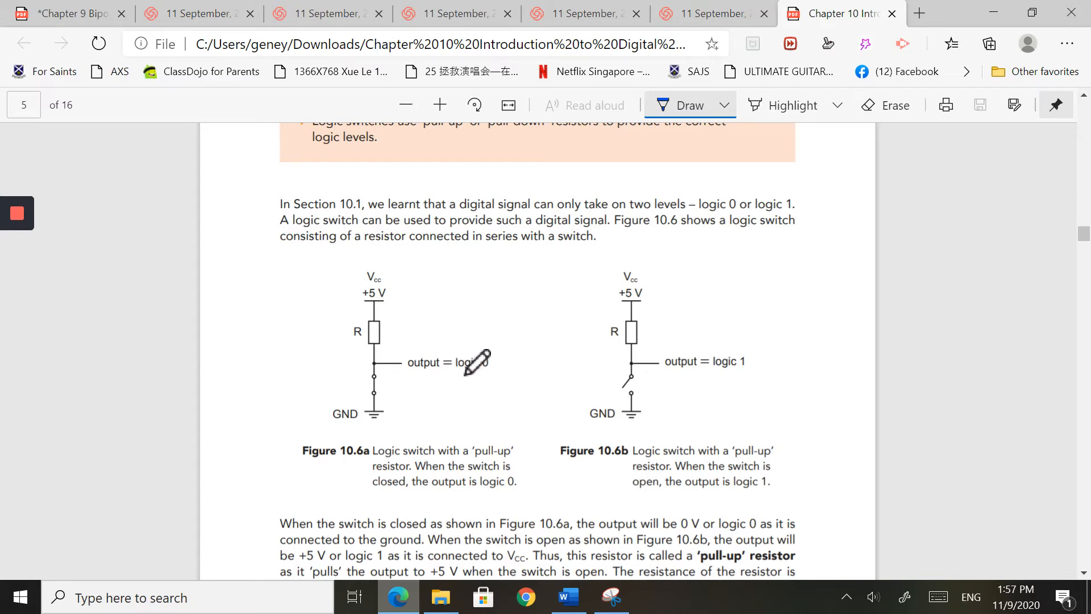
{"action": "mouse_move", "coordinate": [723, 362]}
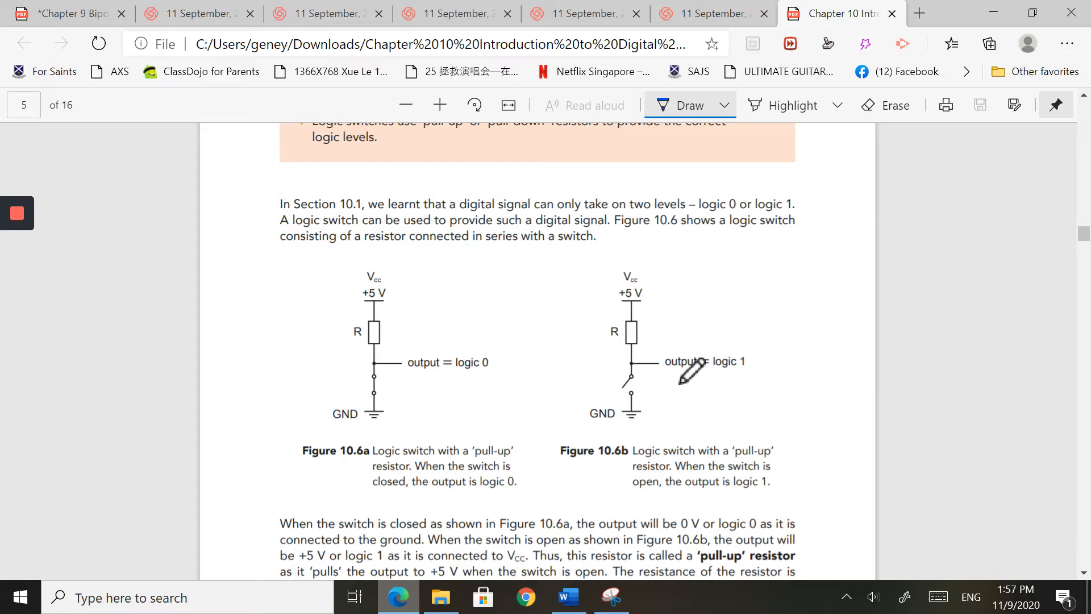
{"action": "mouse_move", "coordinate": [633, 382]}
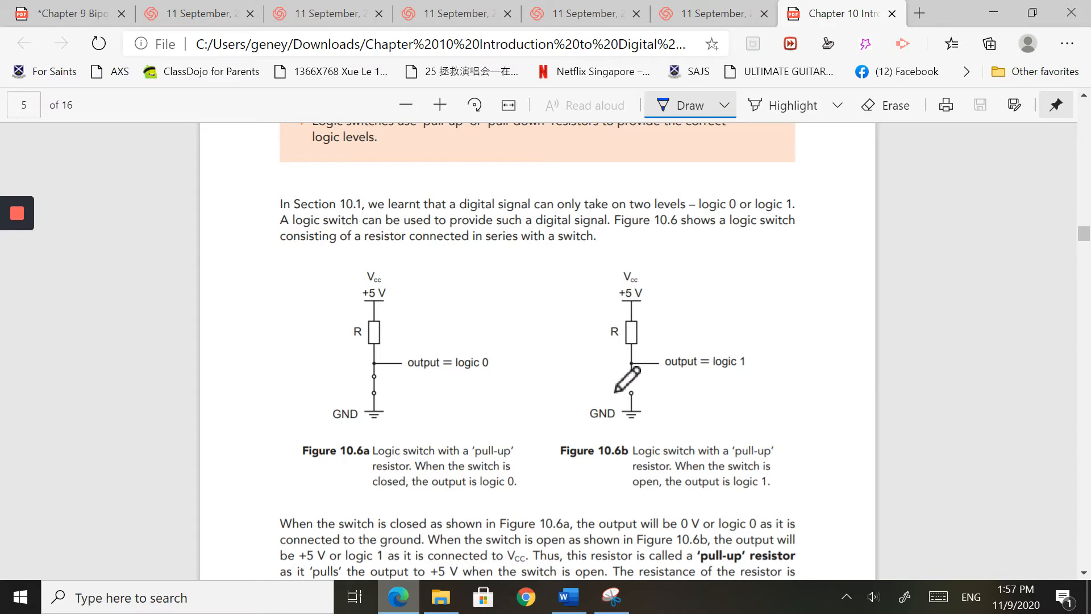
{"action": "scroll", "scroll_direction": "down", "scroll_amount": 3}
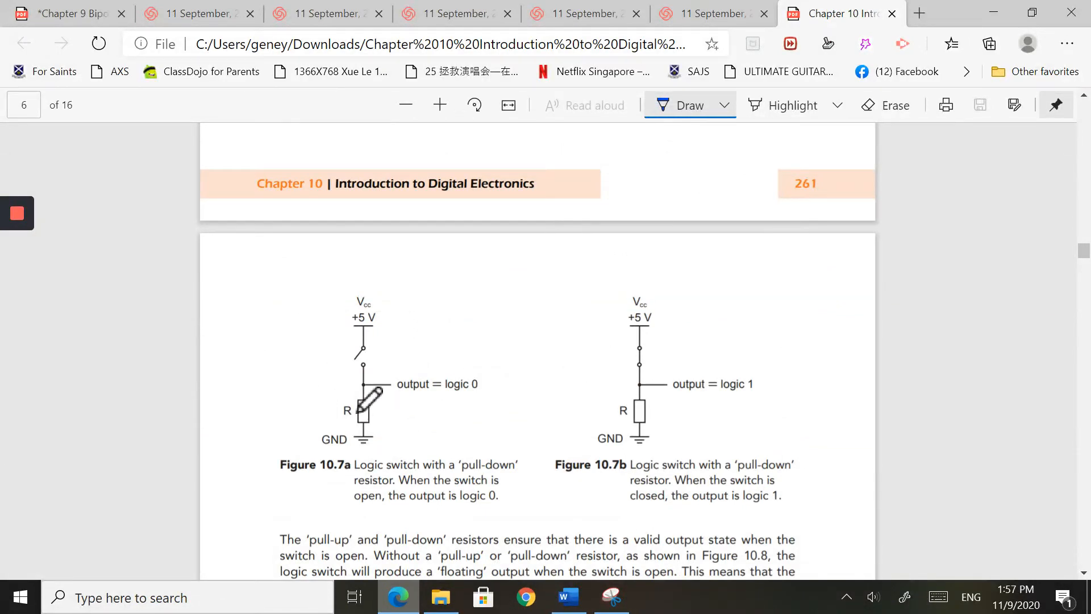
{"action": "mouse_move", "coordinate": [362, 355]}
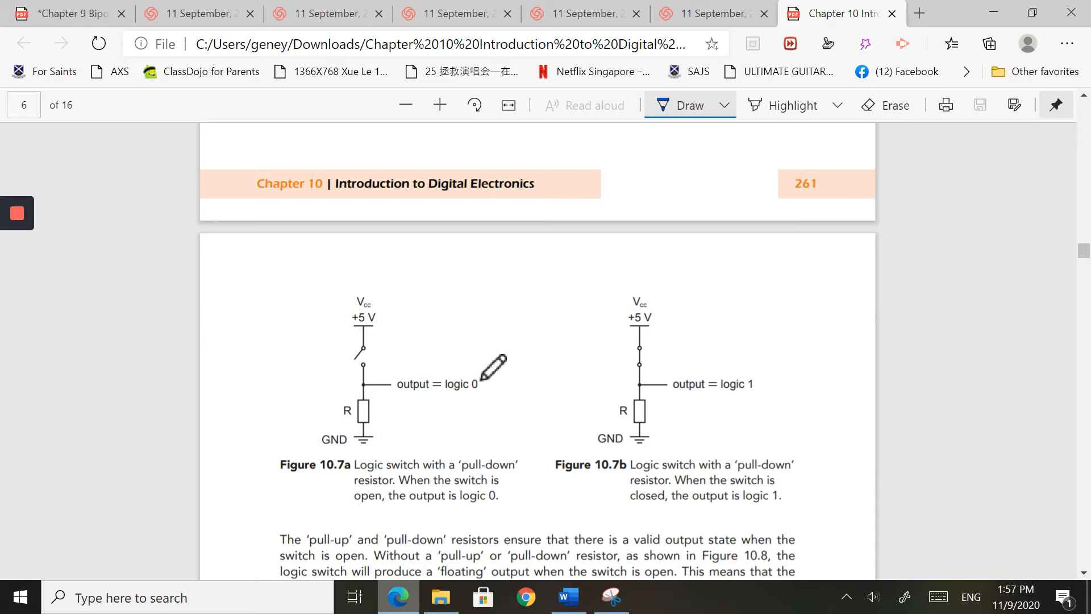
{"action": "mouse_move", "coordinate": [453, 375]}
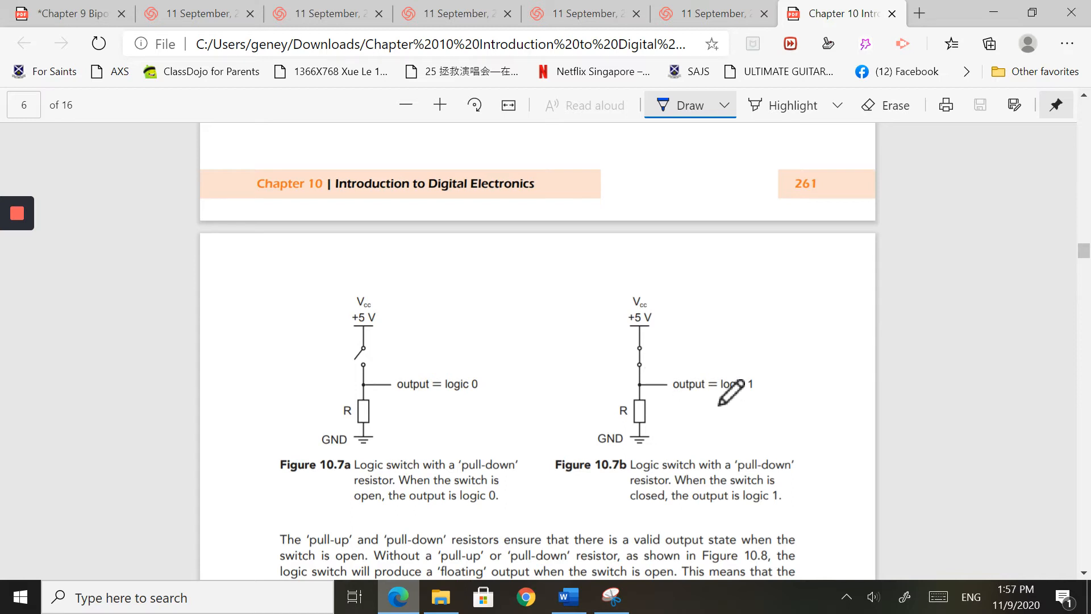
{"action": "mouse_move", "coordinate": [765, 386]}
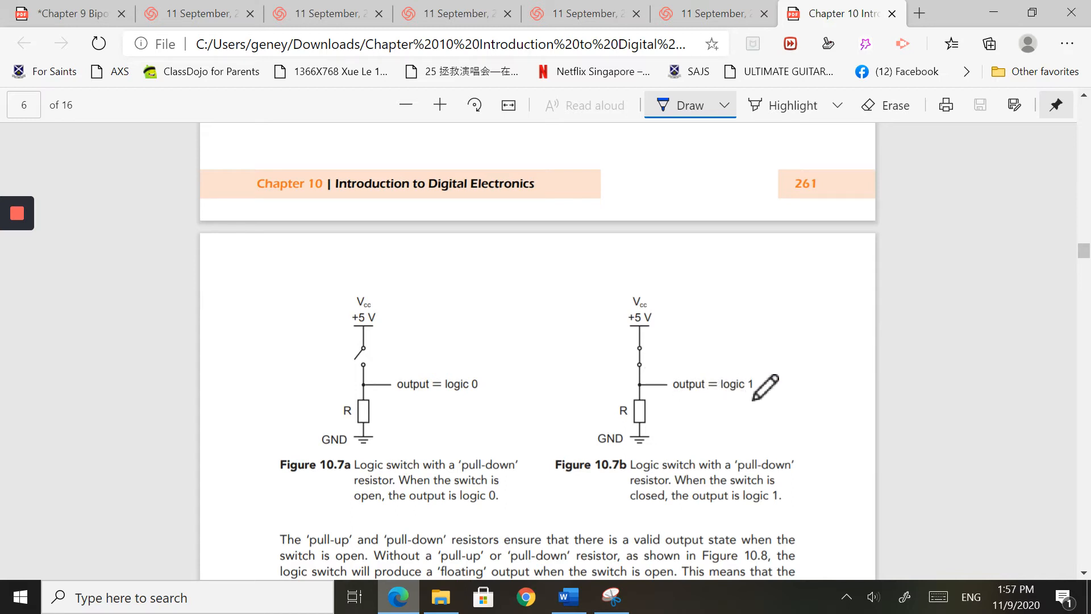
{"action": "scroll", "scroll_direction": "up", "scroll_amount": 3}
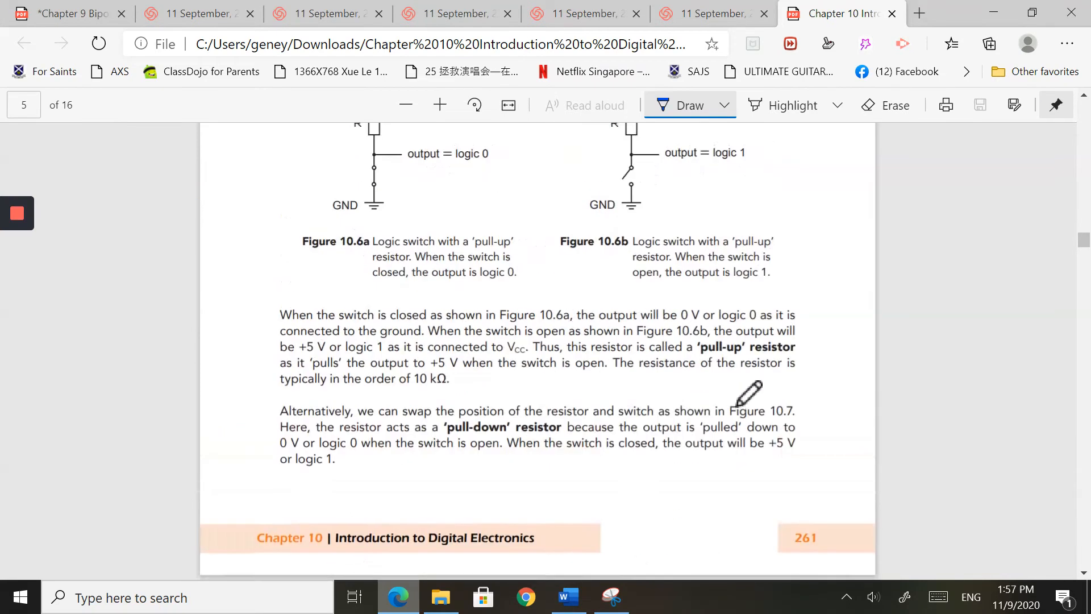
{"action": "scroll", "scroll_direction": "up", "scroll_amount": 3}
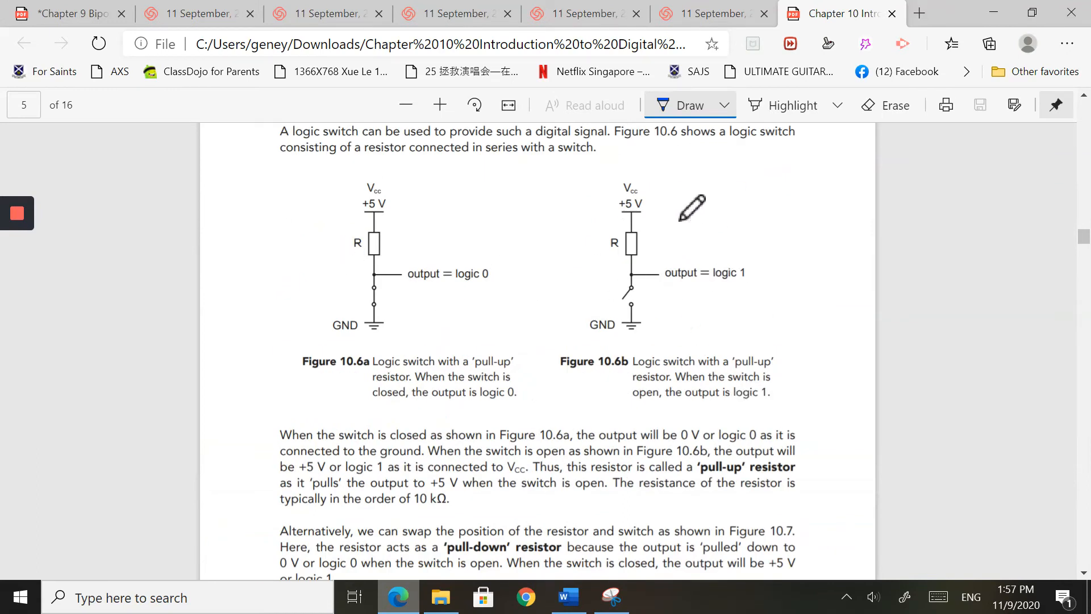
{"action": "mouse_move", "coordinate": [468, 257]}
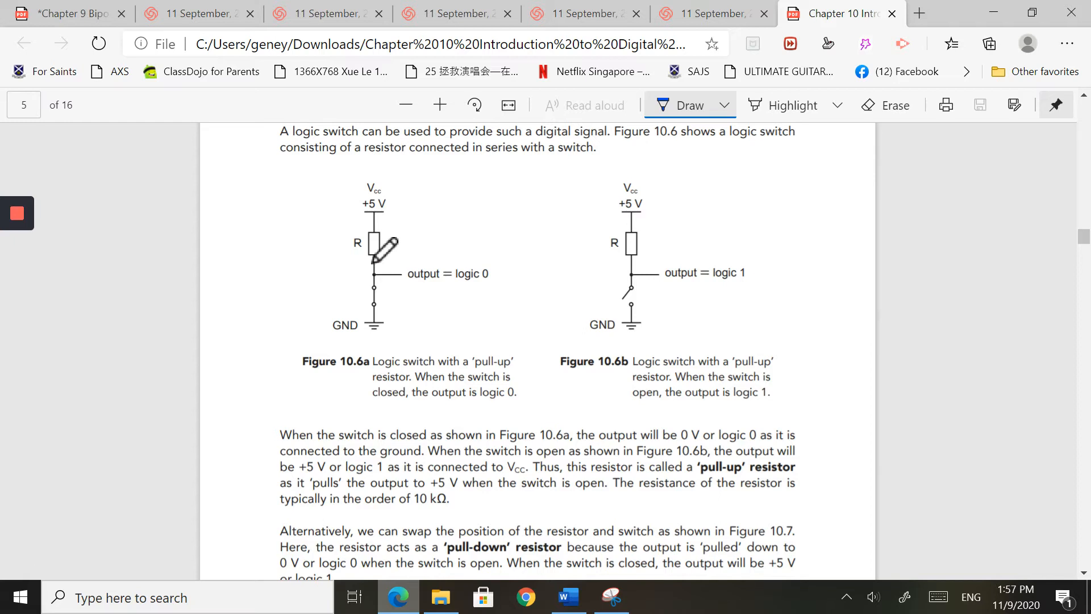
{"action": "mouse_move", "coordinate": [396, 292]}
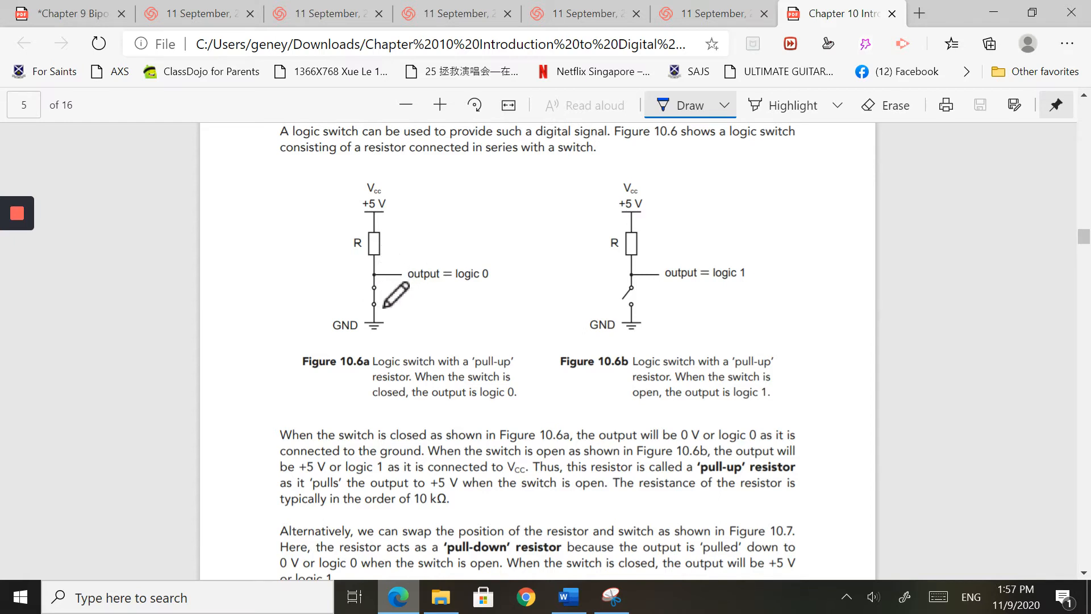
{"action": "mouse_move", "coordinate": [764, 275]}
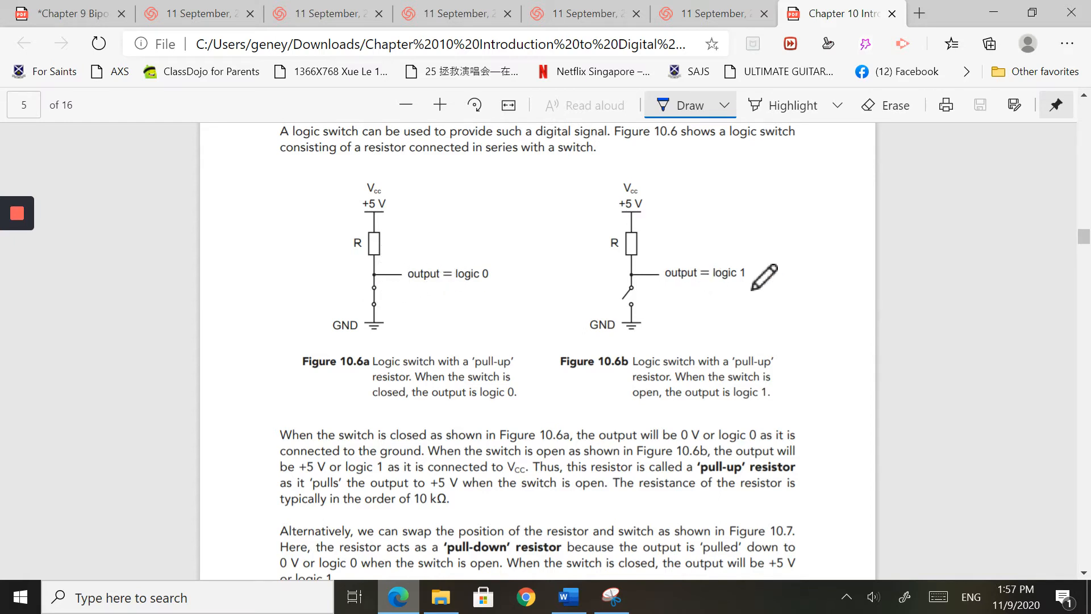
{"action": "scroll", "scroll_direction": "down", "scroll_amount": 3}
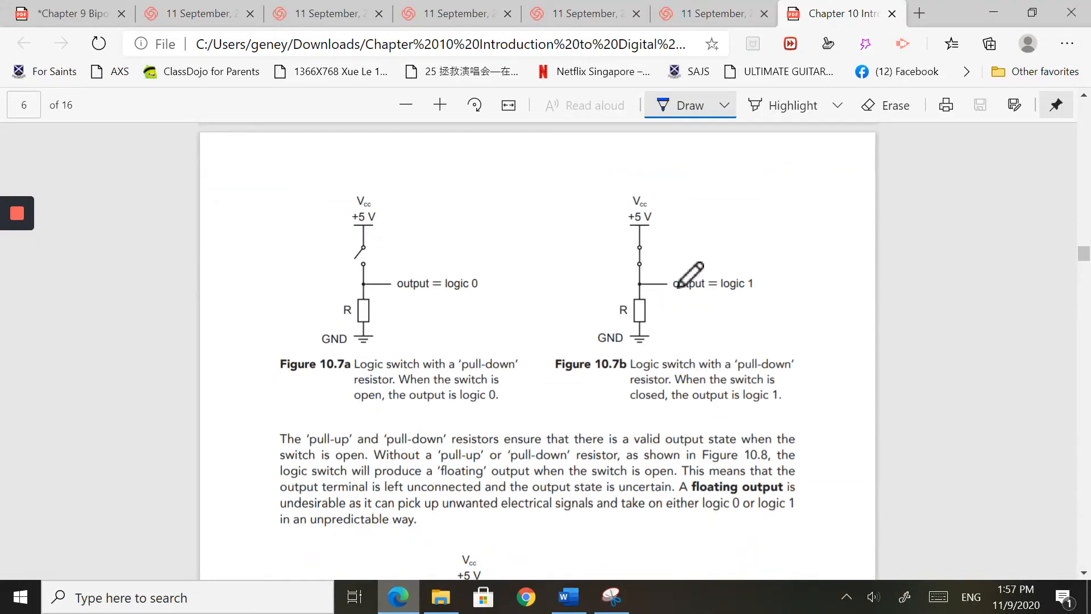
{"action": "mouse_move", "coordinate": [373, 252]}
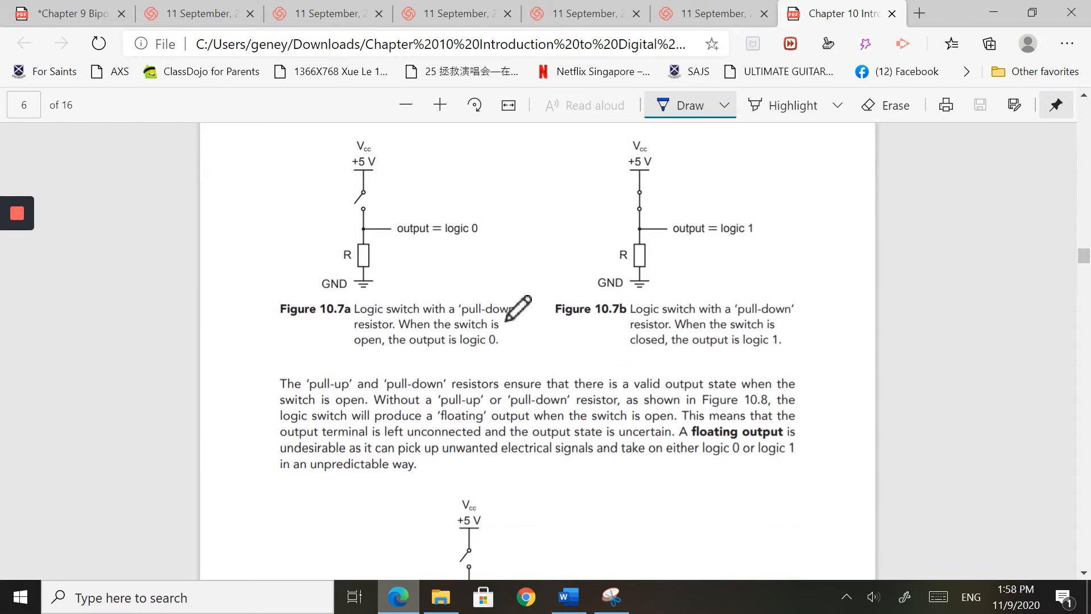
{"action": "scroll", "scroll_direction": "down", "scroll_amount": 3}
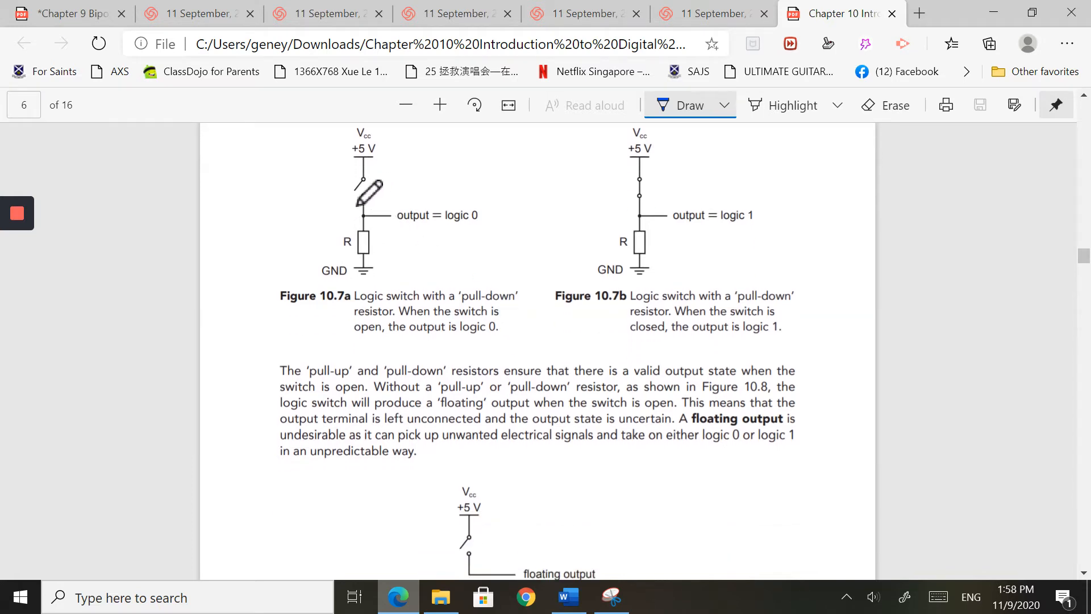
{"action": "mouse_move", "coordinate": [669, 216]}
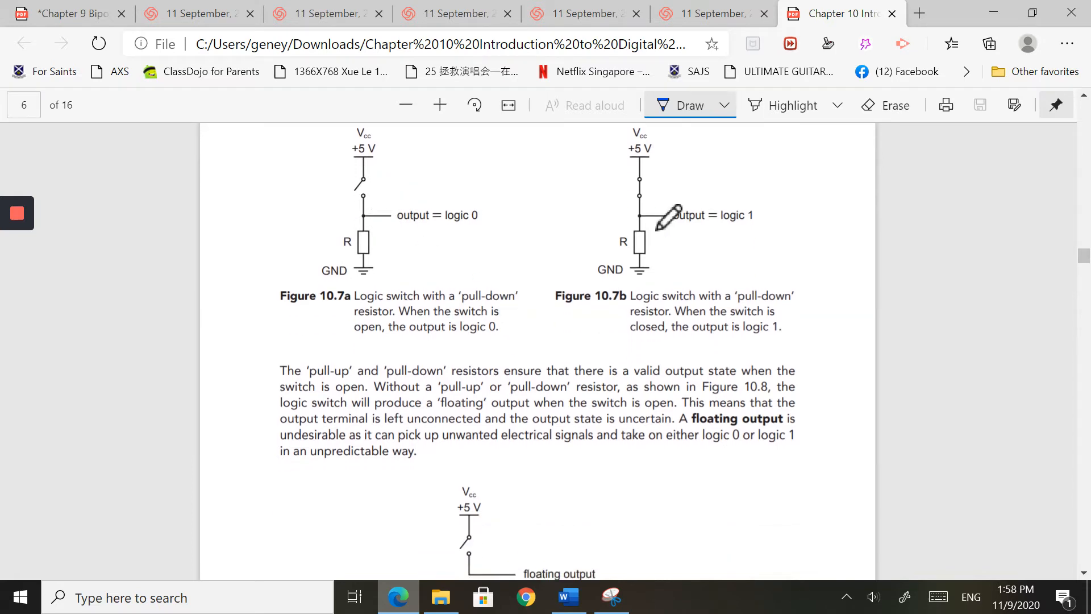
Scroll down to Review Questions 10.2 below Figure 10.8, keeping the crossed 'floating output' visible
{"action": "scroll", "scroll_direction": "down", "scroll_amount": 3}
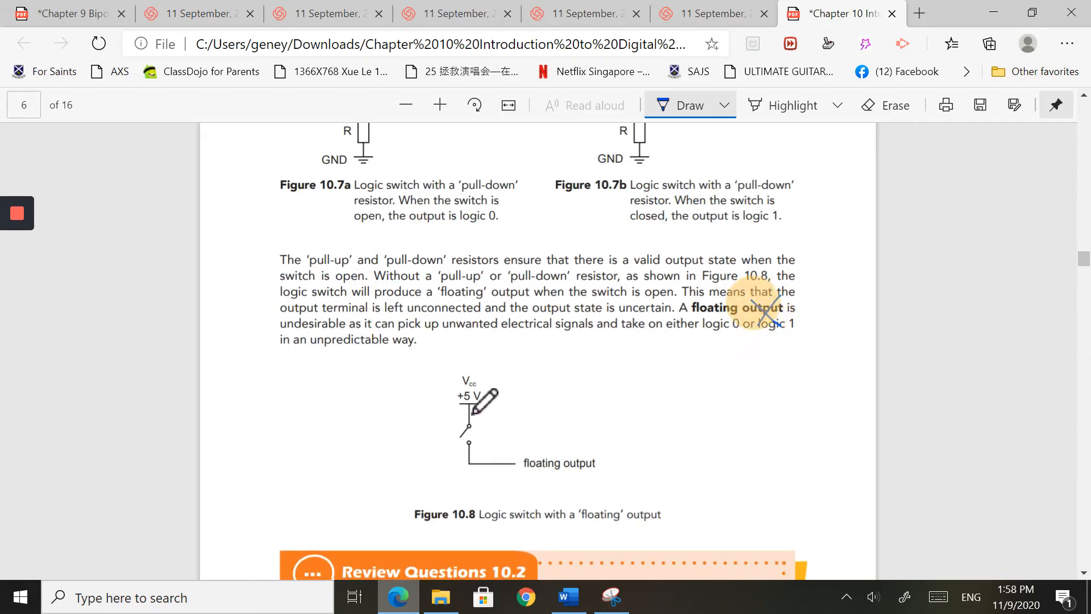
{"action": "mouse_move", "coordinate": [499, 453]}
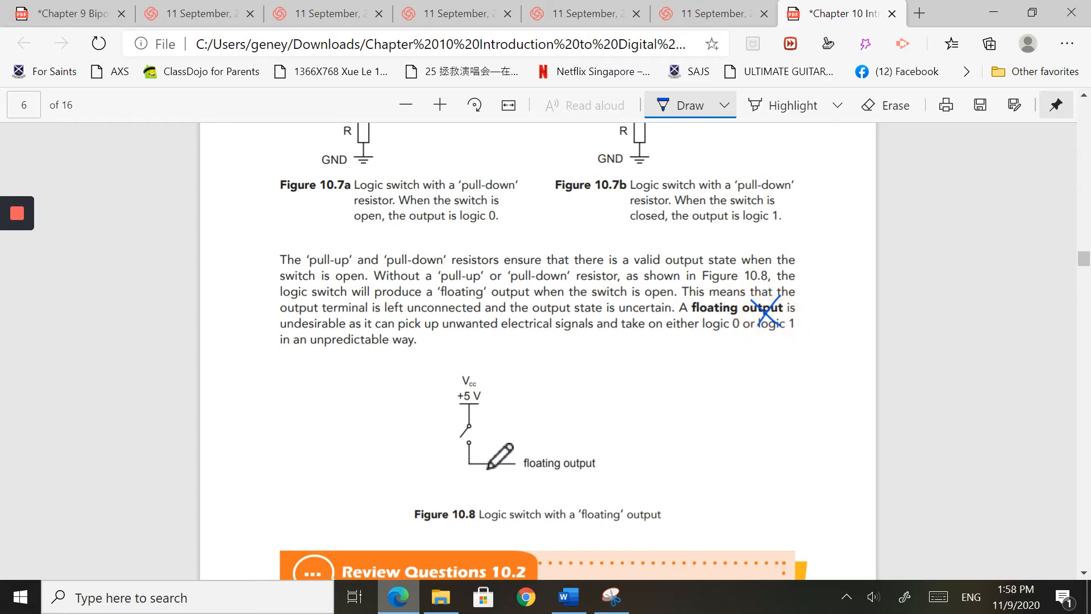
{"action": "mouse_move", "coordinate": [589, 422]}
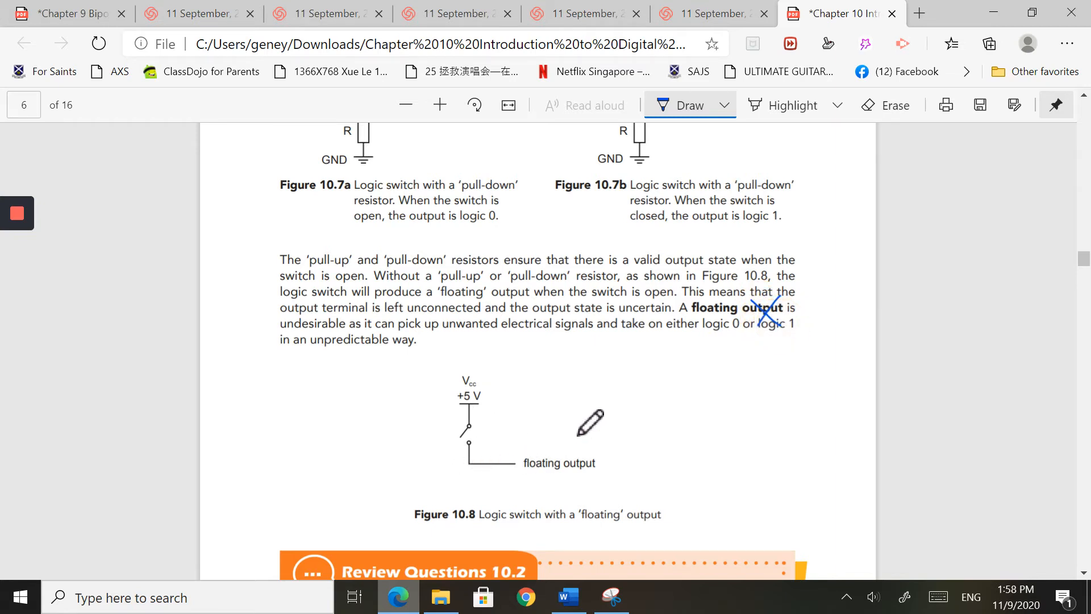
{"action": "mouse_move", "coordinate": [621, 388]}
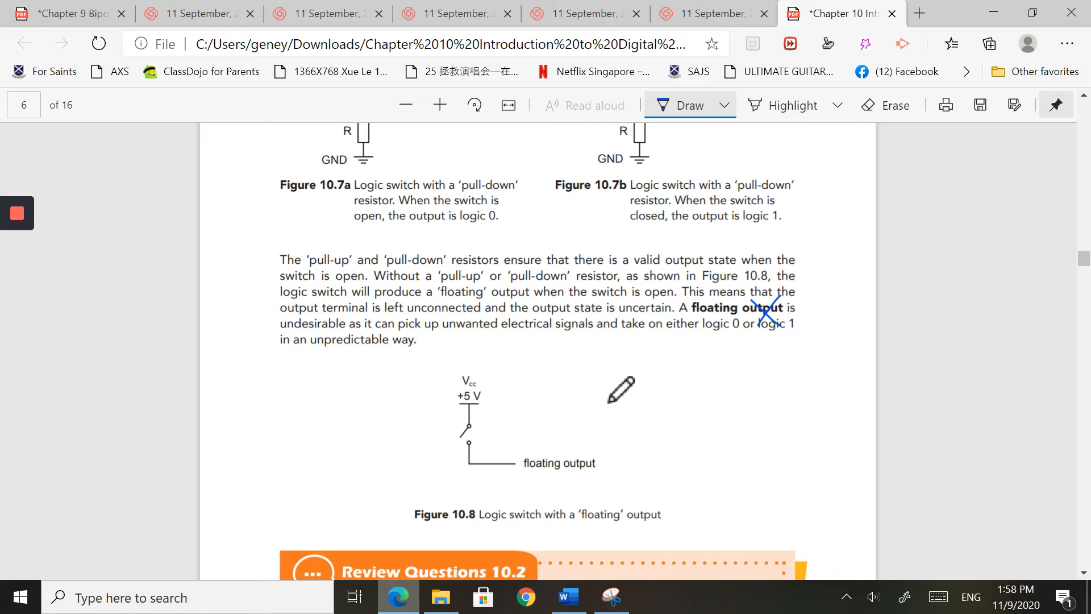
{"action": "mouse_move", "coordinate": [579, 434]}
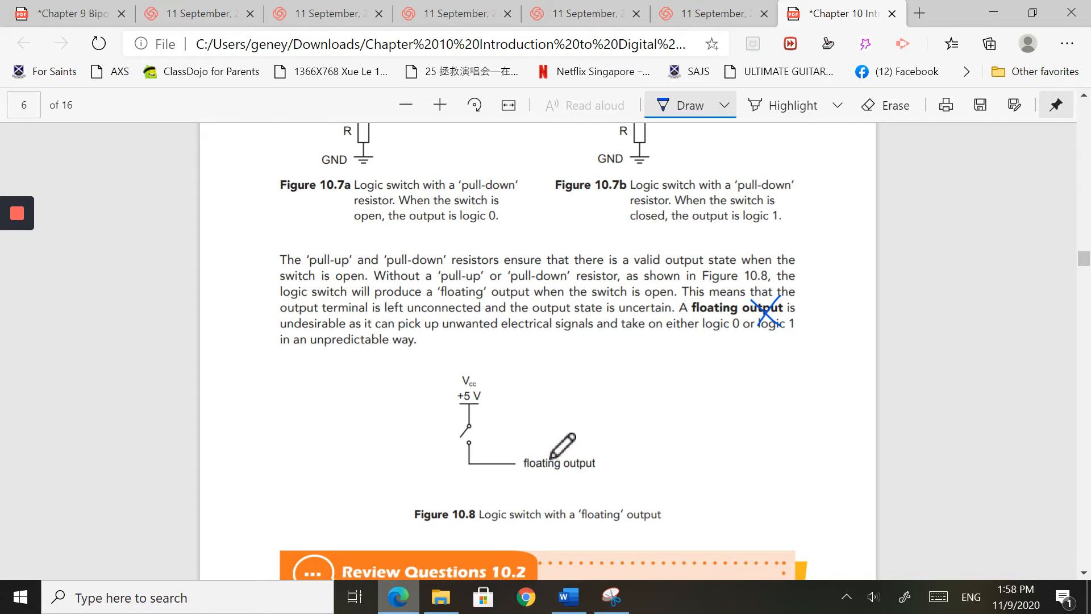
{"action": "mouse_move", "coordinate": [585, 424]}
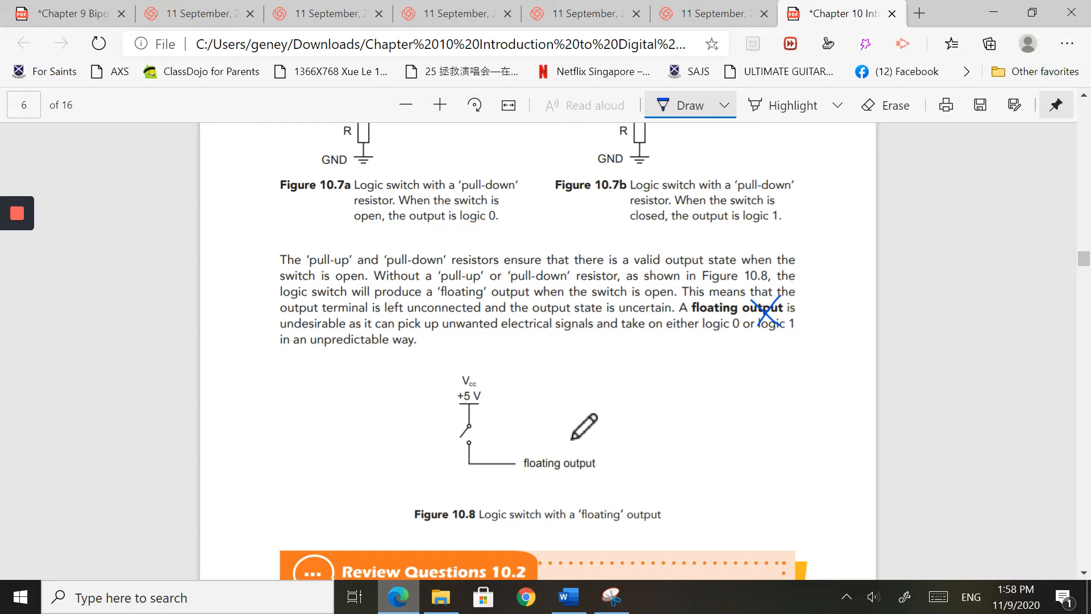
{"action": "mouse_move", "coordinate": [665, 370]}
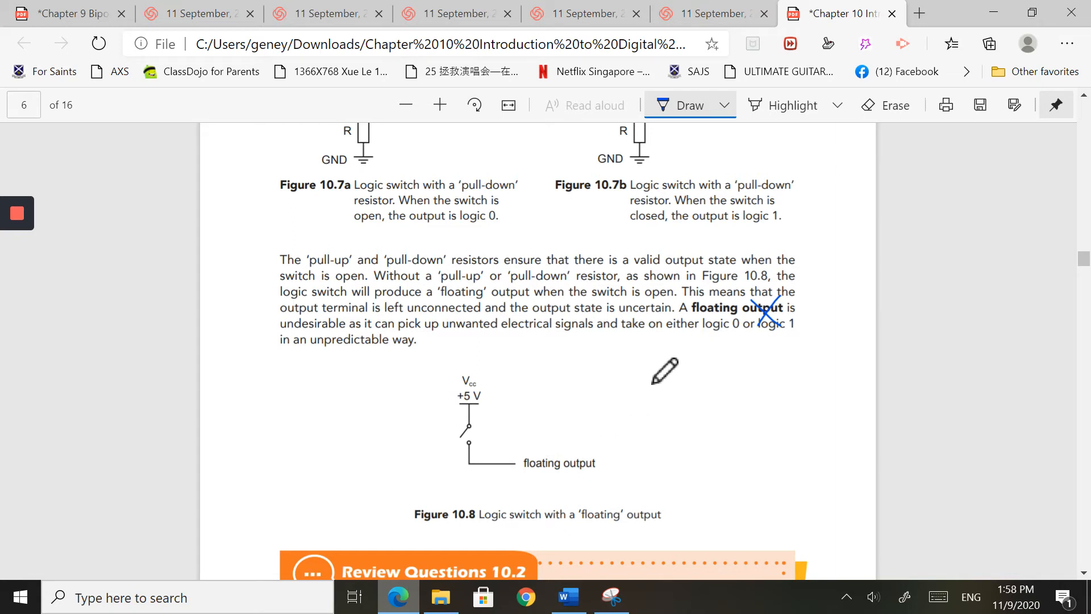
{"action": "mouse_move", "coordinate": [668, 359]}
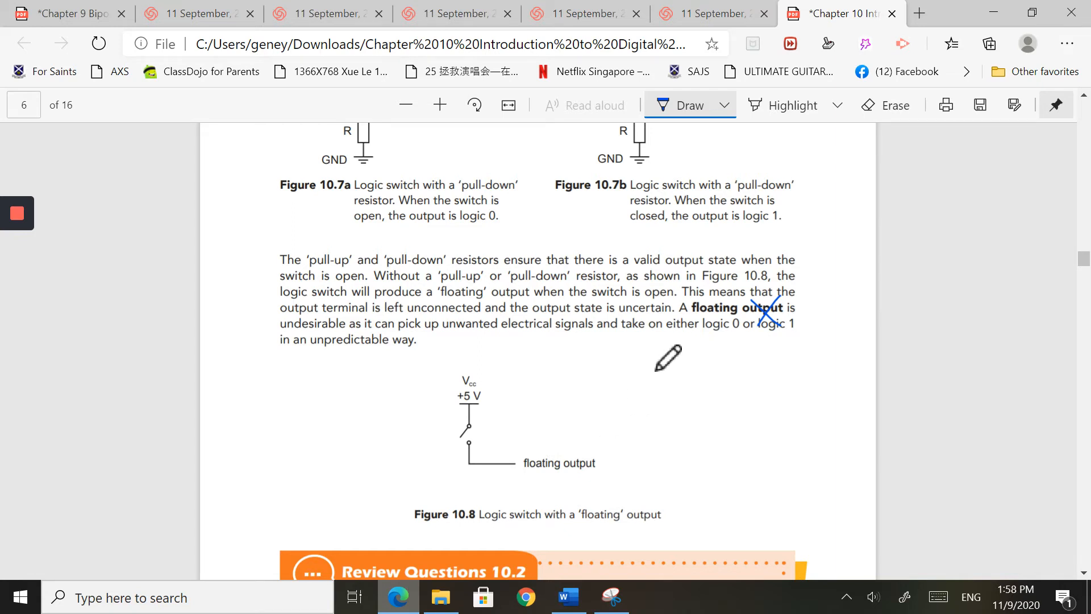
{"action": "scroll", "scroll_direction": "down", "scroll_amount": 3}
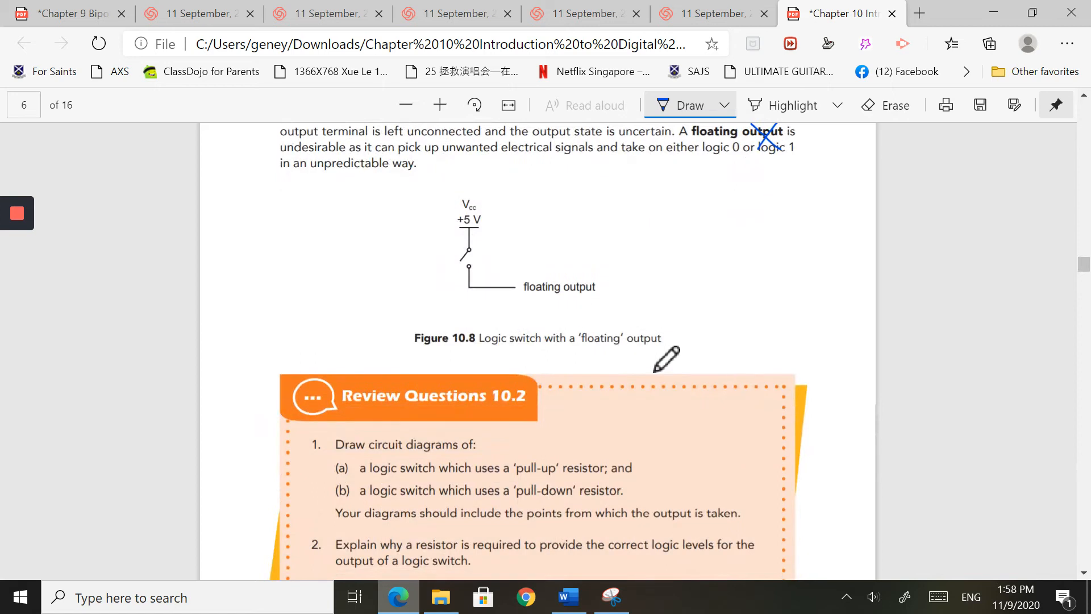
Scroll past Review Questions 10.2 and section 10.3 to page 8's digital-advantages list and Figure 10.11
{"action": "scroll", "scroll_direction": "down", "scroll_amount": 3}
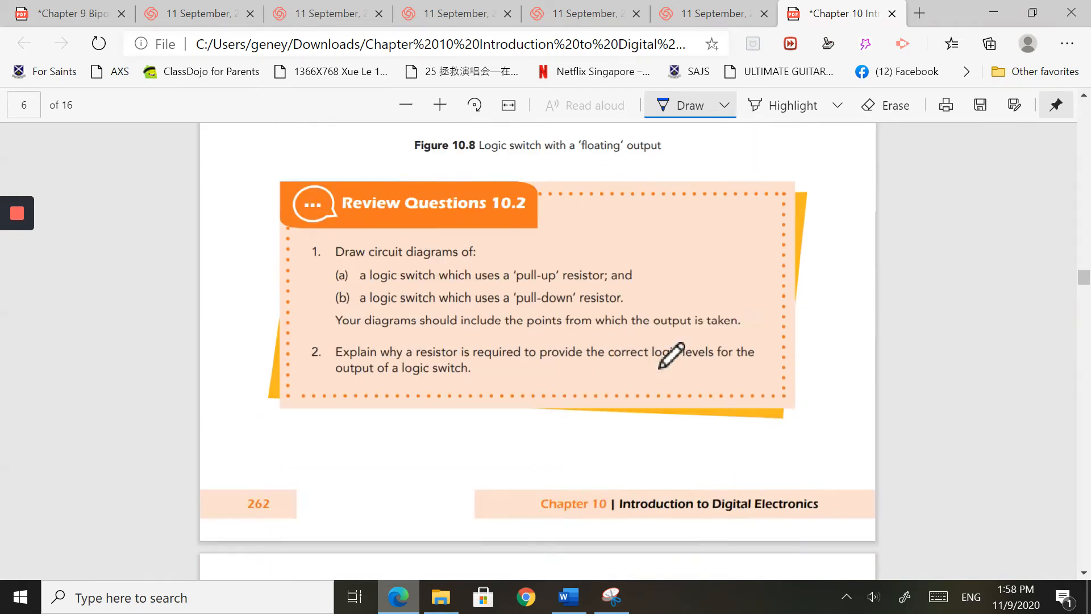
{"action": "scroll", "scroll_direction": "down", "scroll_amount": 3}
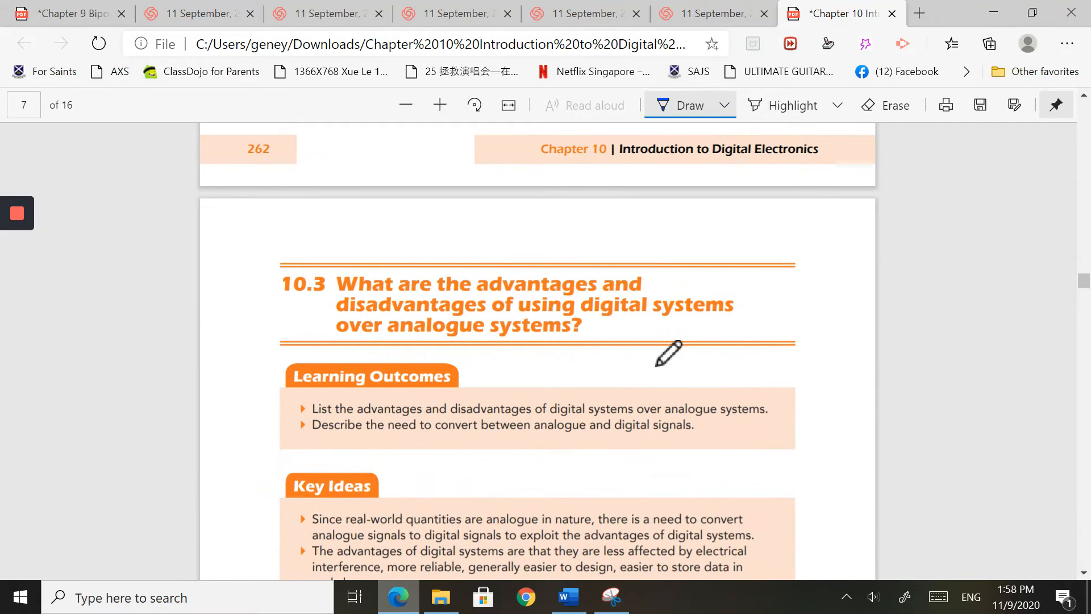
{"action": "scroll", "scroll_direction": "down", "scroll_amount": 3}
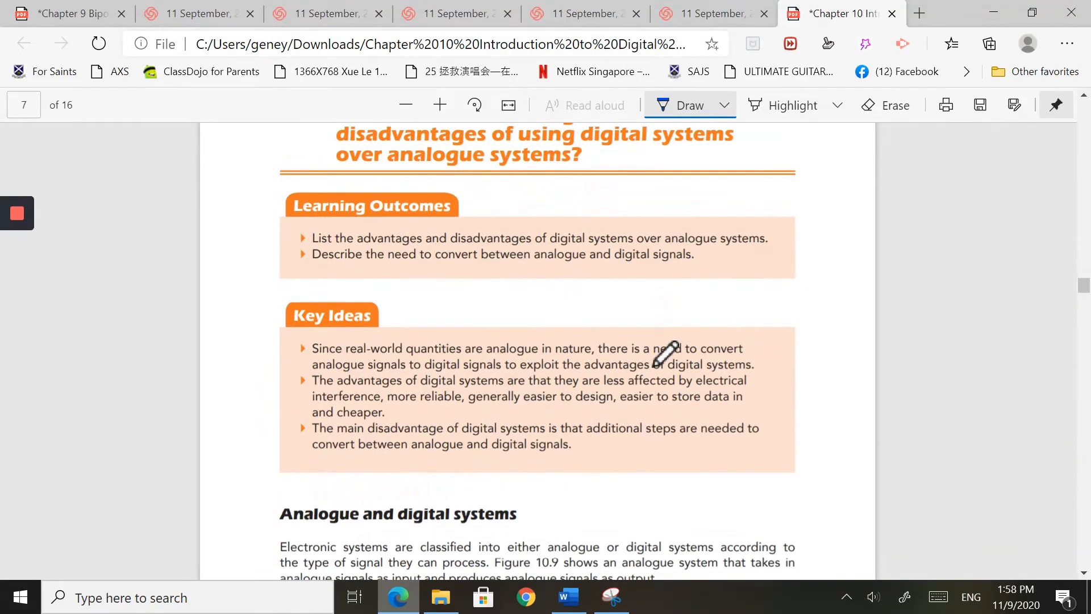
{"action": "scroll", "scroll_direction": "down", "scroll_amount": 3}
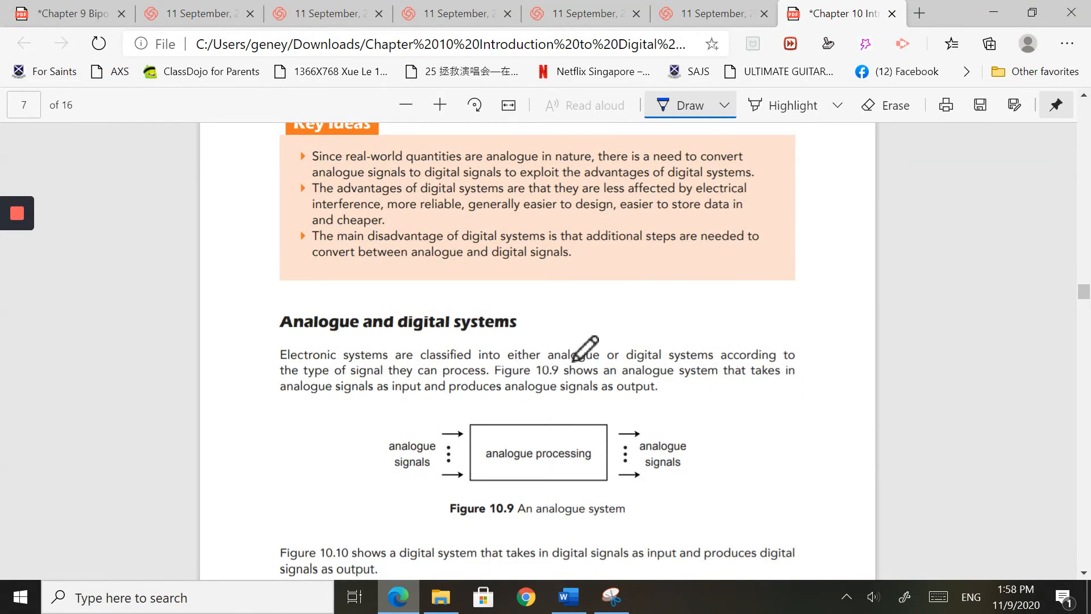
{"action": "mouse_move", "coordinate": [583, 336]}
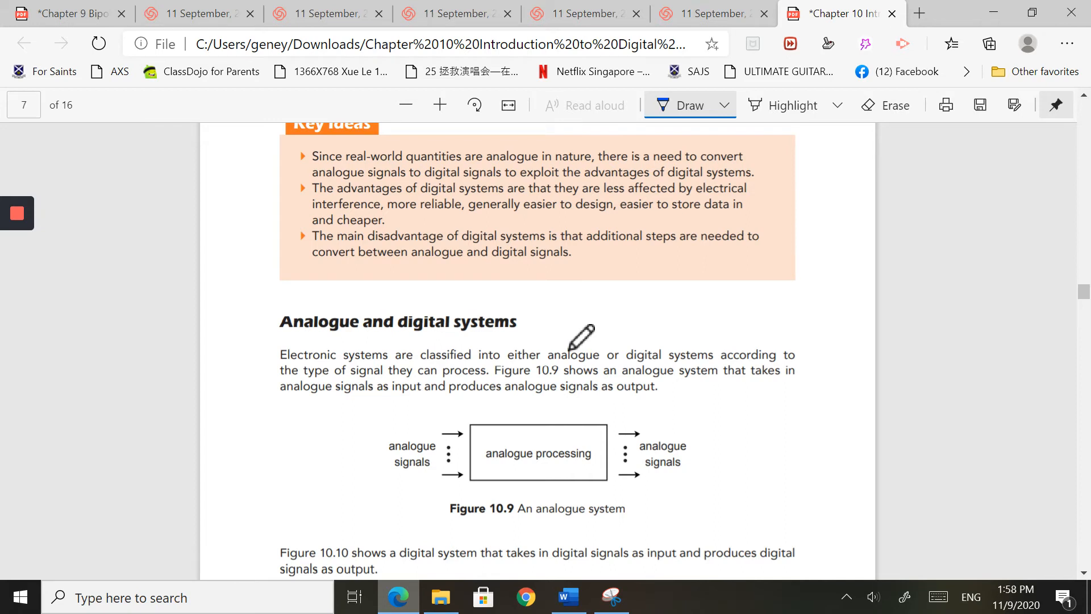
{"action": "scroll", "scroll_direction": "down", "scroll_amount": 3}
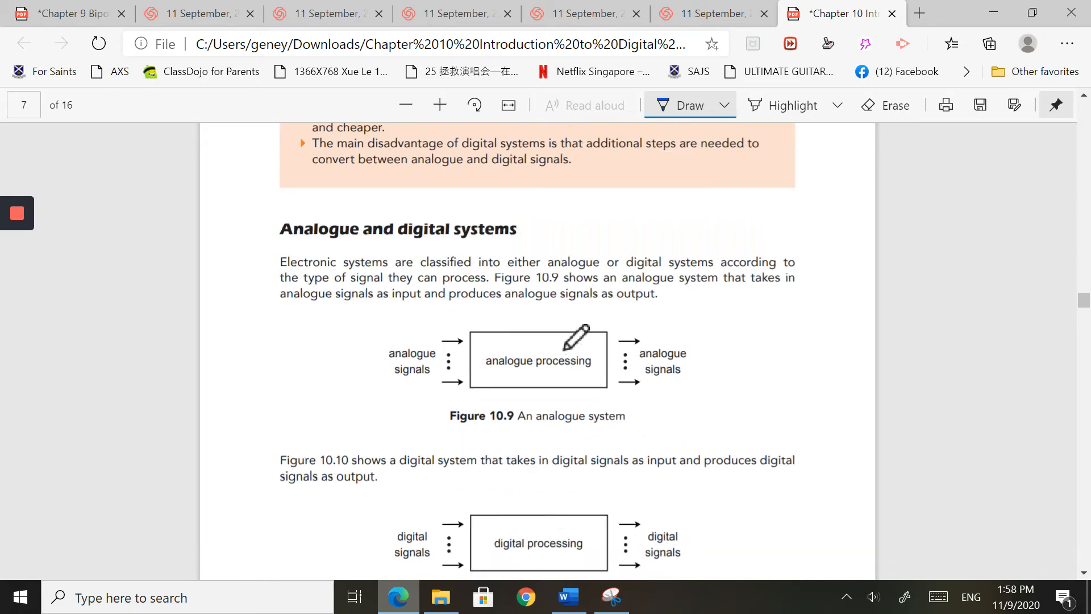
{"action": "scroll", "scroll_direction": "down", "scroll_amount": 3}
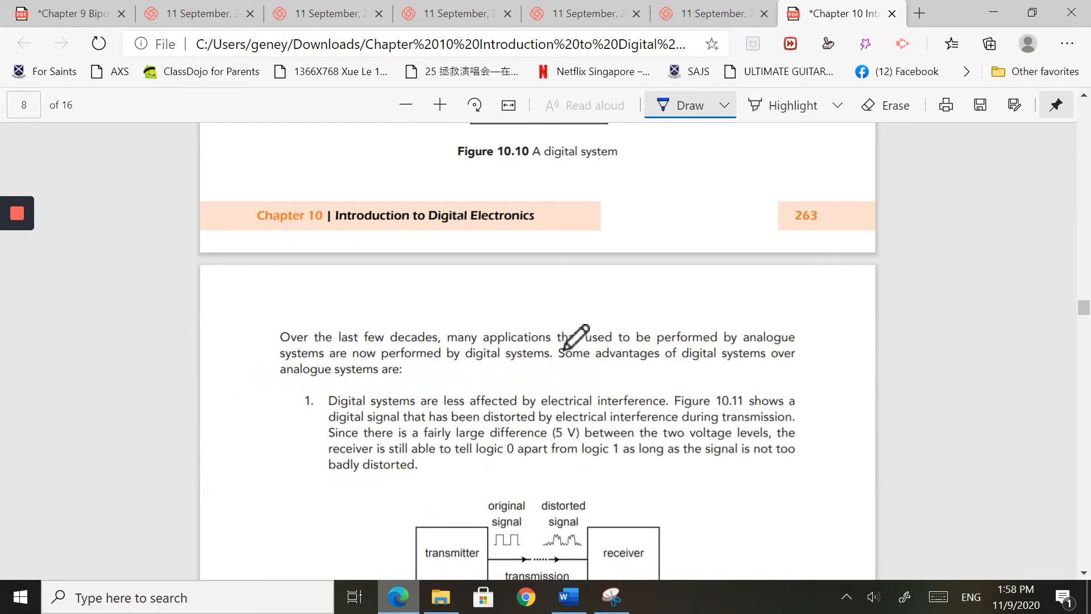
{"action": "scroll", "scroll_direction": "down", "scroll_amount": 3}
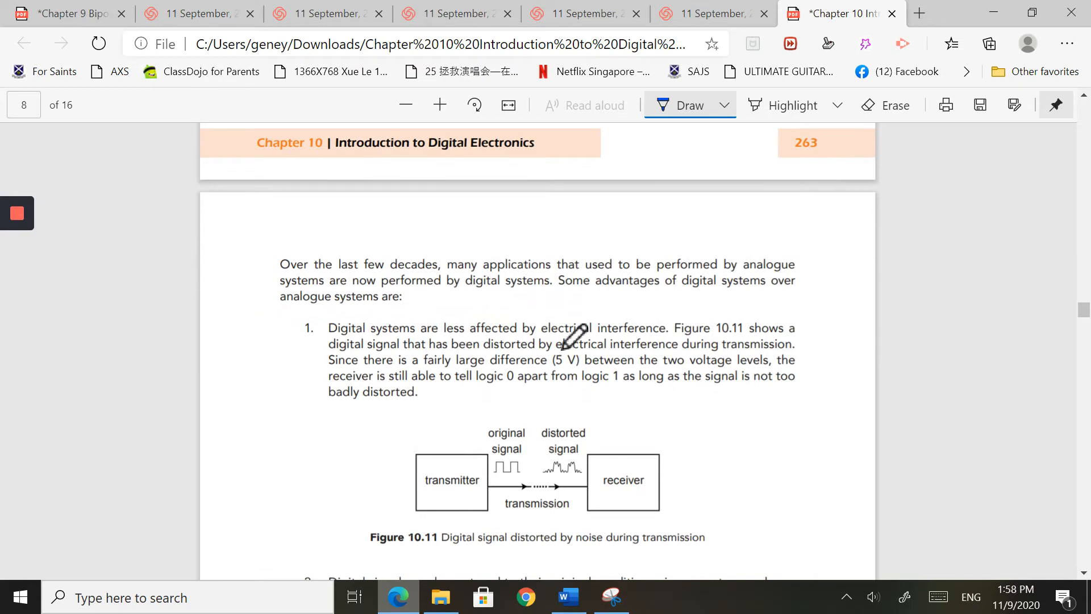
{"action": "mouse_move", "coordinate": [577, 330]}
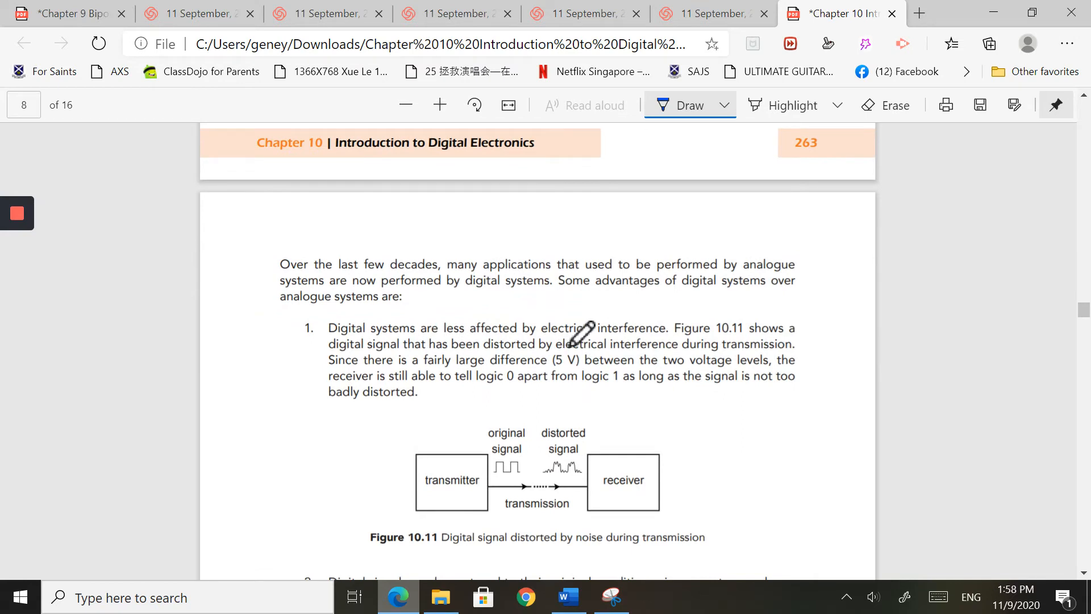
{"action": "mouse_move", "coordinate": [599, 317]}
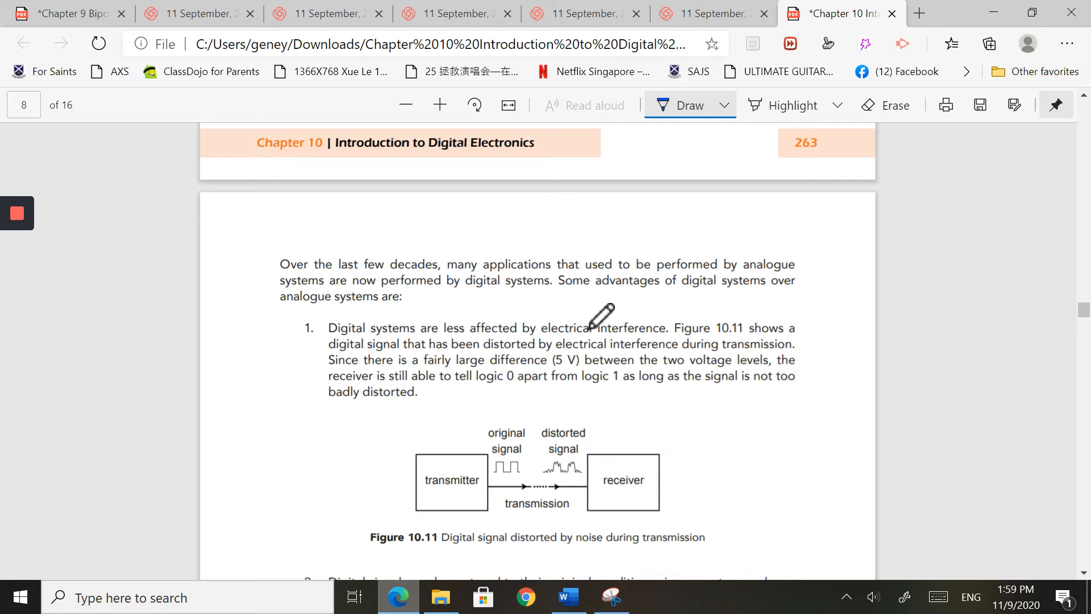
Scroll down to advantage 2 on repeaters, where Figure 10.12 begins
{"action": "scroll", "scroll_direction": "down", "scroll_amount": 3}
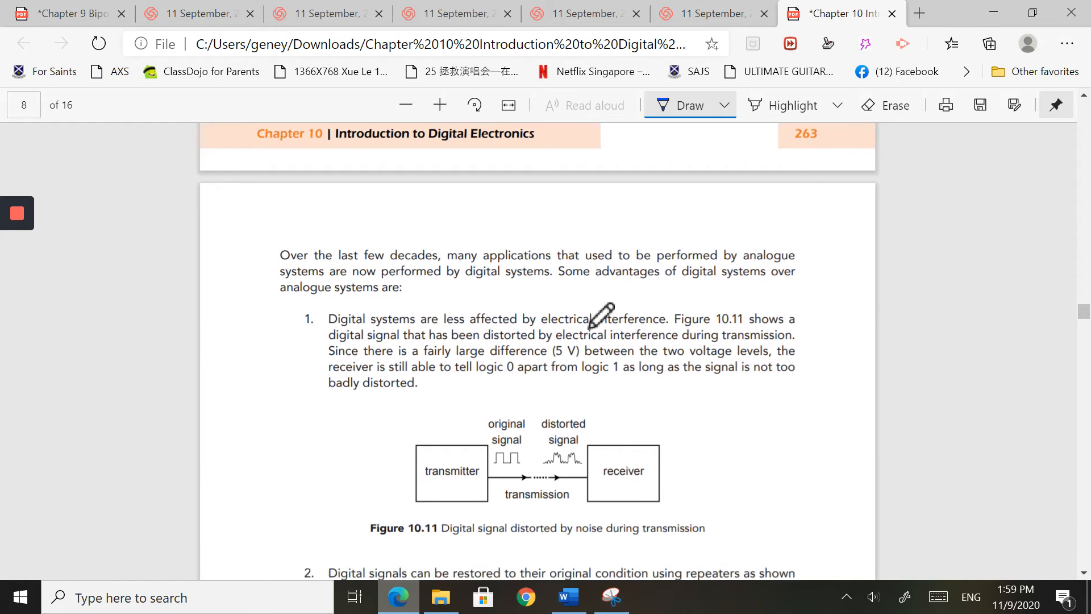
{"action": "scroll", "scroll_direction": "down", "scroll_amount": 3}
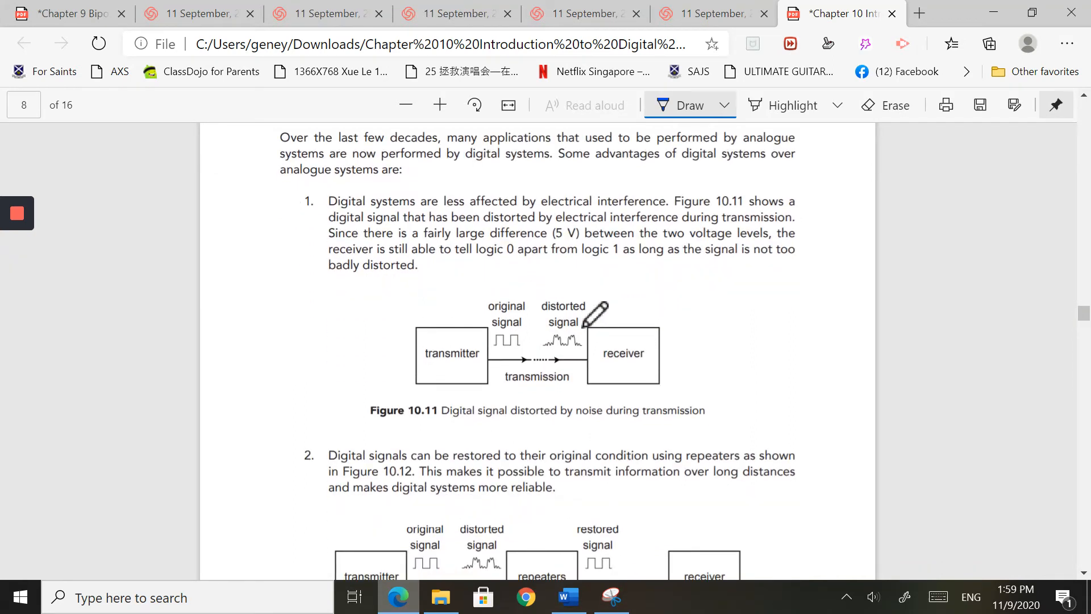
{"action": "mouse_move", "coordinate": [609, 328]}
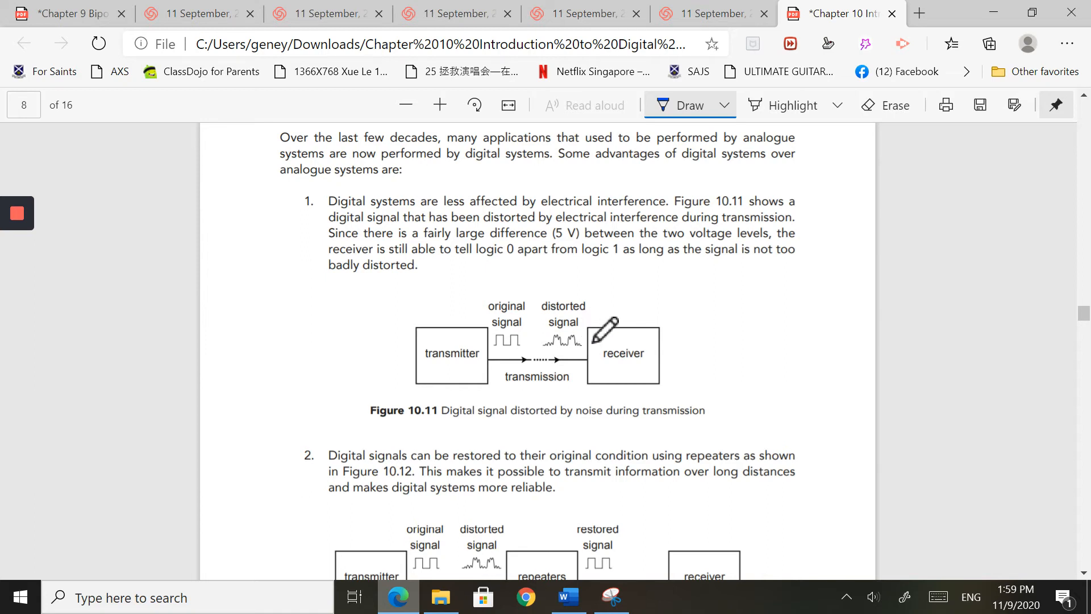
{"action": "mouse_move", "coordinate": [665, 310]}
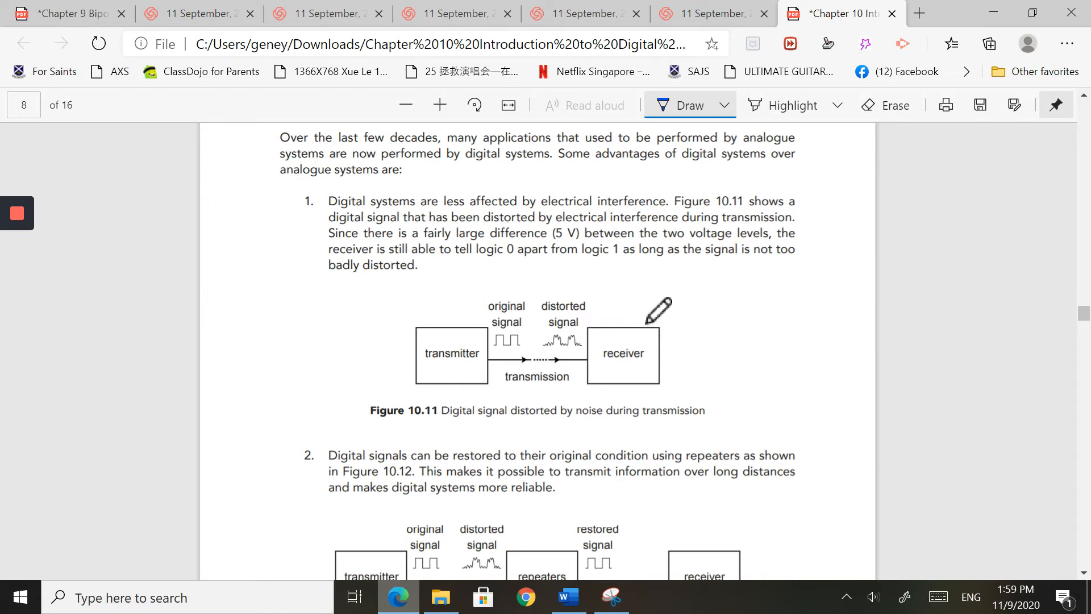
{"action": "mouse_move", "coordinate": [639, 263]}
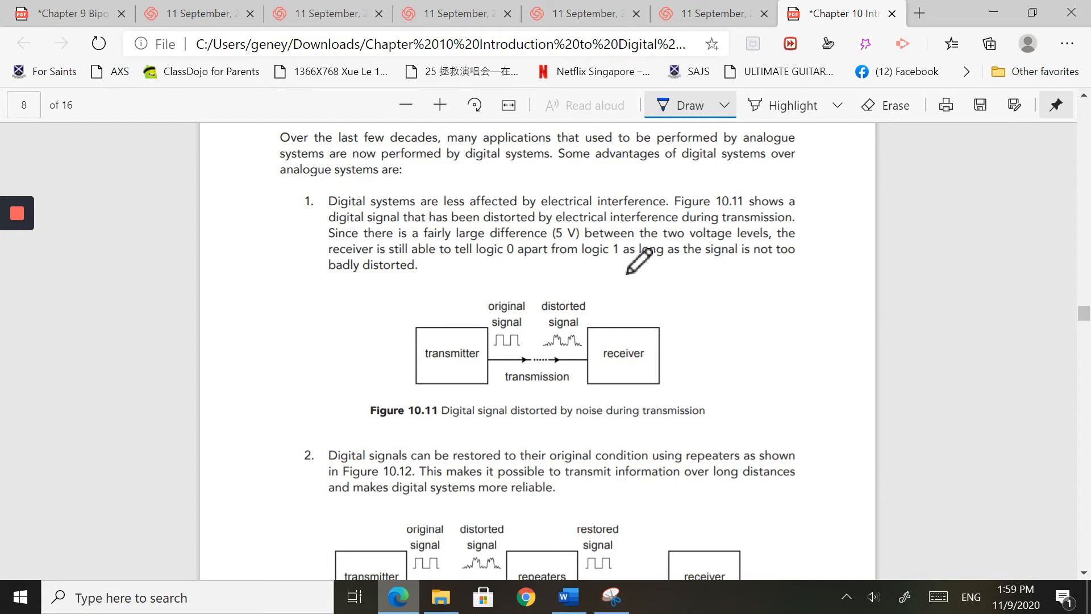
{"action": "mouse_move", "coordinate": [644, 279]}
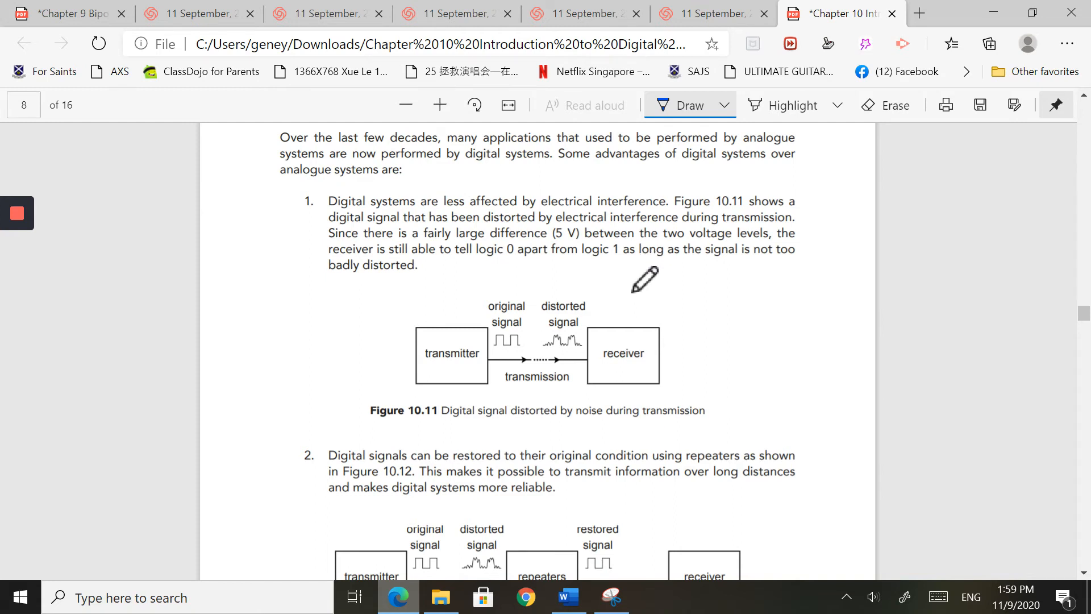
{"action": "mouse_move", "coordinate": [635, 209]}
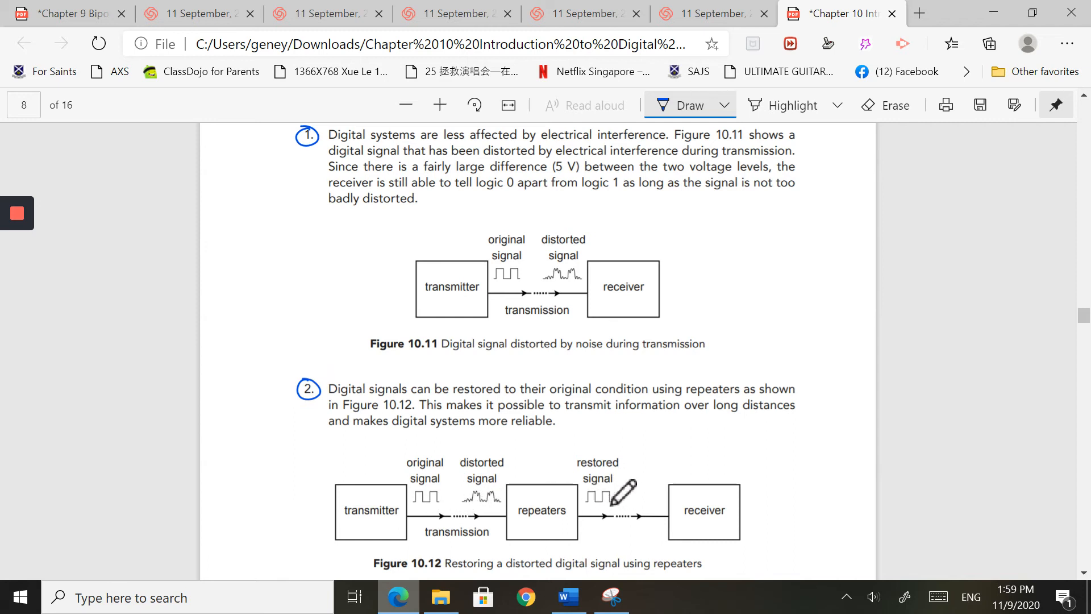
Scroll below Figure 10.12 to the later advantages and click on the page
{"action": "scroll", "scroll_direction": "down", "scroll_amount": 3}
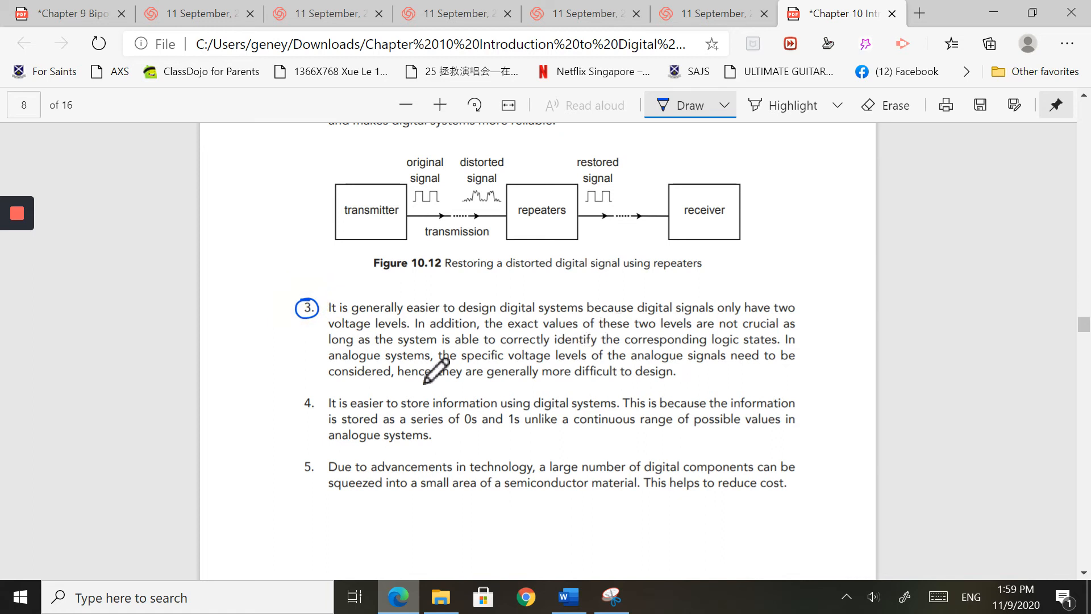
{"action": "mouse_move", "coordinate": [320, 395]}
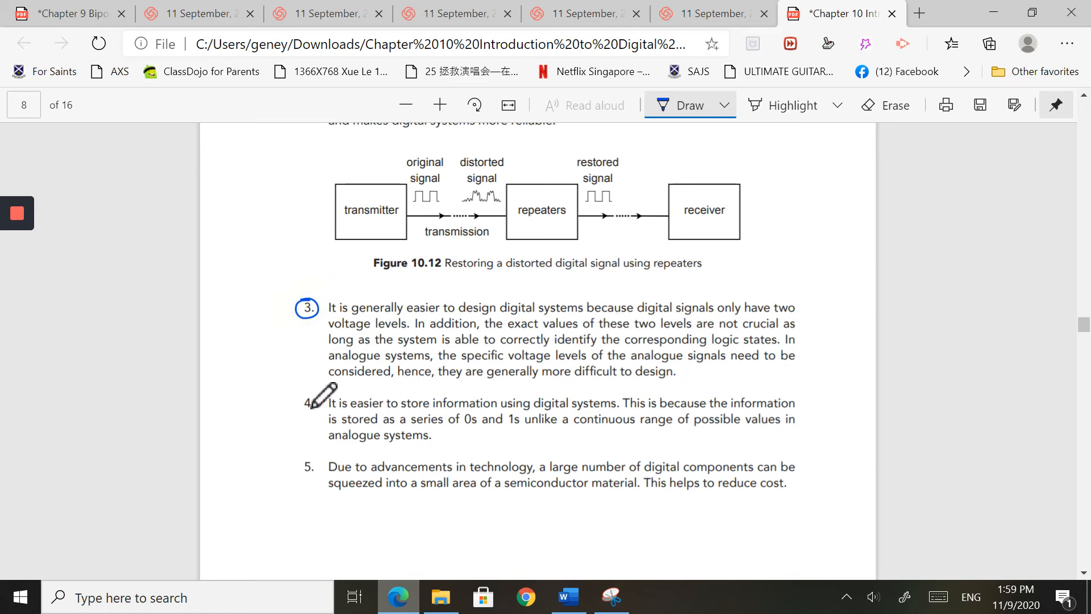
{"action": "left_click", "coordinate": [303, 410]}
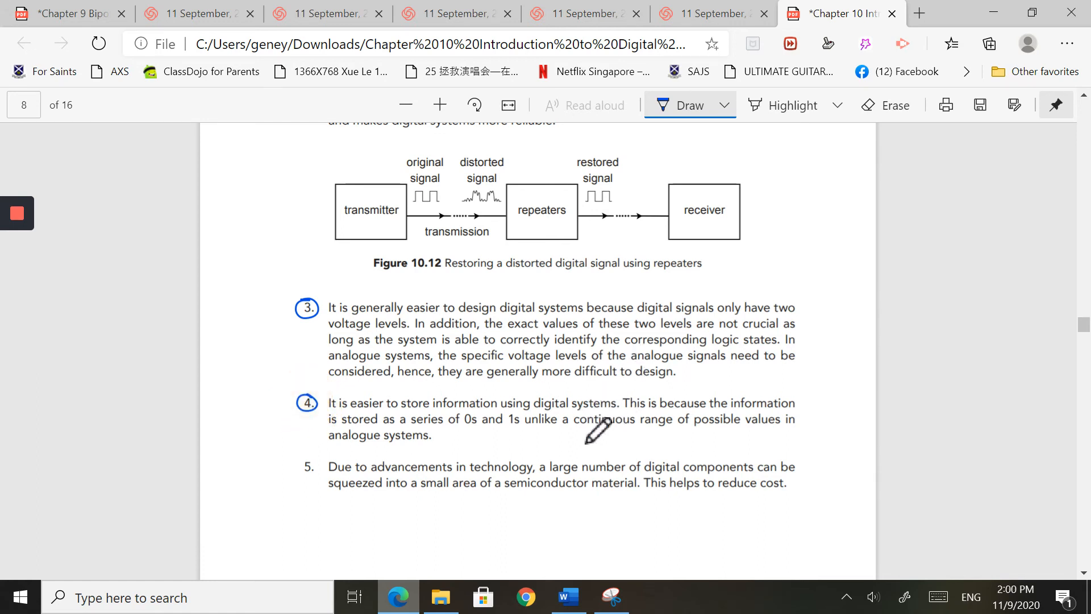
{"action": "mouse_move", "coordinate": [525, 413]}
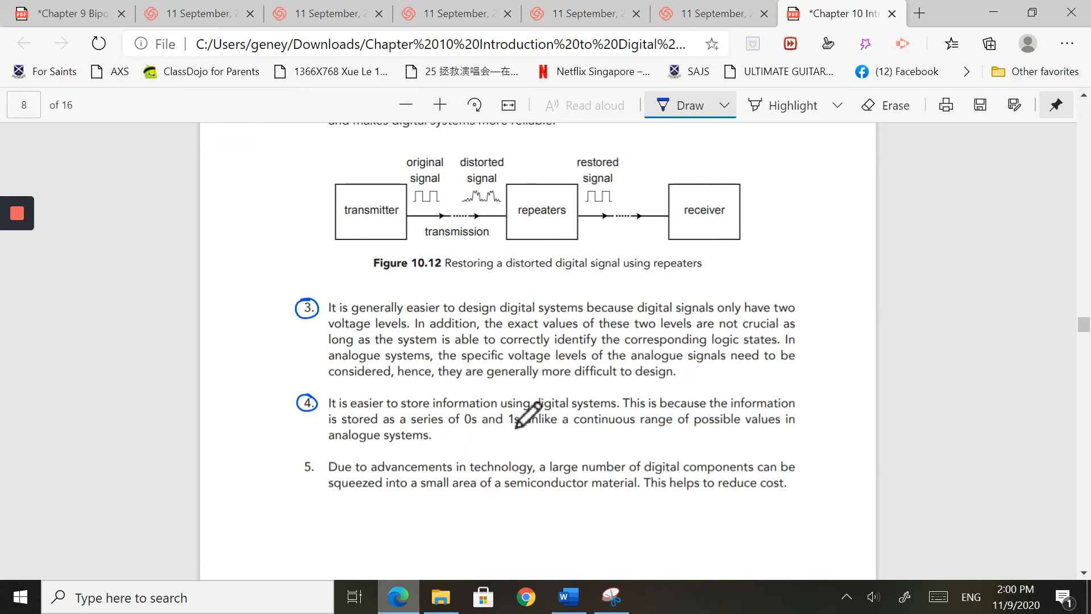
{"action": "mouse_move", "coordinate": [366, 452]}
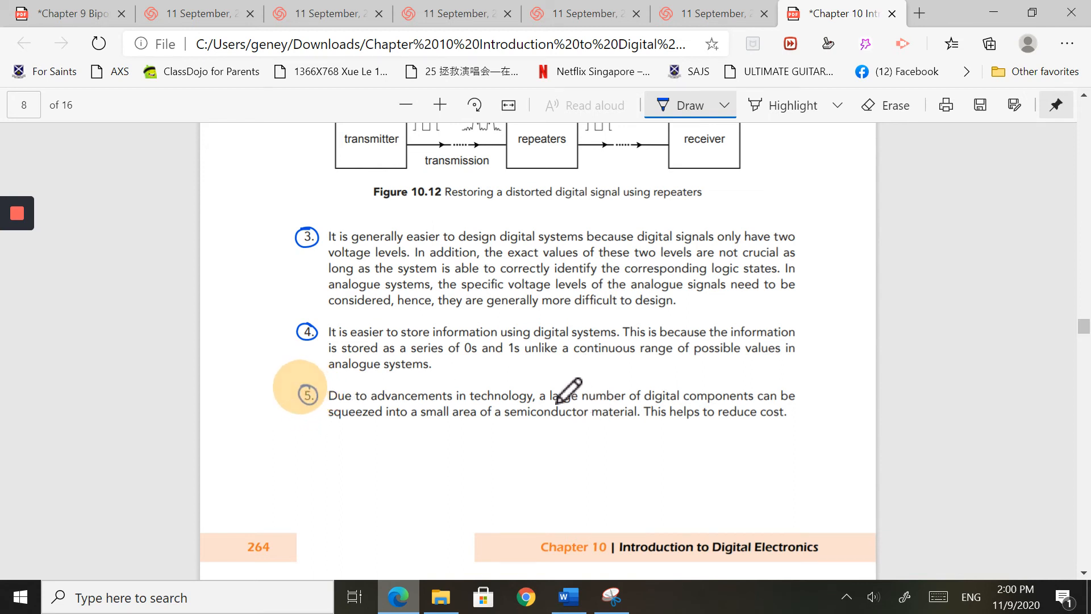
{"action": "mouse_move", "coordinate": [578, 409]}
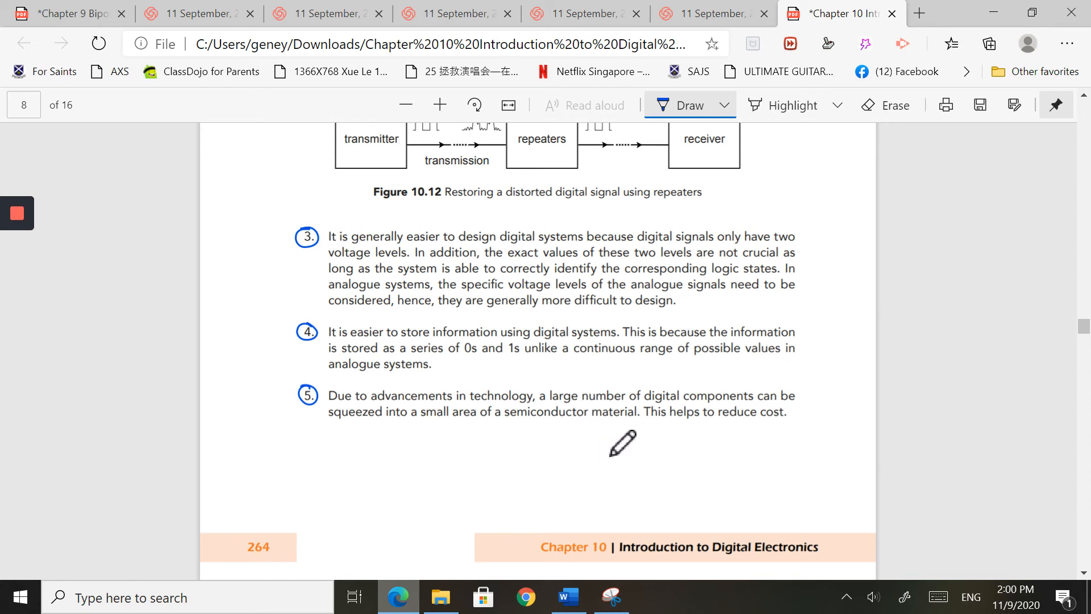
{"action": "mouse_move", "coordinate": [543, 428]}
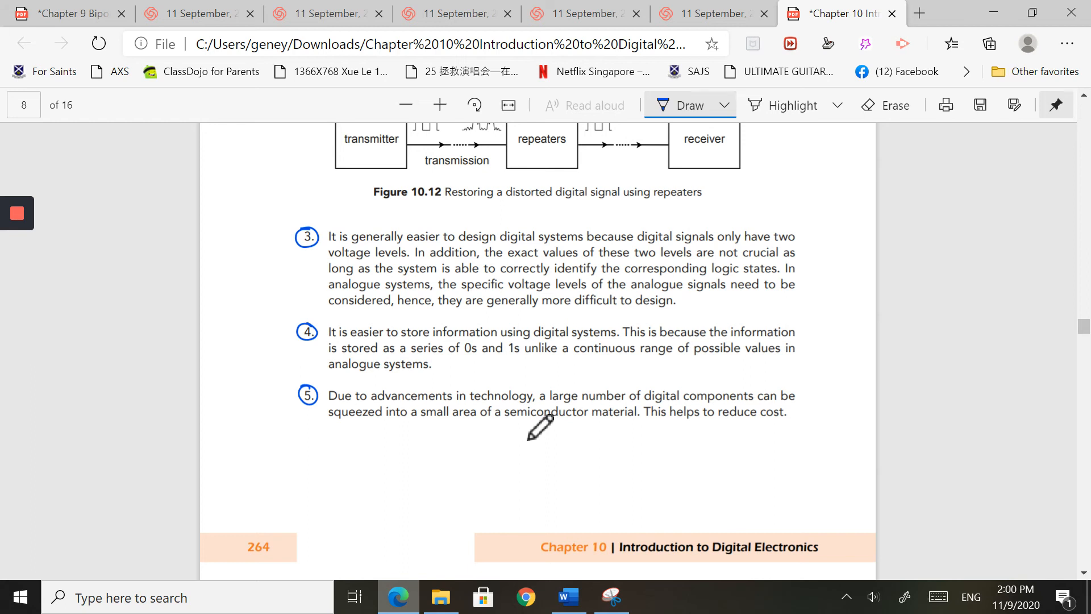
{"action": "mouse_move", "coordinate": [574, 390]}
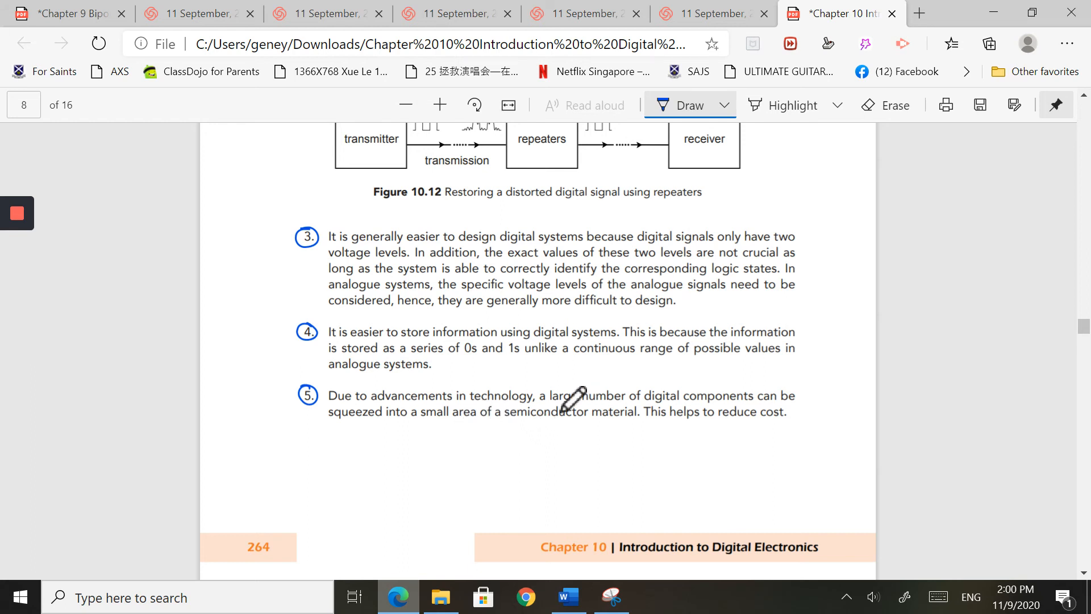
{"action": "mouse_move", "coordinate": [560, 409]}
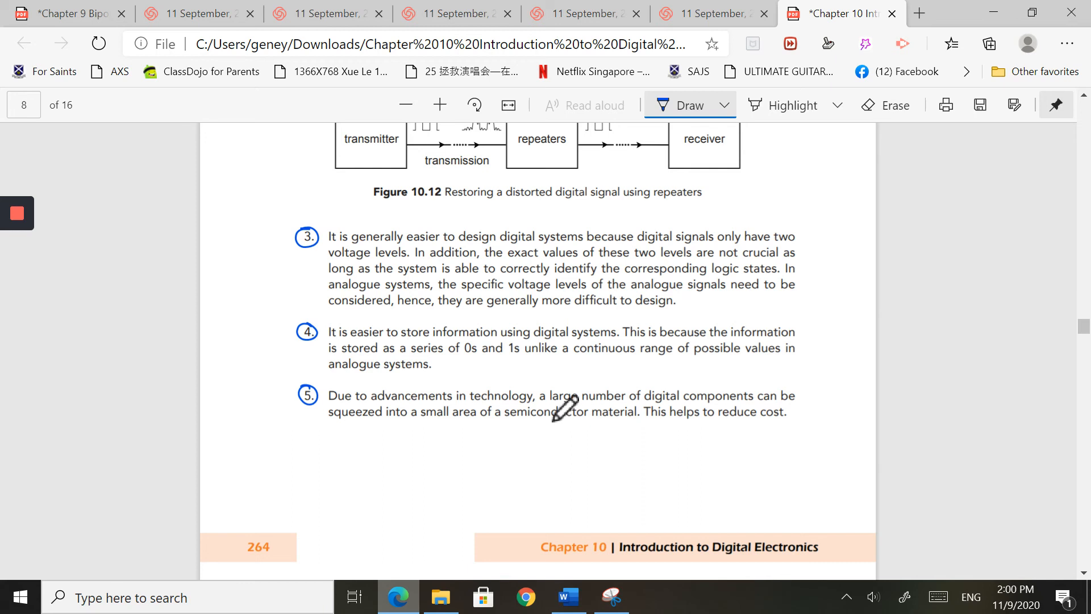
{"action": "mouse_move", "coordinate": [783, 411]}
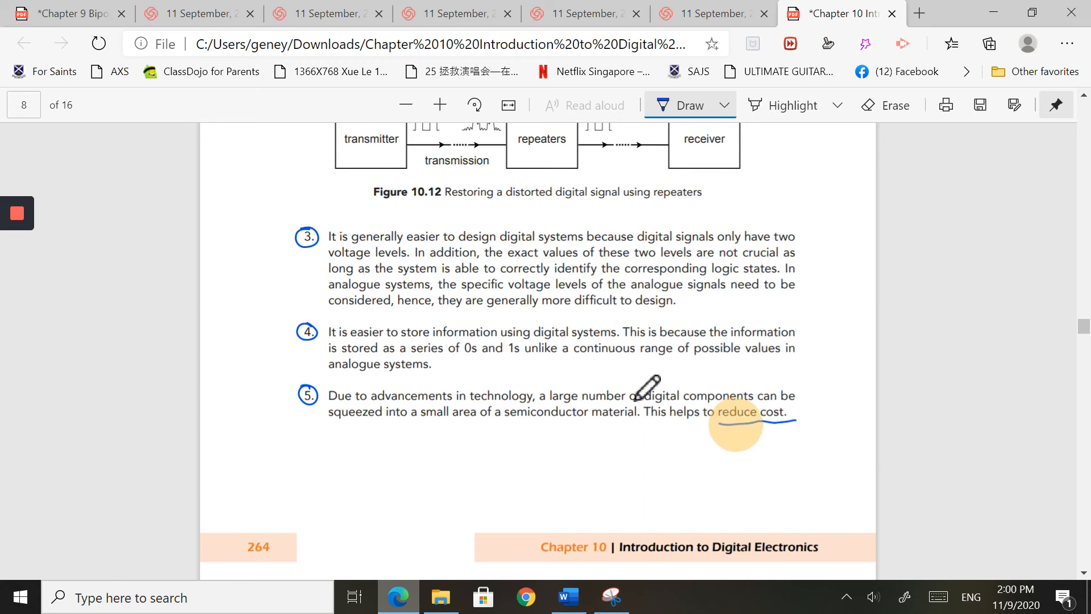
Scroll down to page 9's key-disadvantage paragraph
{"action": "scroll", "scroll_direction": "down", "scroll_amount": 3}
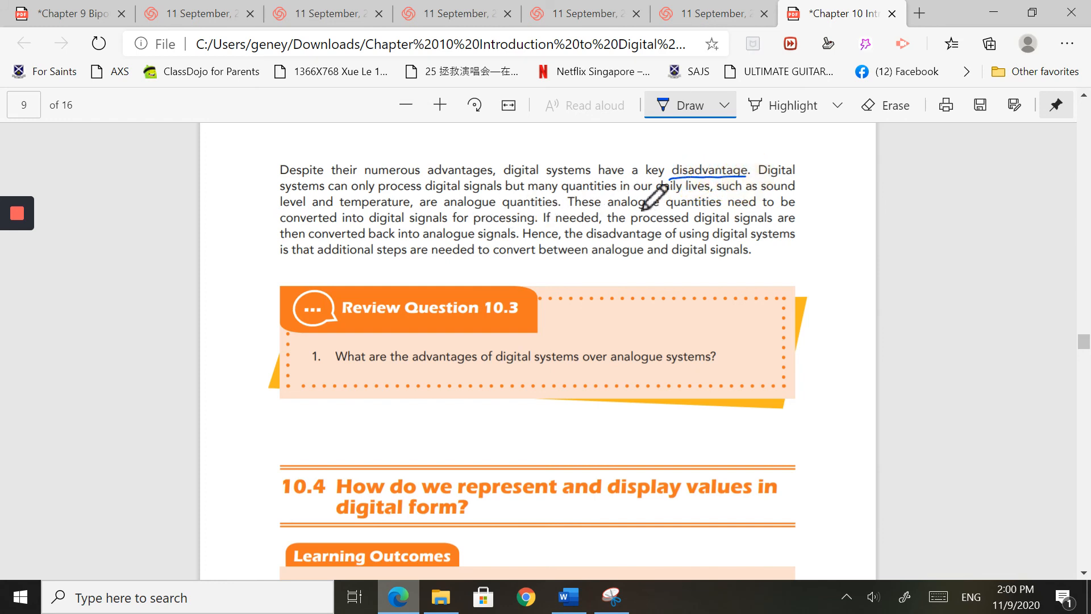
{"action": "mouse_move", "coordinate": [508, 209]}
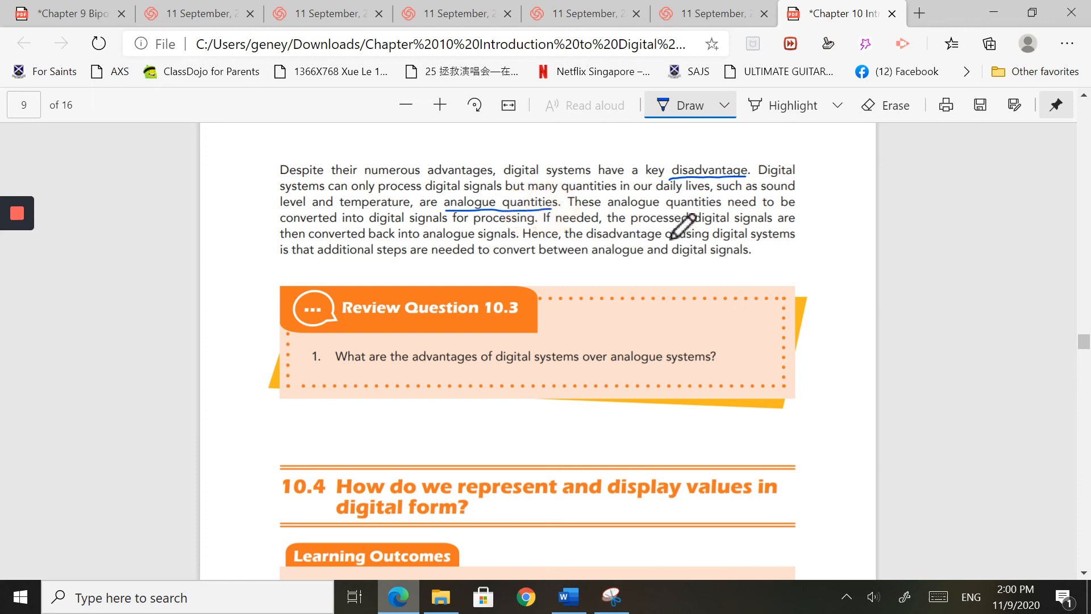
{"action": "mouse_move", "coordinate": [686, 230]}
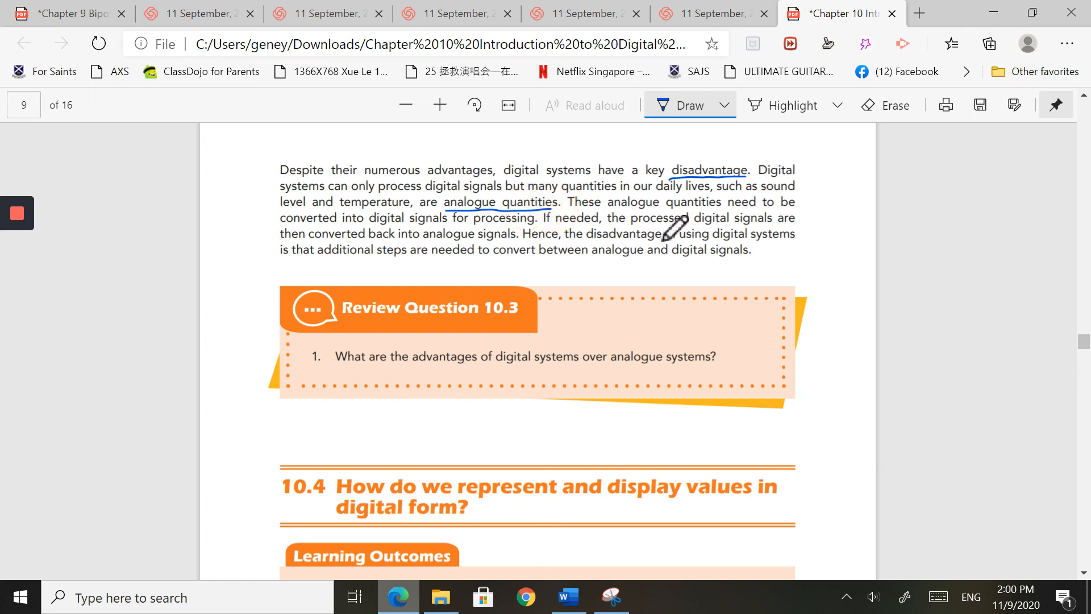
{"action": "mouse_move", "coordinate": [641, 251]}
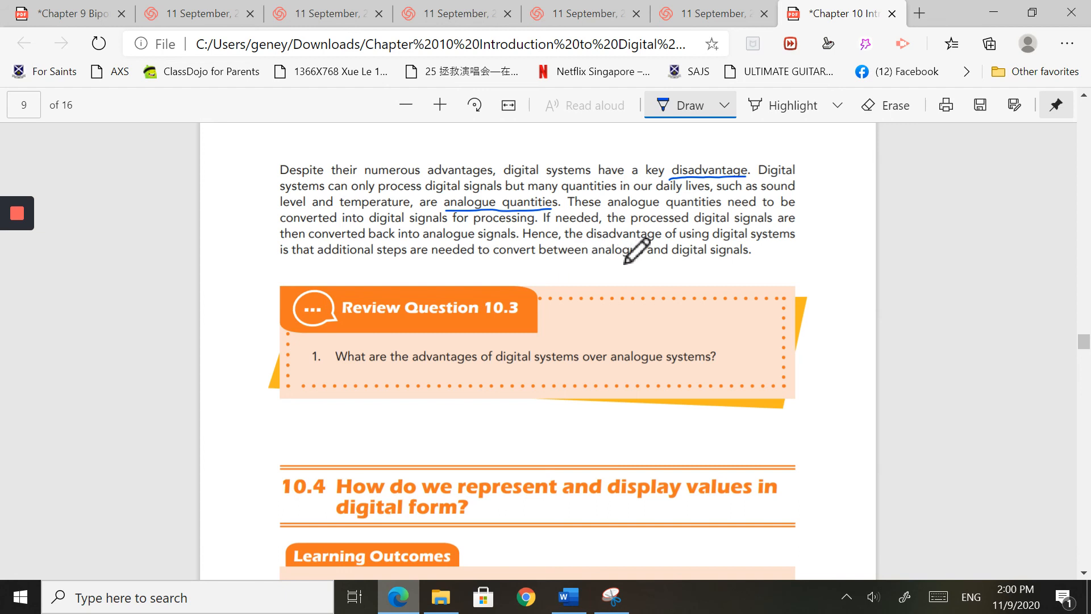
{"action": "mouse_move", "coordinate": [710, 234]}
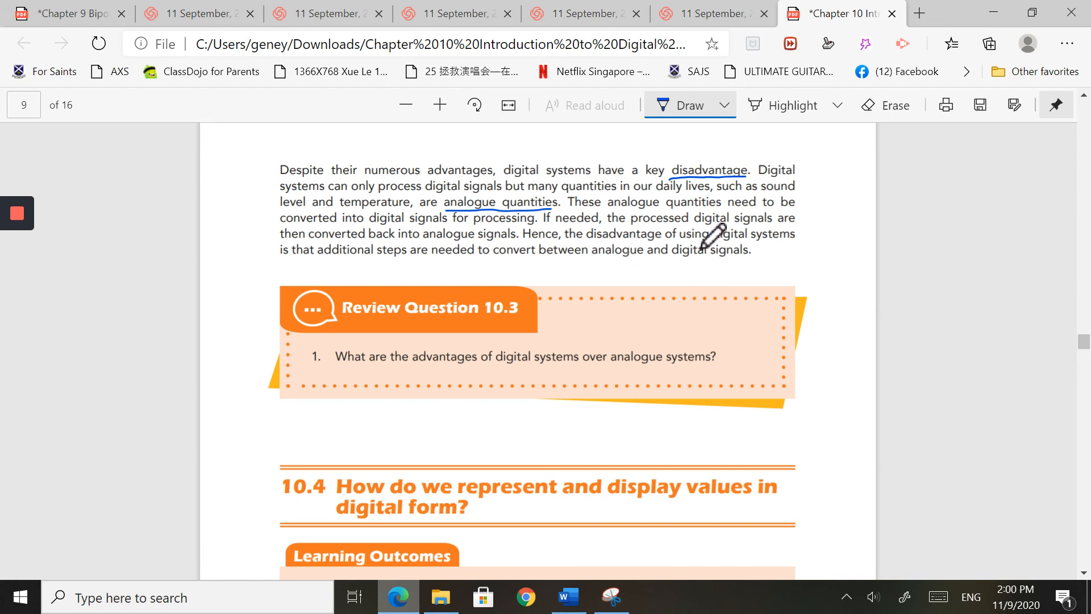
{"action": "mouse_move", "coordinate": [696, 212]}
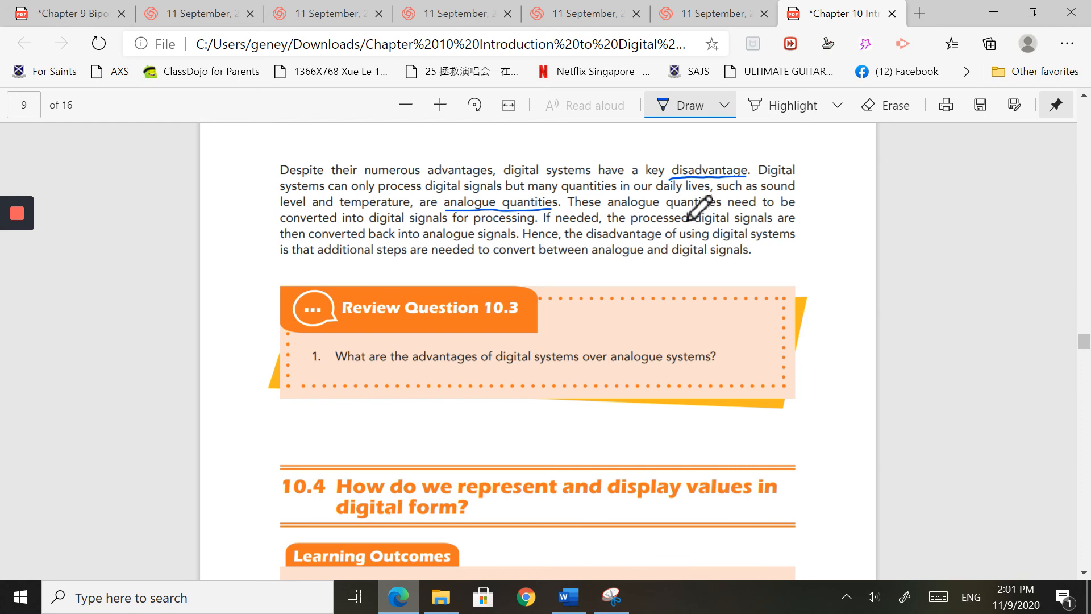
Glance back at the page 8 annotations, then scroll past Review Question 10.3 to section 10.4
{"action": "scroll", "scroll_direction": "down", "scroll_amount": 3}
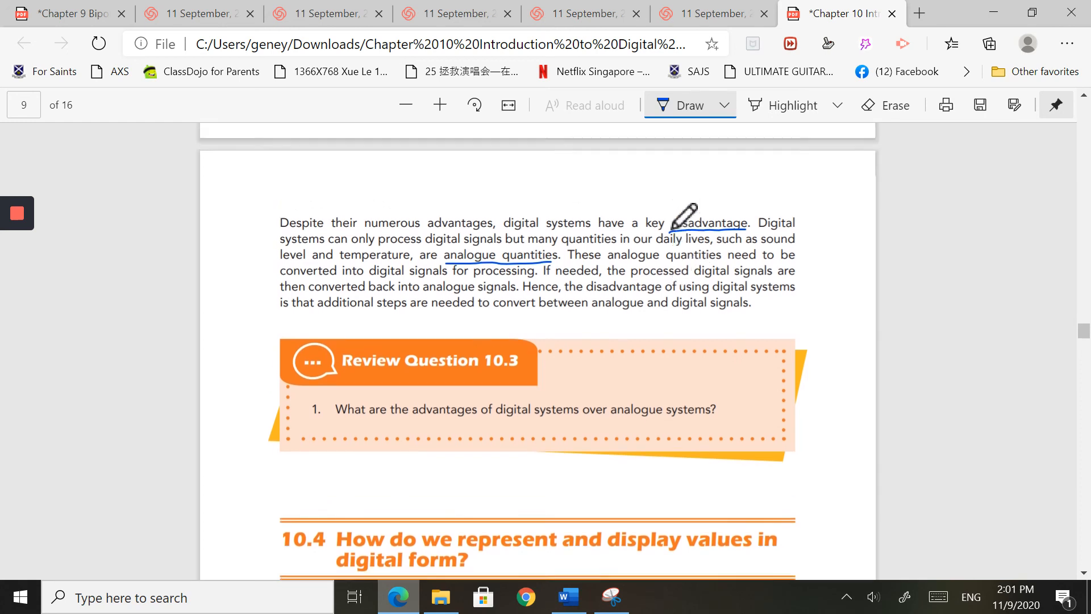
{"action": "scroll", "scroll_direction": "up", "scroll_amount": 3}
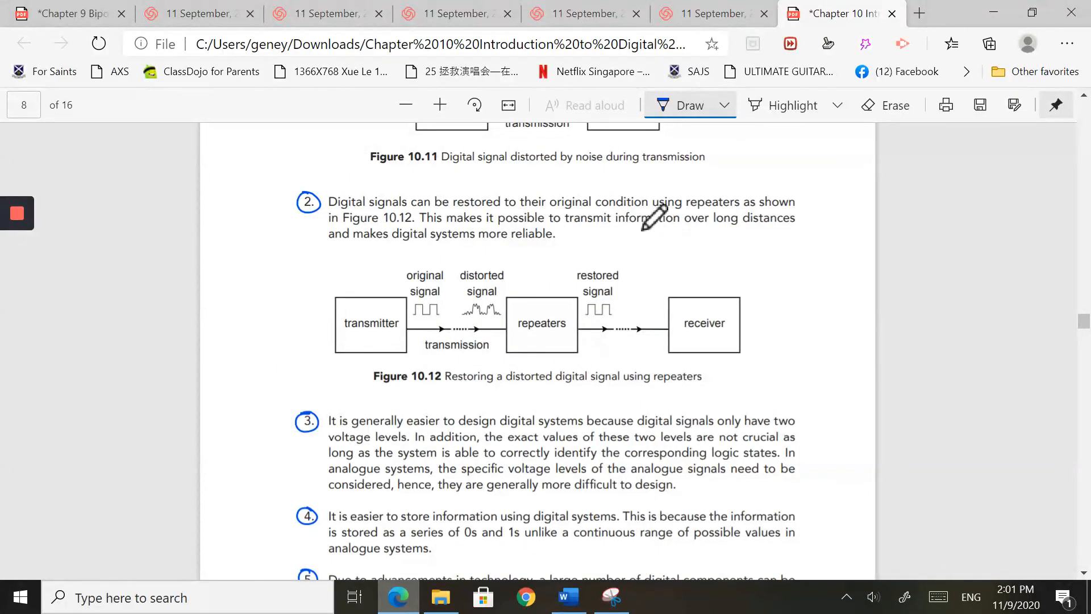
{"action": "scroll", "scroll_direction": "down", "scroll_amount": 3}
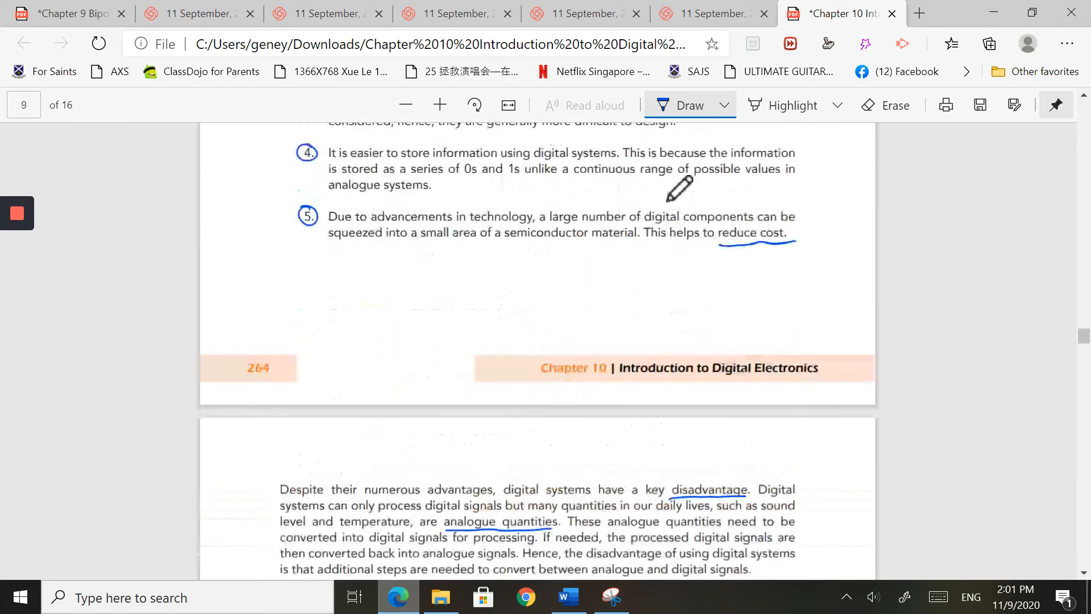
{"action": "scroll", "scroll_direction": "down", "scroll_amount": 3}
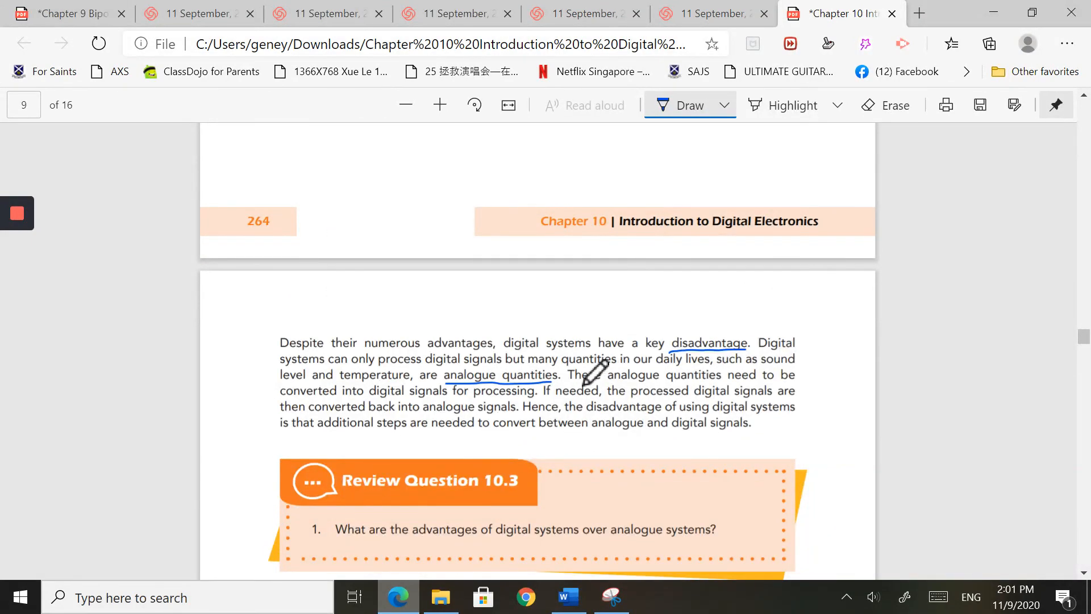
{"action": "scroll", "scroll_direction": "down", "scroll_amount": 3}
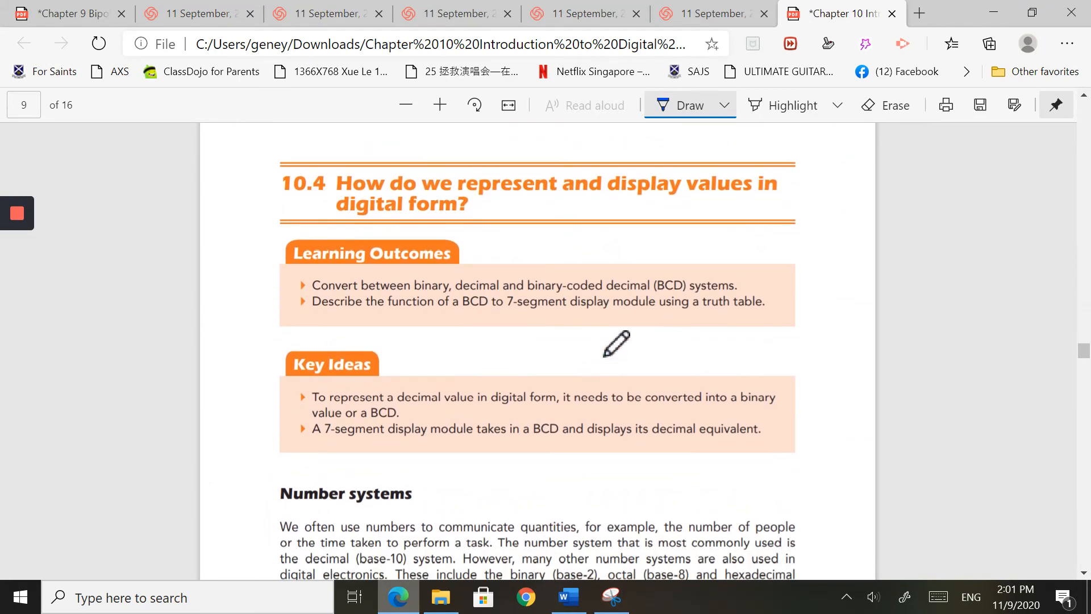
{"action": "mouse_move", "coordinate": [861, 334]}
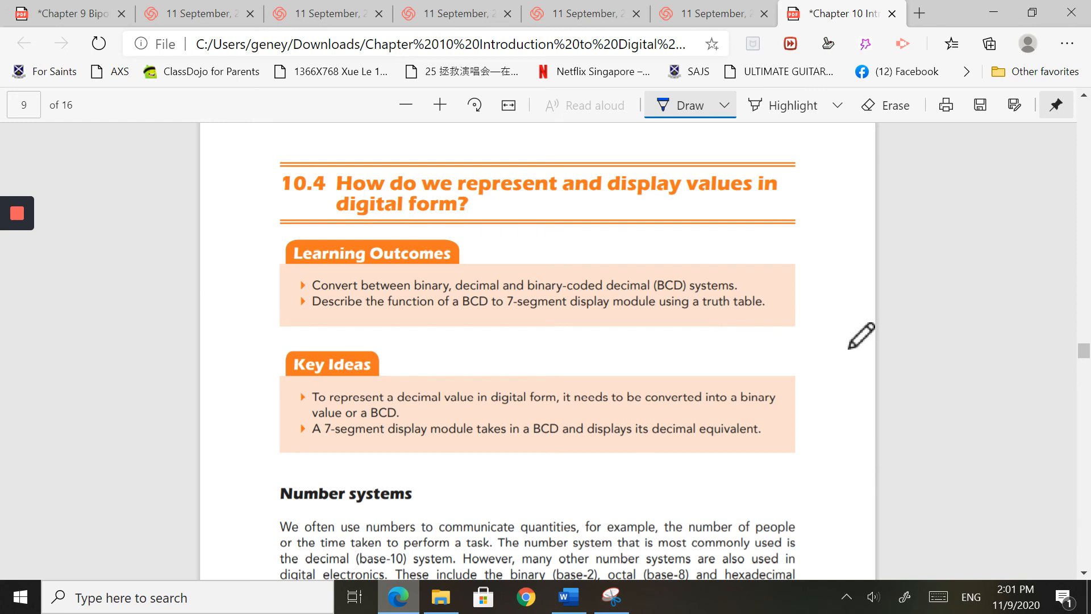
{"action": "mouse_move", "coordinate": [849, 343]}
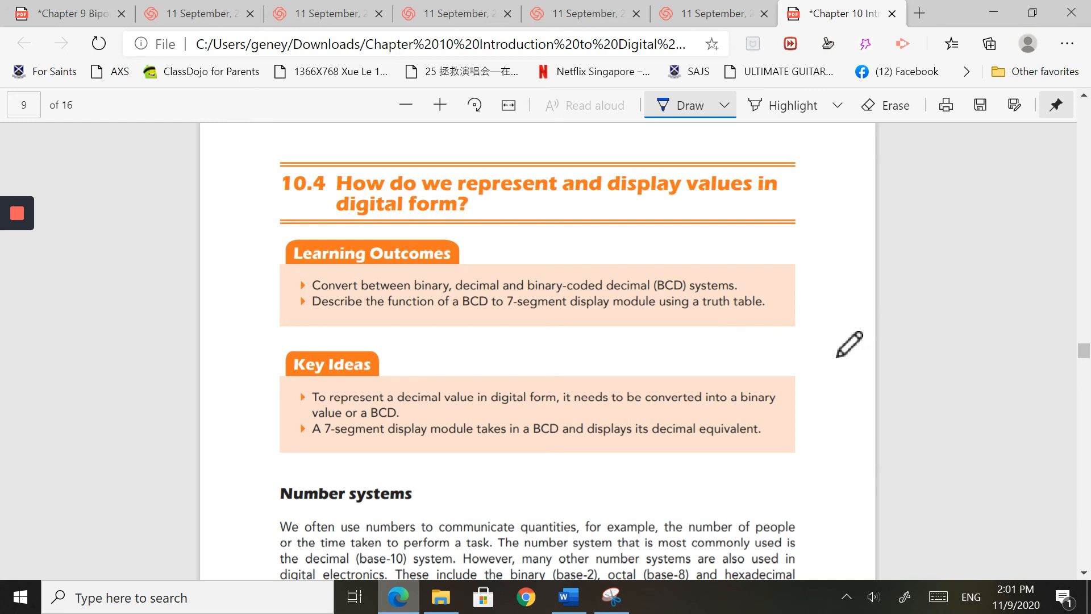
{"action": "scroll", "scroll_direction": "down", "scroll_amount": 3}
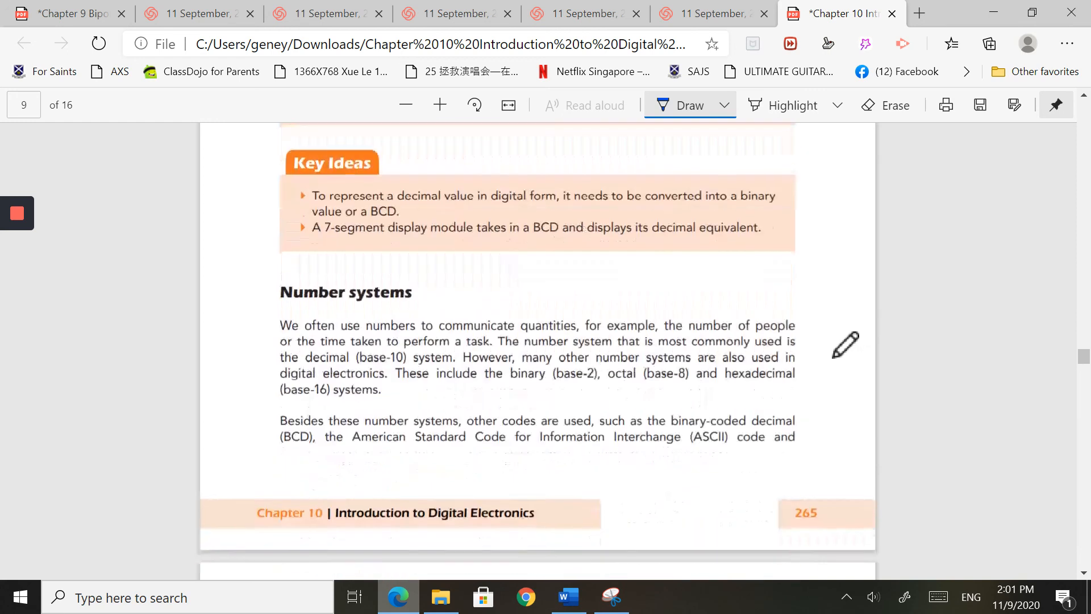
{"action": "scroll", "scroll_direction": "up", "scroll_amount": 3}
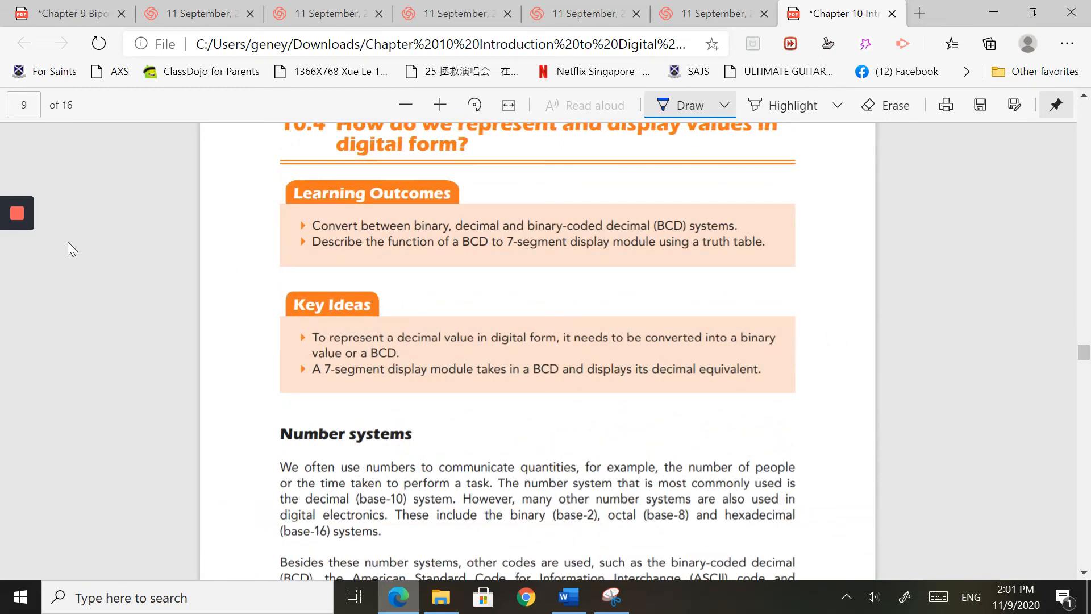
{"action": "mouse_move", "coordinate": [66, 253]}
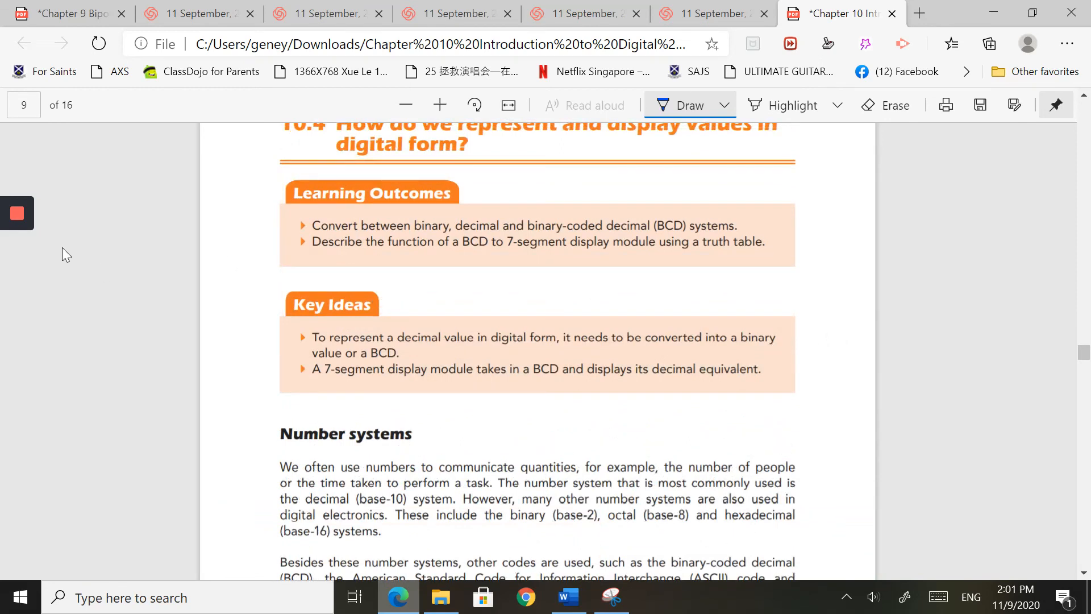
{"action": "mouse_move", "coordinate": [70, 240]}
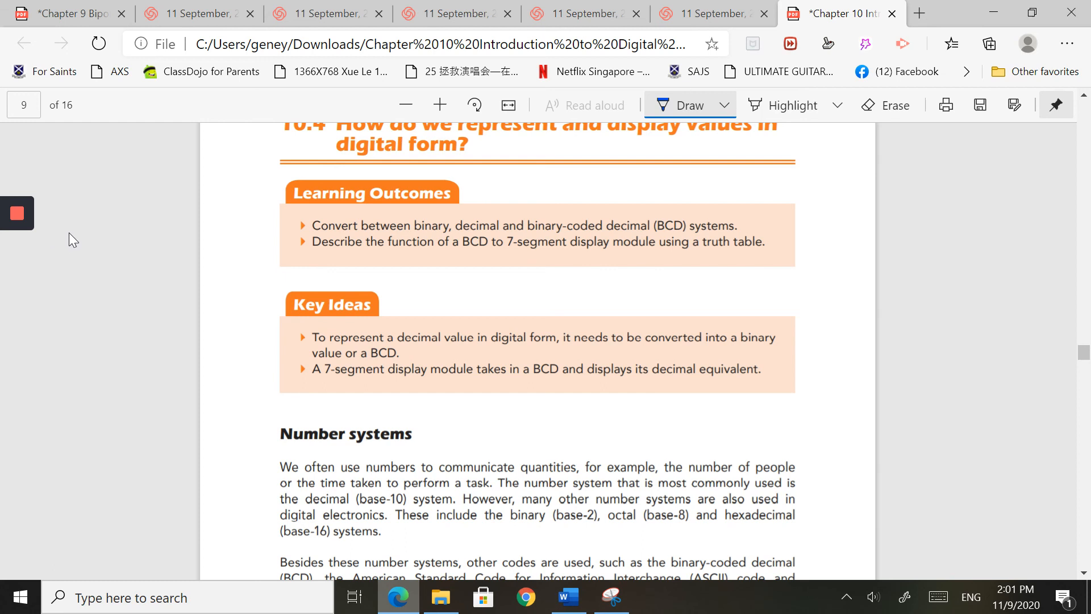